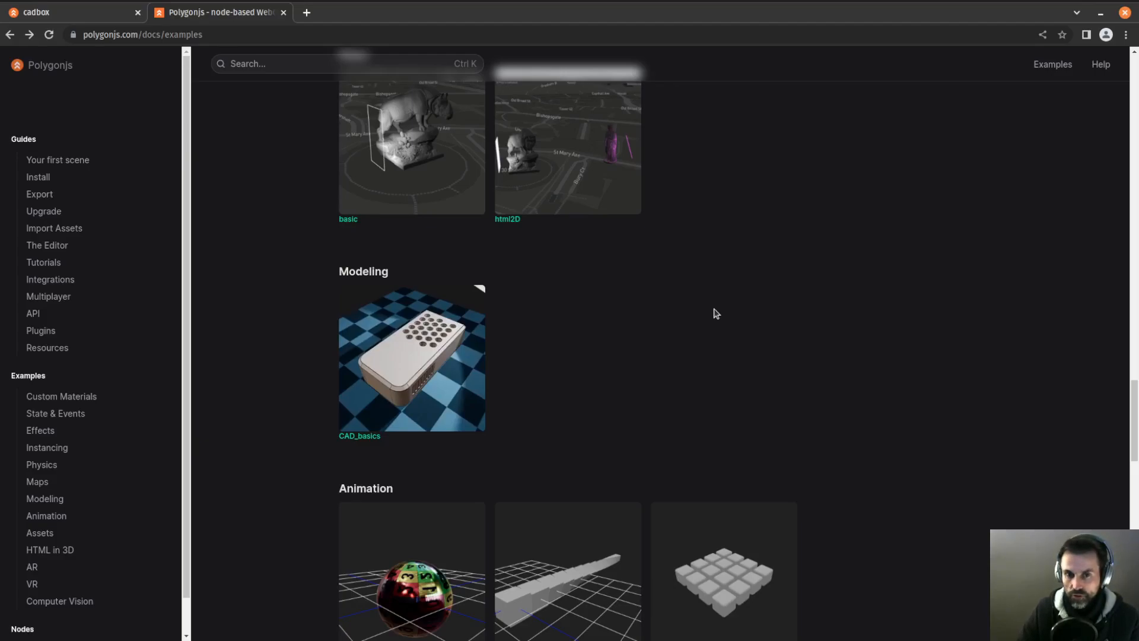
mouse_move(429, 387)
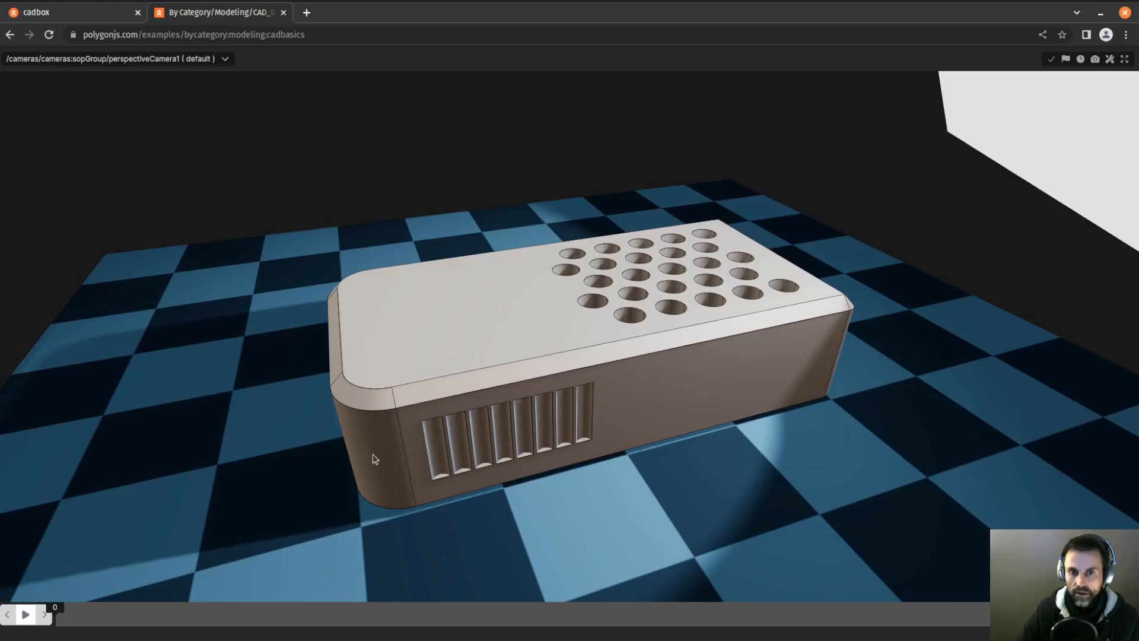
mouse_move(471, 446)
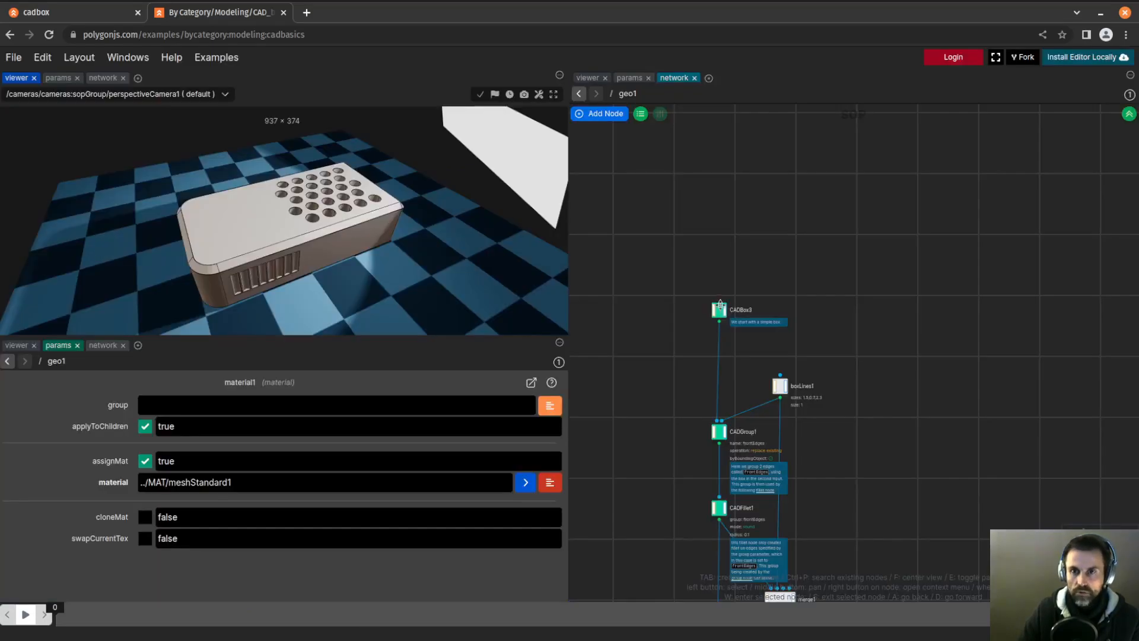
- Scroll the examples page down to the Modeling section to reach CAD_basics
scroll("down", 3)
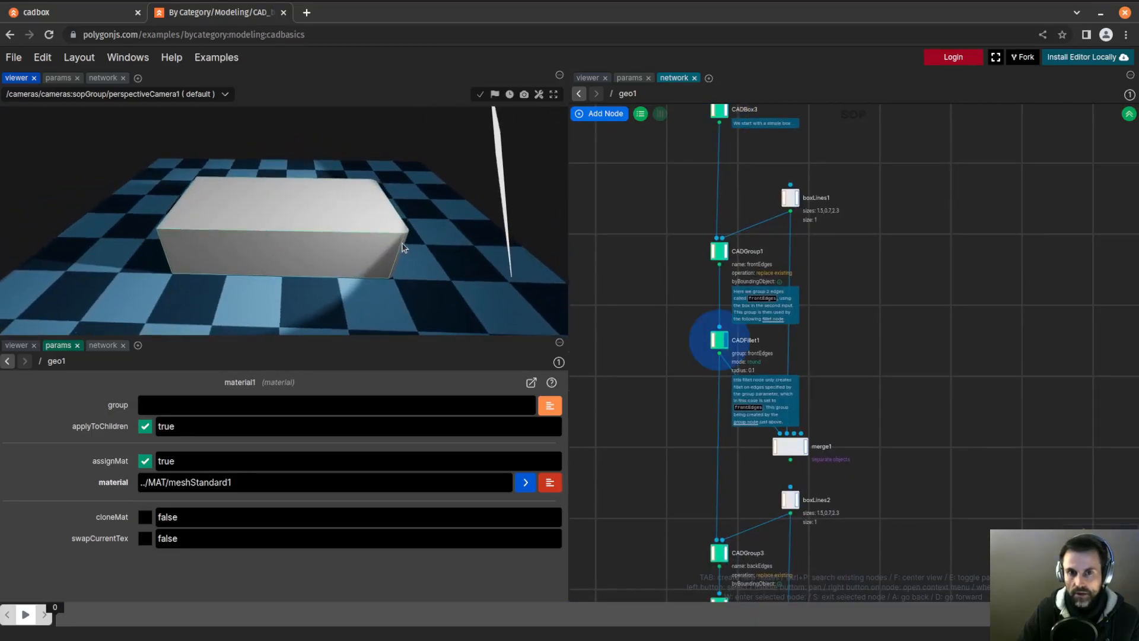
scroll("down", 3)
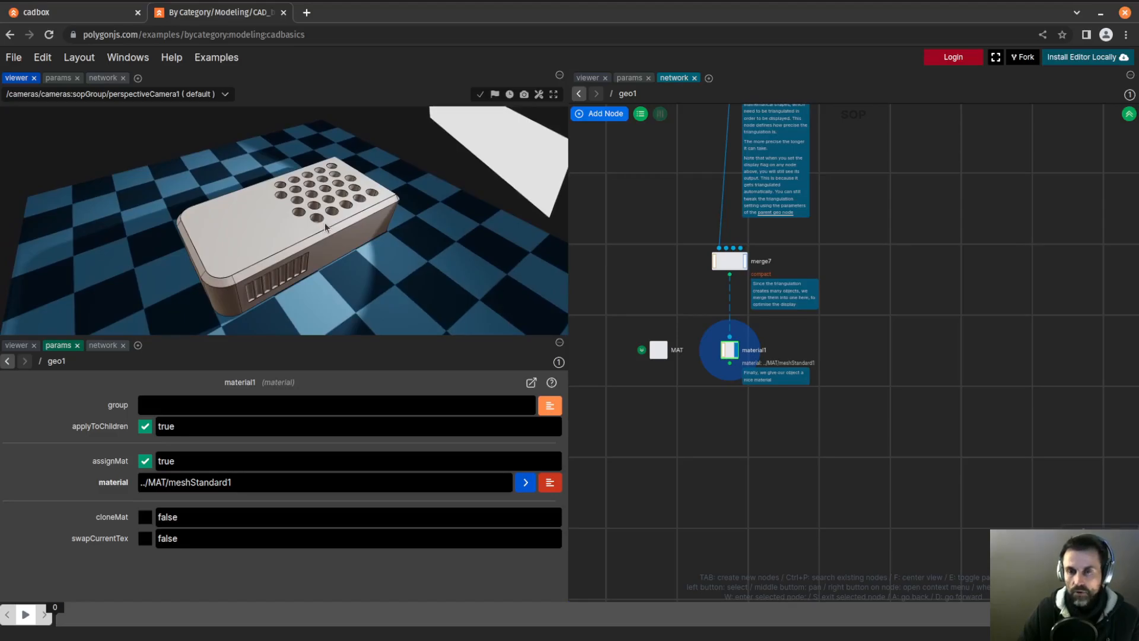
mouse_move(688, 248)
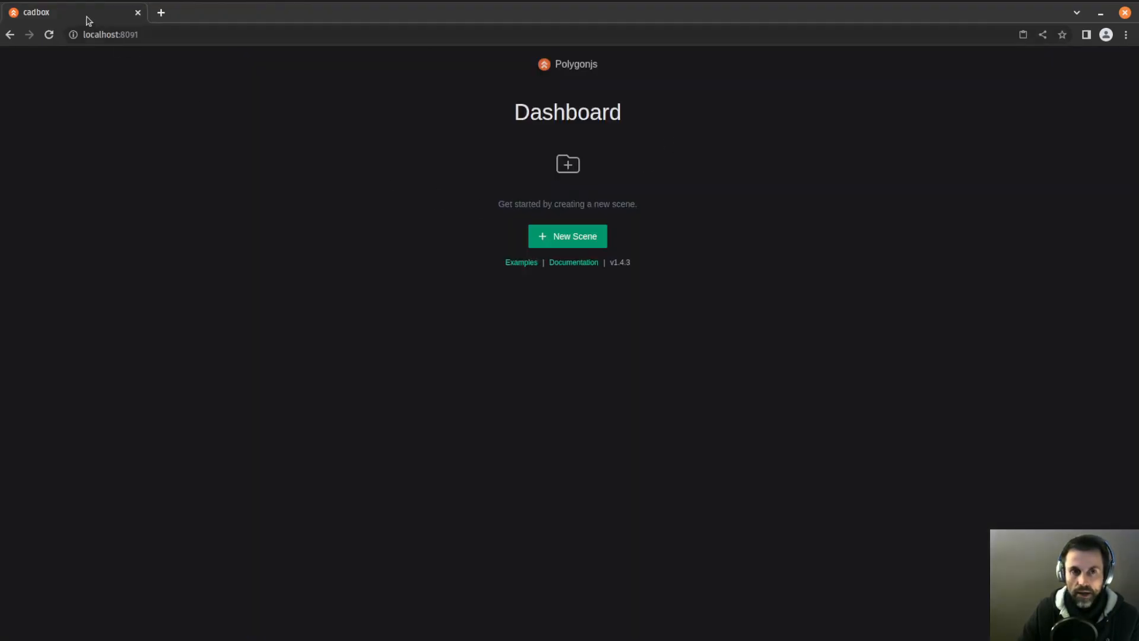
mouse_move(488, 254)
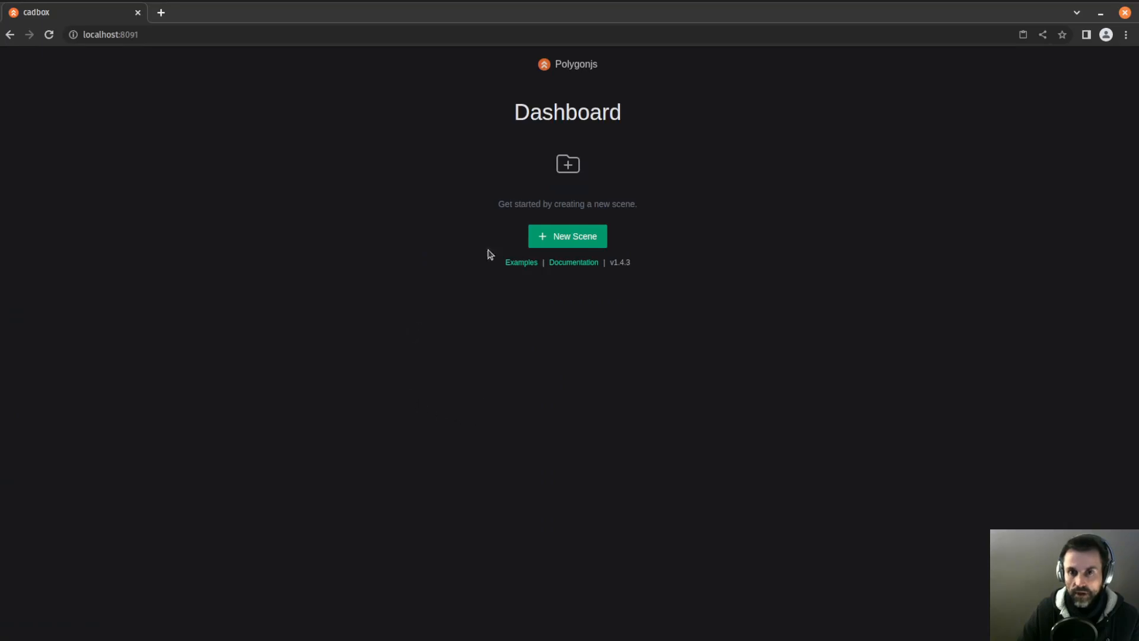
- Create a new scene, confirm the reload, and enter geo1 to clear its default sphere
left_click(567, 236)
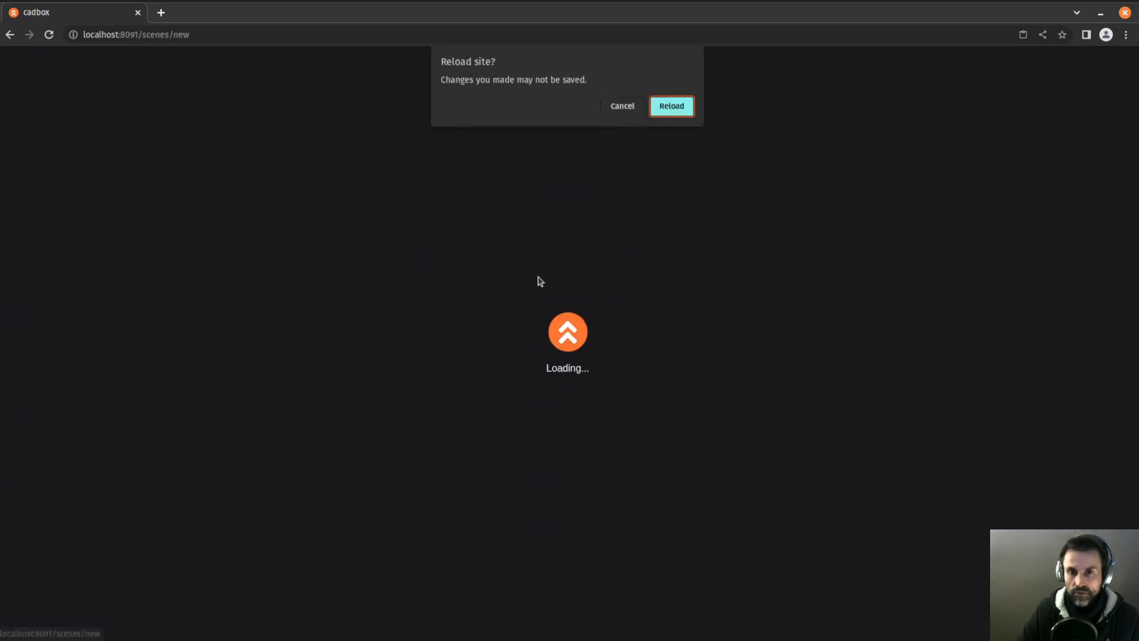
left_click(669, 106)
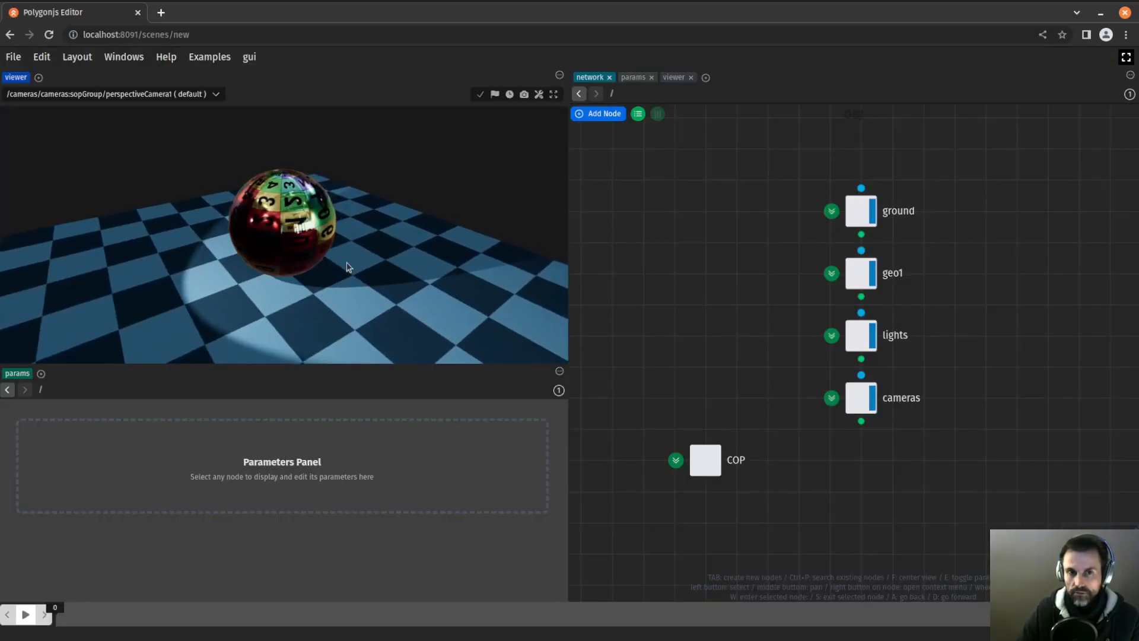
double_click(860, 273)
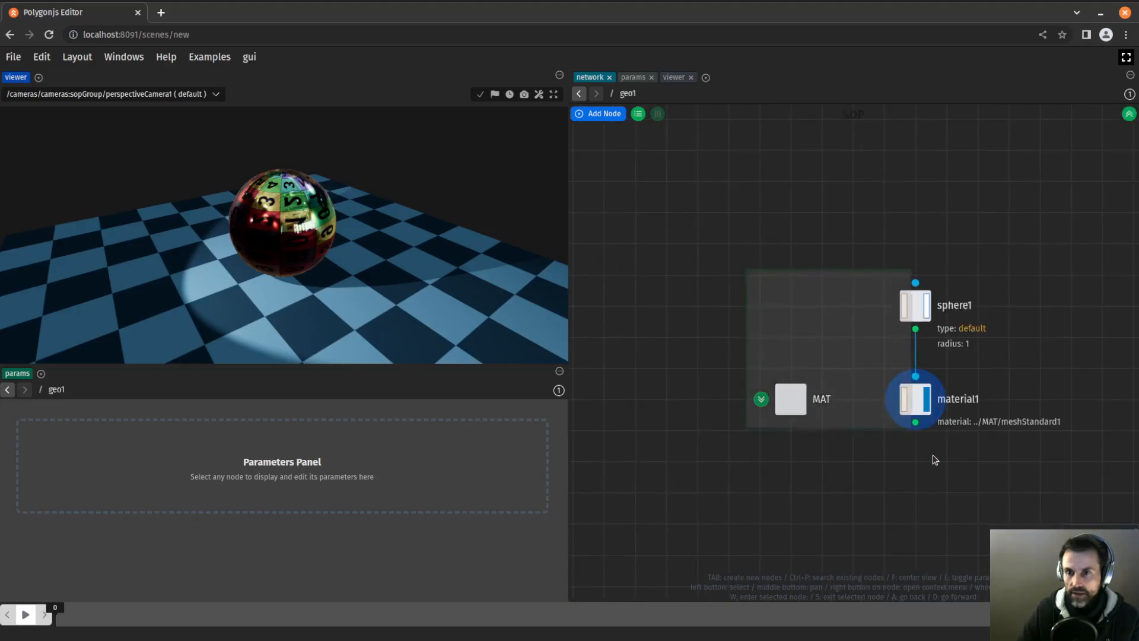
left_click(604, 113)
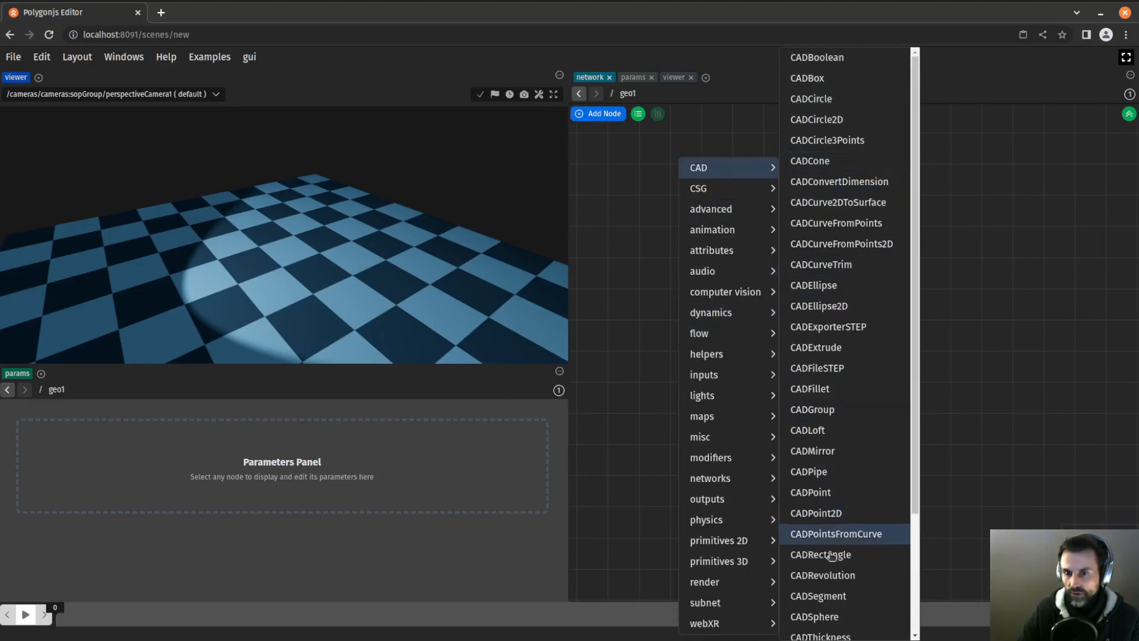
mouse_move(809, 389)
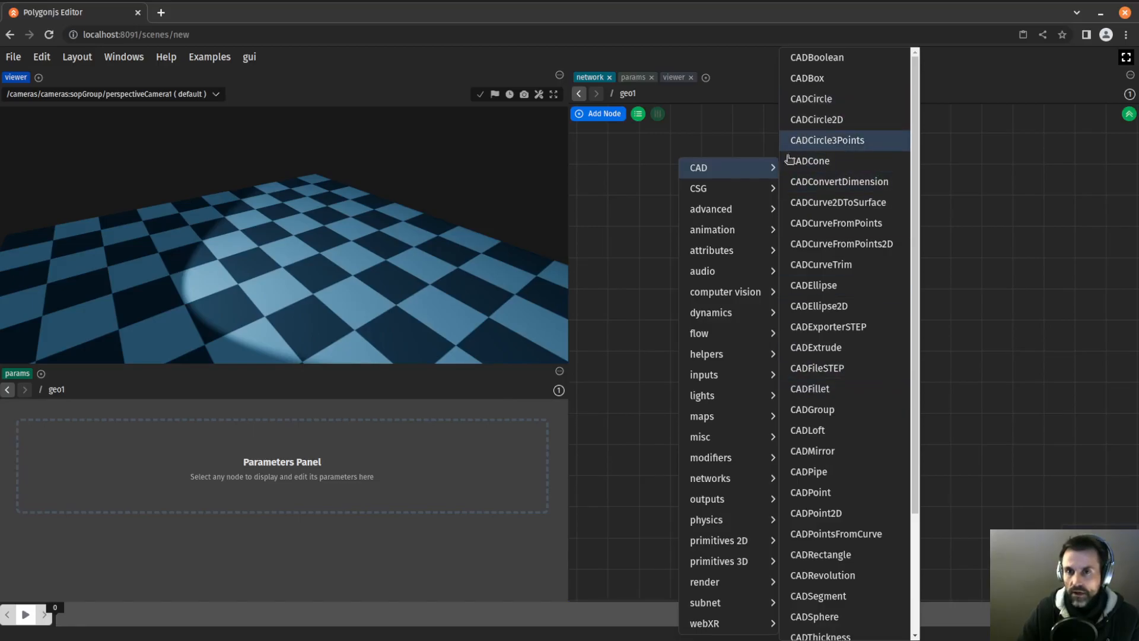
mouse_move(840, 181)
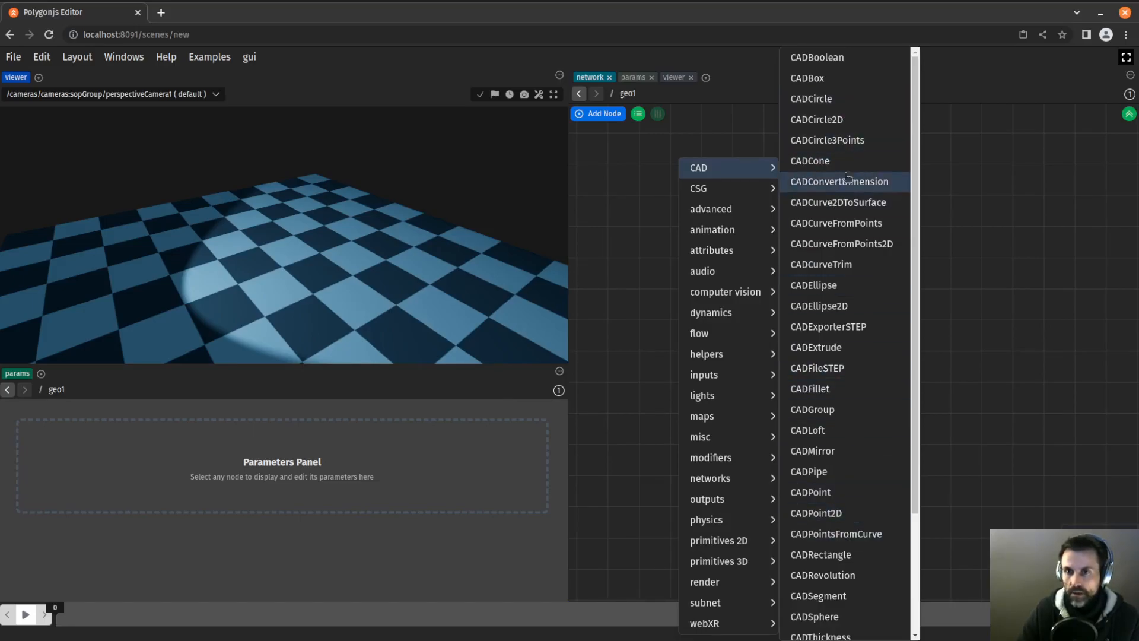
mouse_move(835, 78)
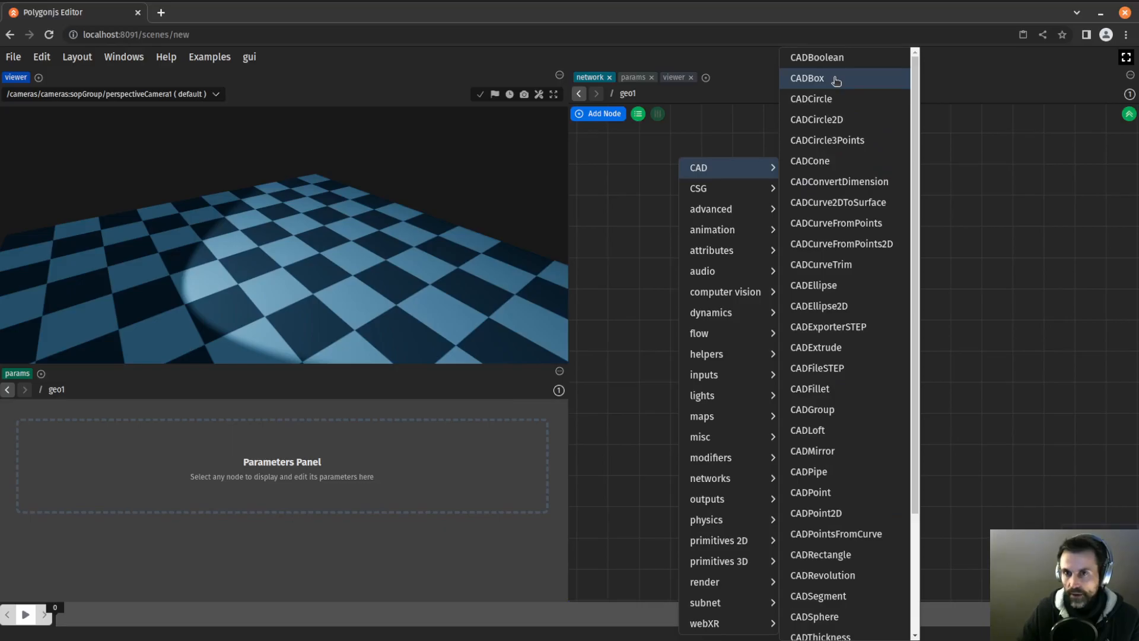
- Add CADBox1 to geo1, which errors that the OpenCascade library failed to load
left_click(807, 78)
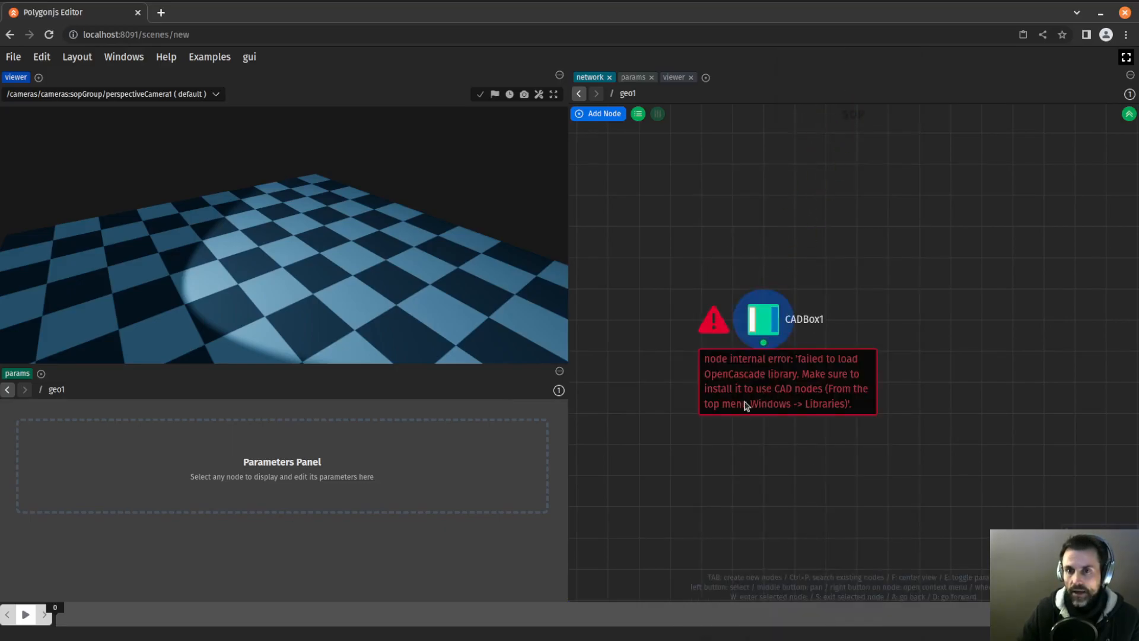
mouse_move(794, 296)
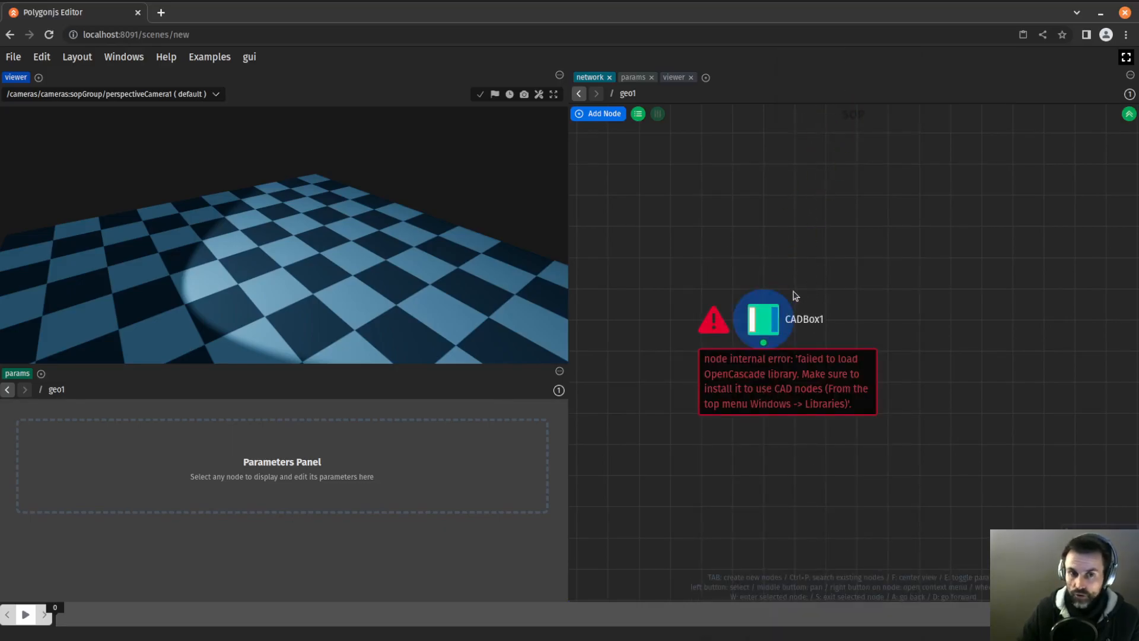
mouse_move(736, 378)
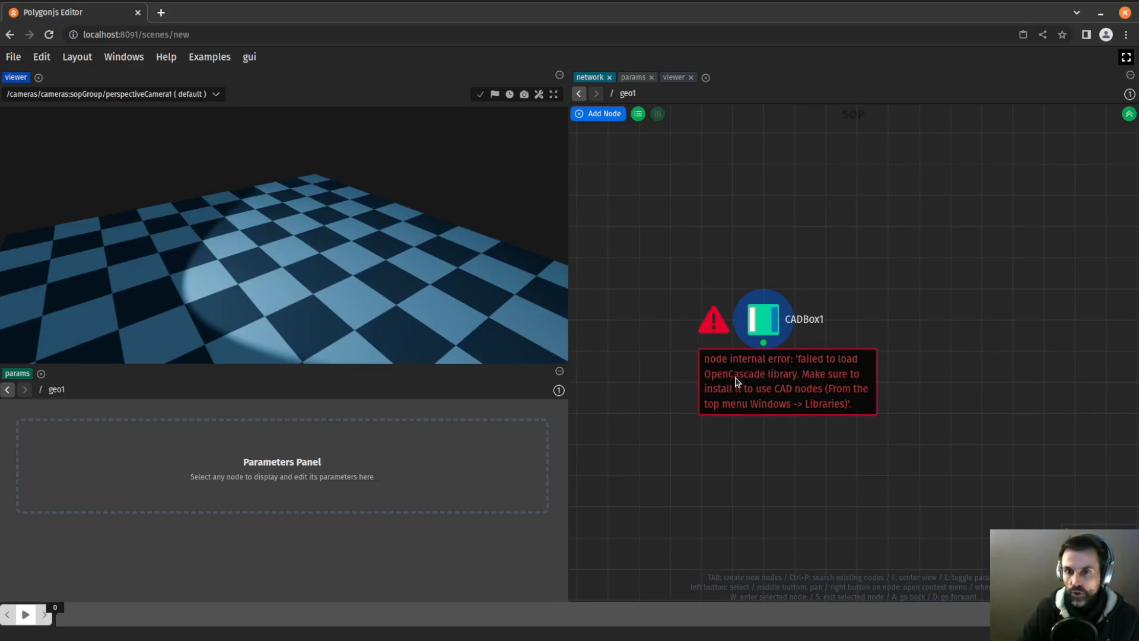
mouse_move(601, 415)
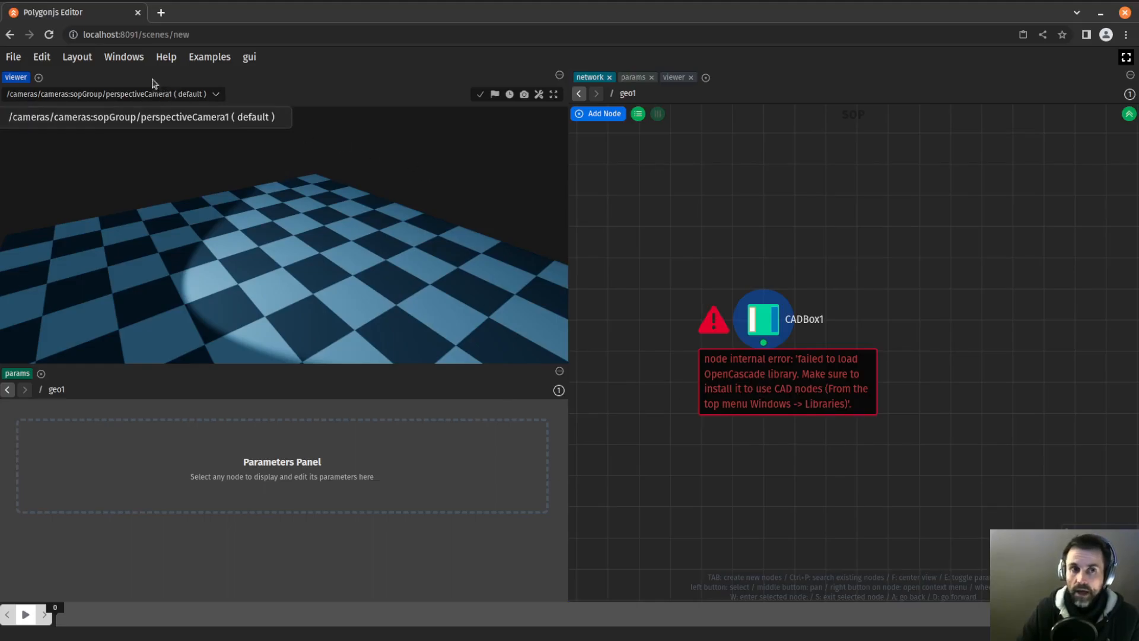
- Install the OpenCascade library from Windows > Libraries and save the scene as cadbox
left_click(124, 57)
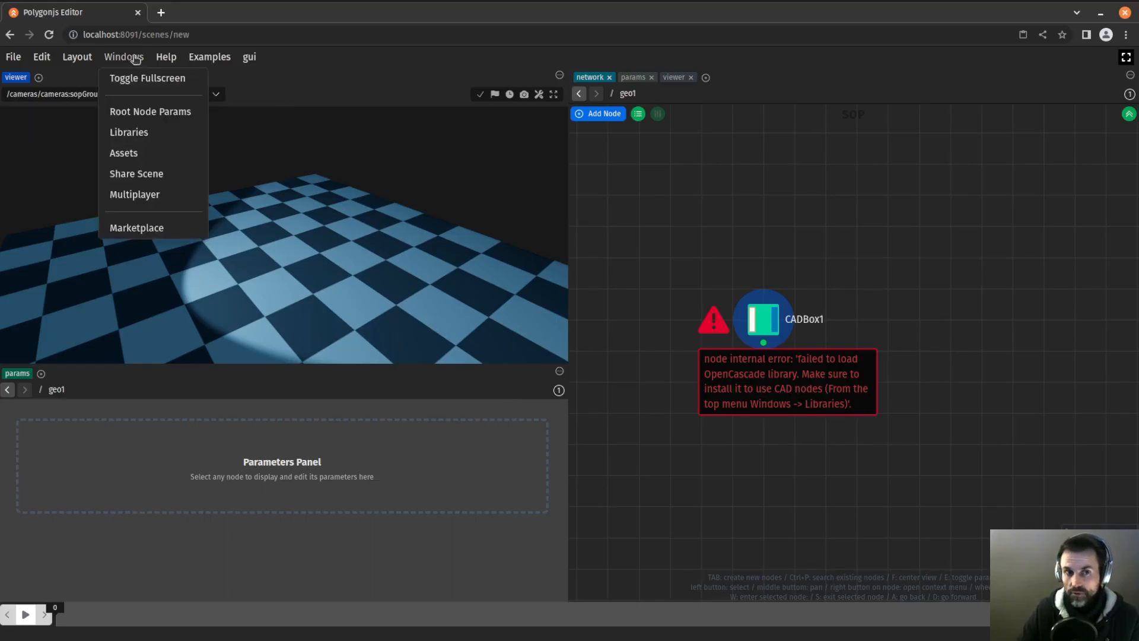
mouse_move(147, 79)
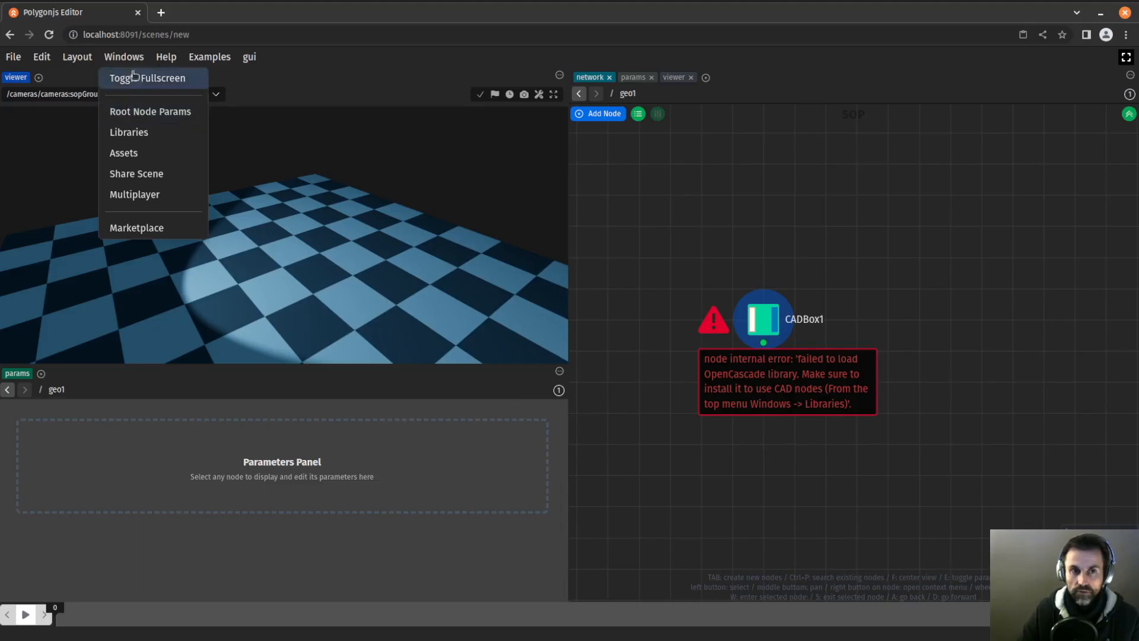
left_click(128, 131)
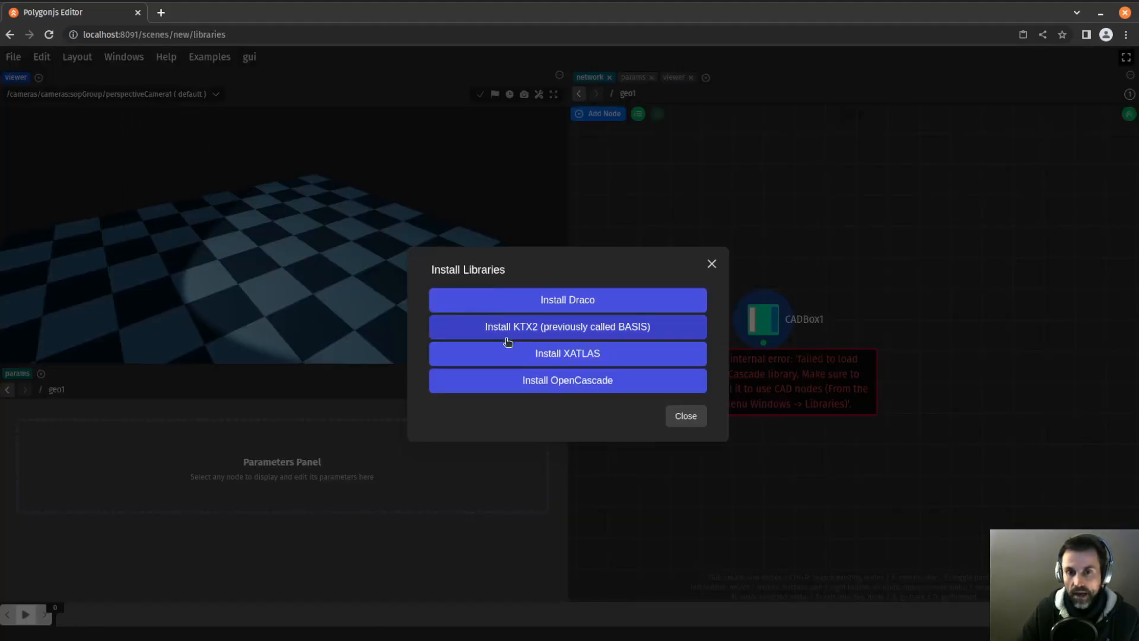
mouse_move(519, 384)
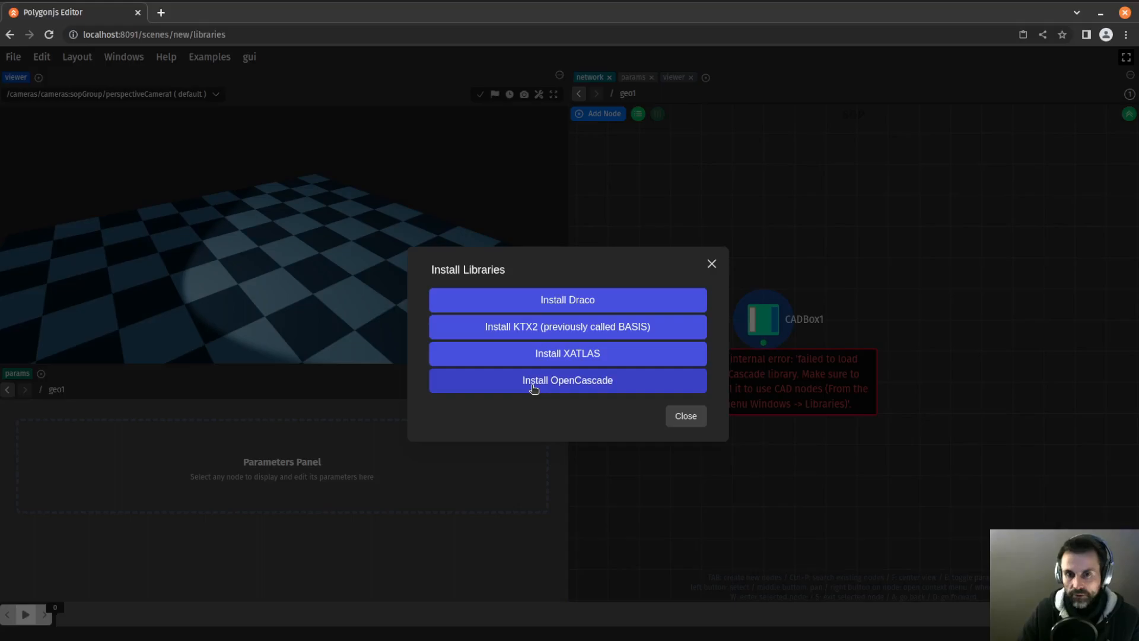
left_click(567, 380)
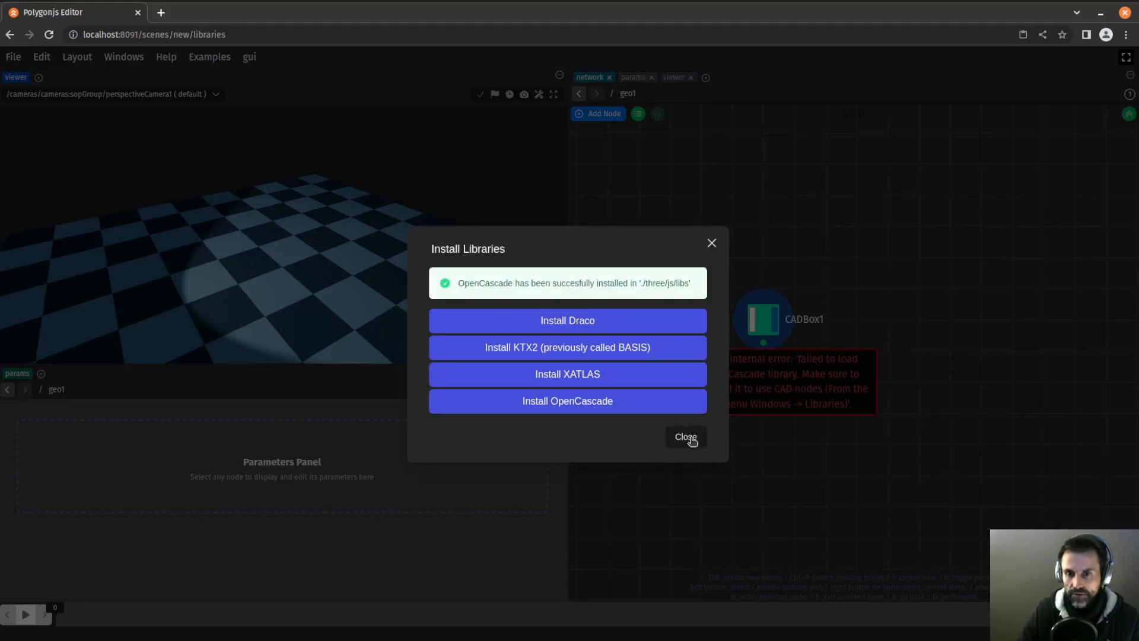
left_click(683, 437)
type("cad")
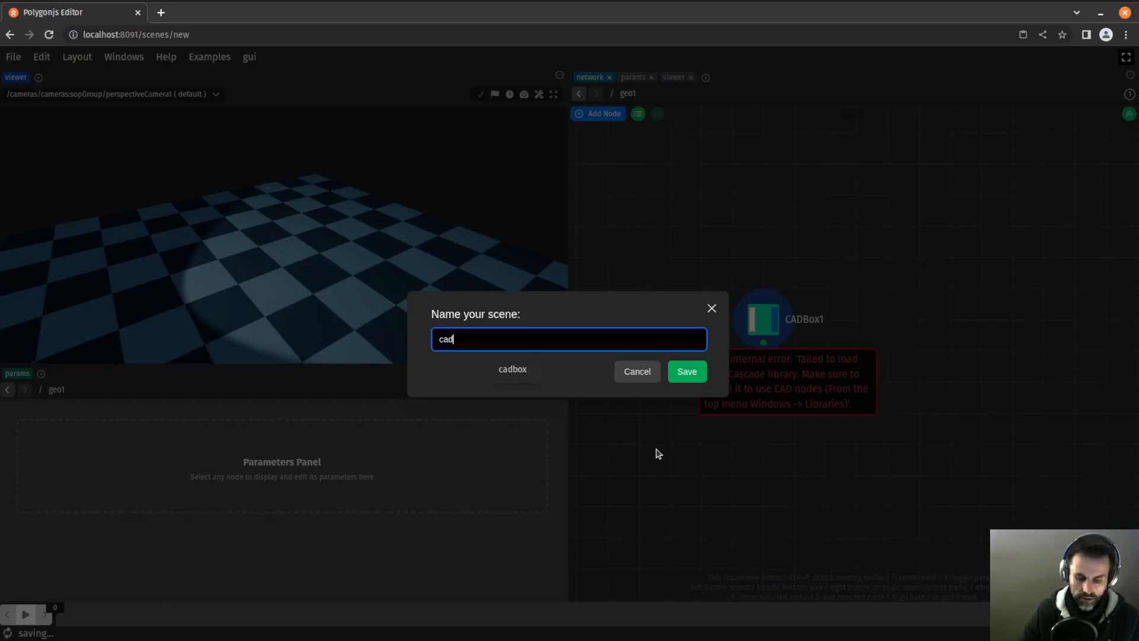
left_click(685, 371)
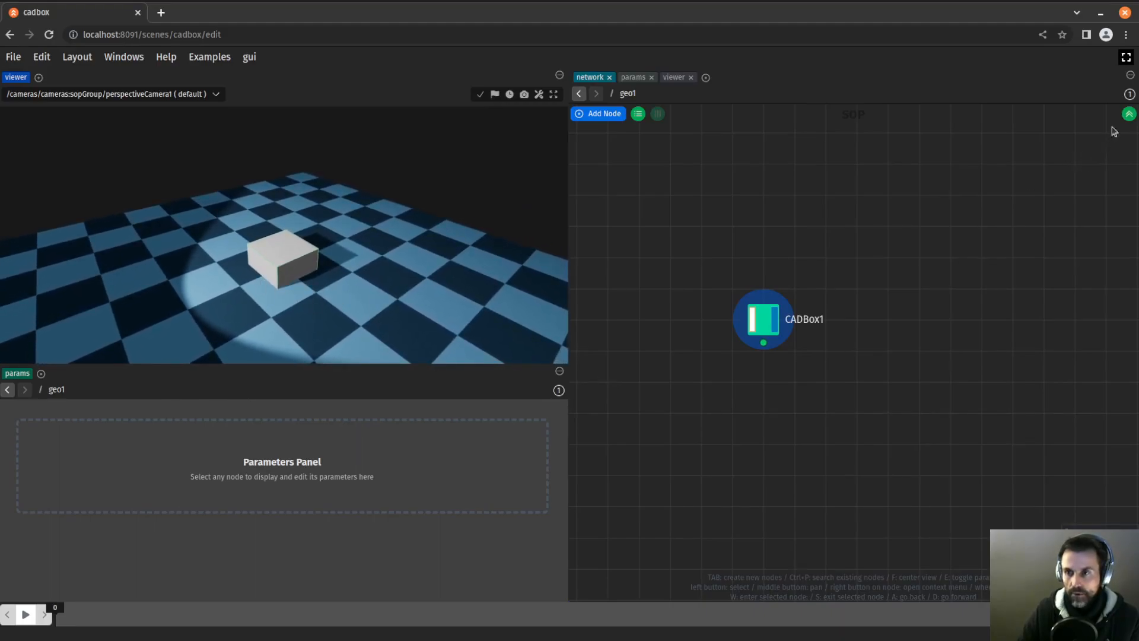
- Enter the ground object and select box1 to lower its center Y to -1.5
double_click(763, 318)
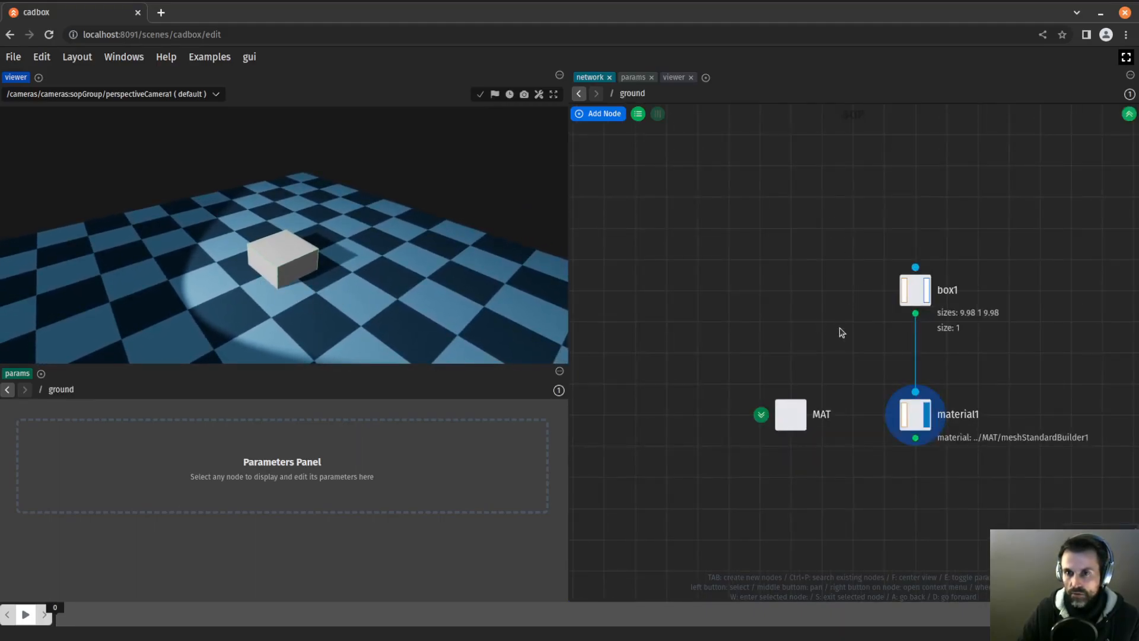
left_click(914, 289)
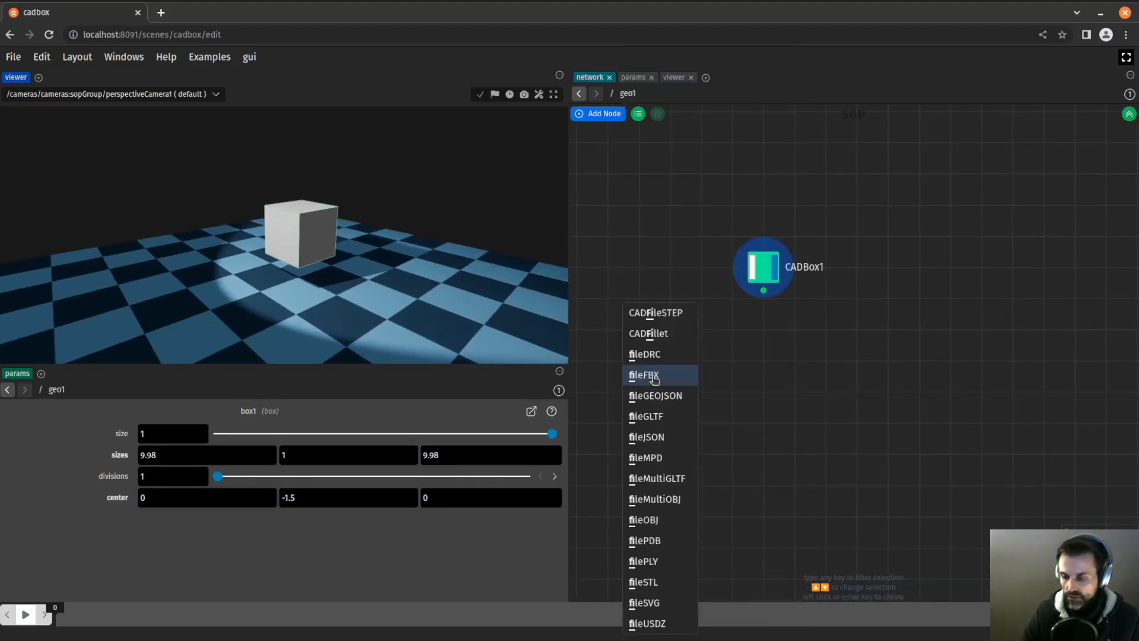
- Add CADFillet1 below CADBox1 with group 0-3, round mode and radius about 0.117
left_click(648, 333)
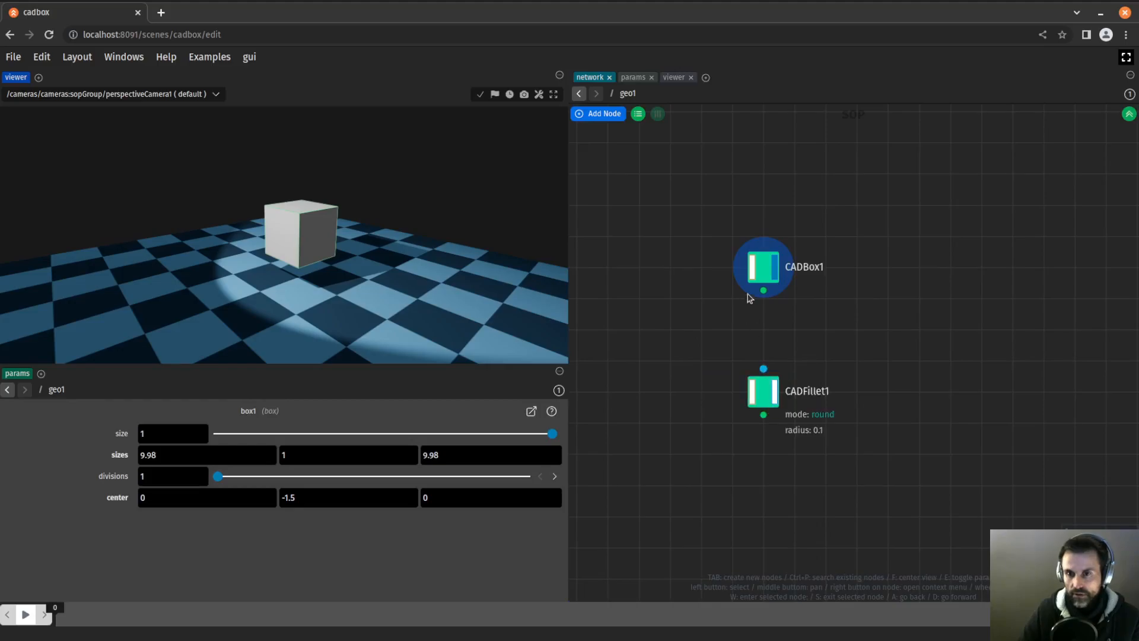
left_click(763, 390)
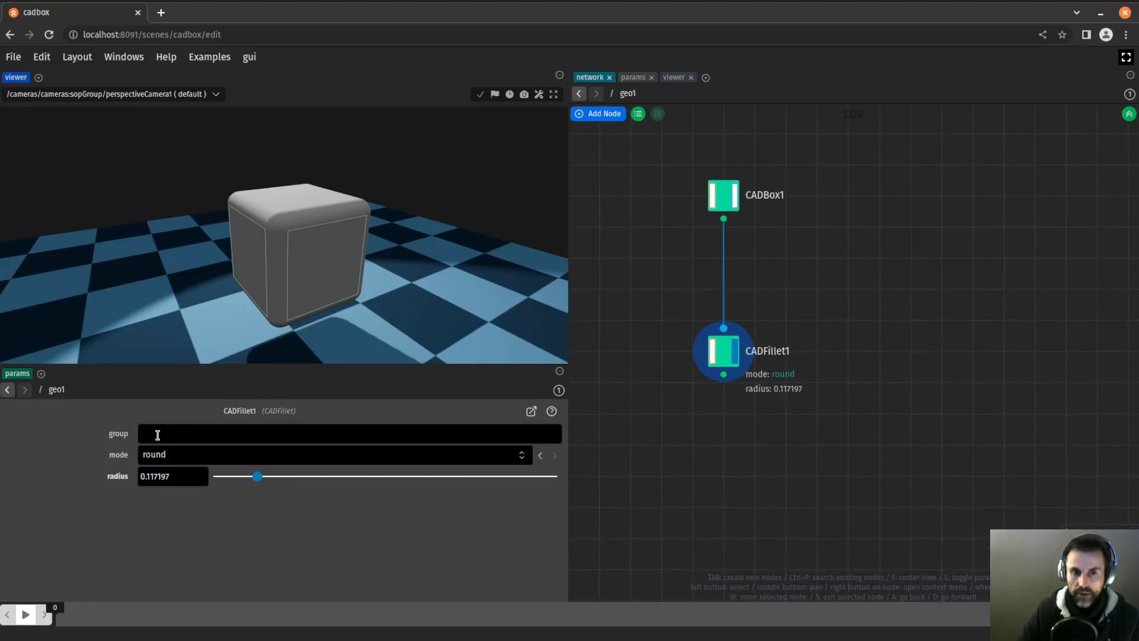
type("0")
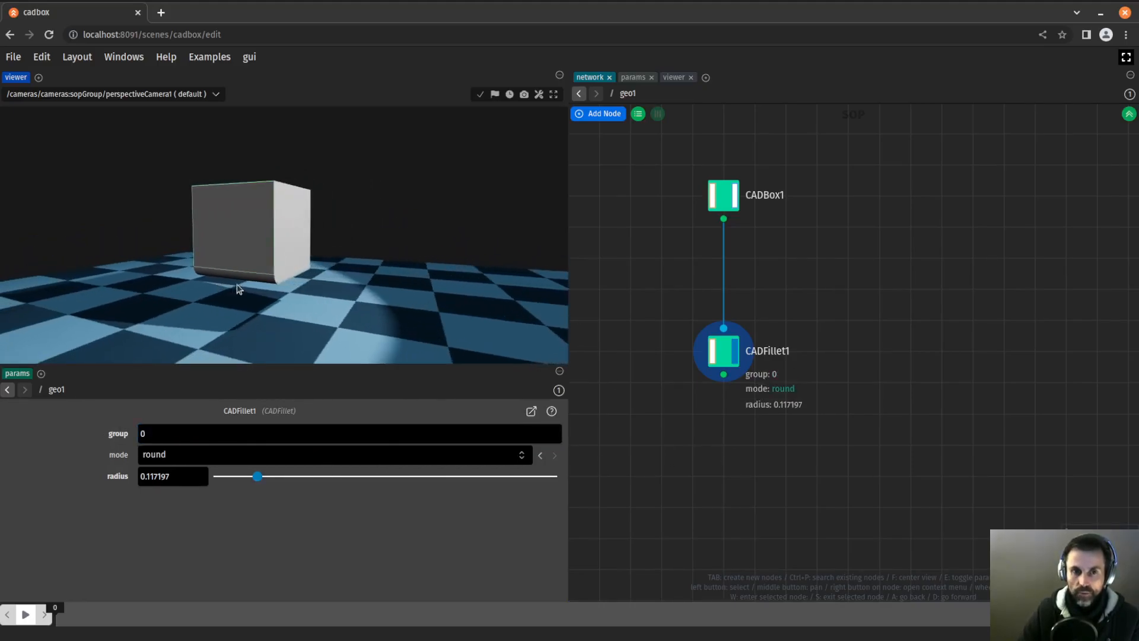
type("1")
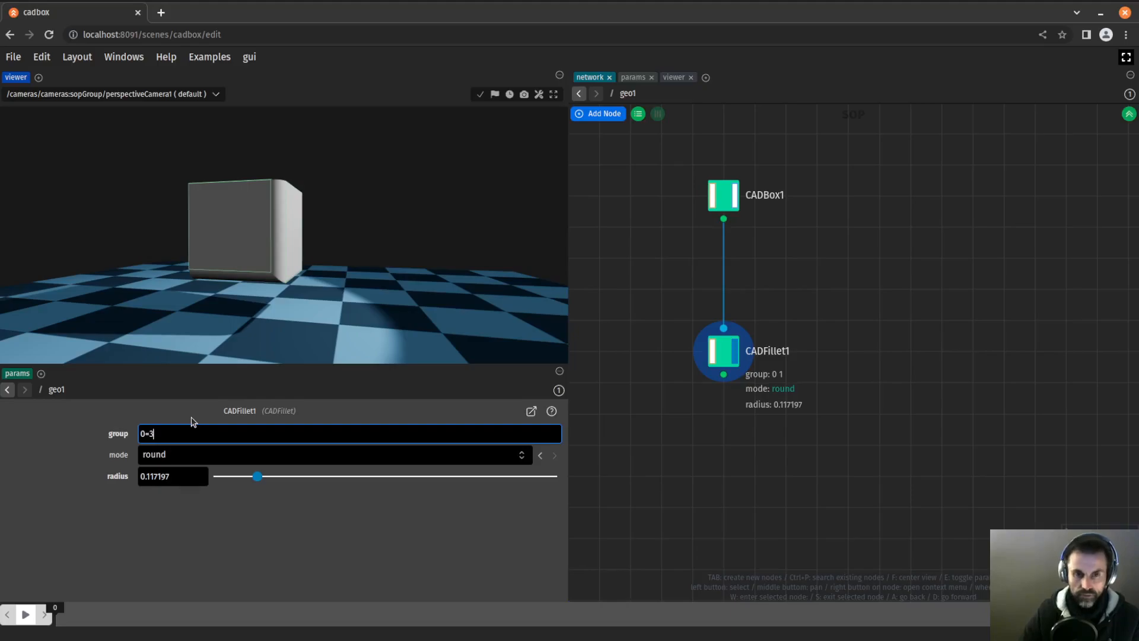
key("Return")
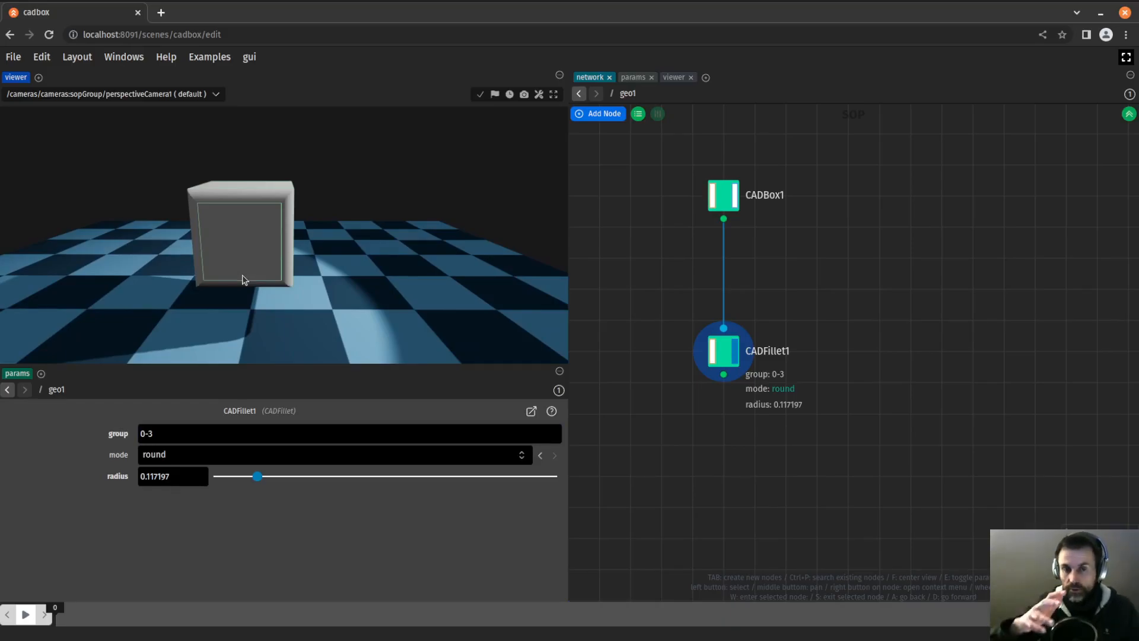
mouse_move(649, 403)
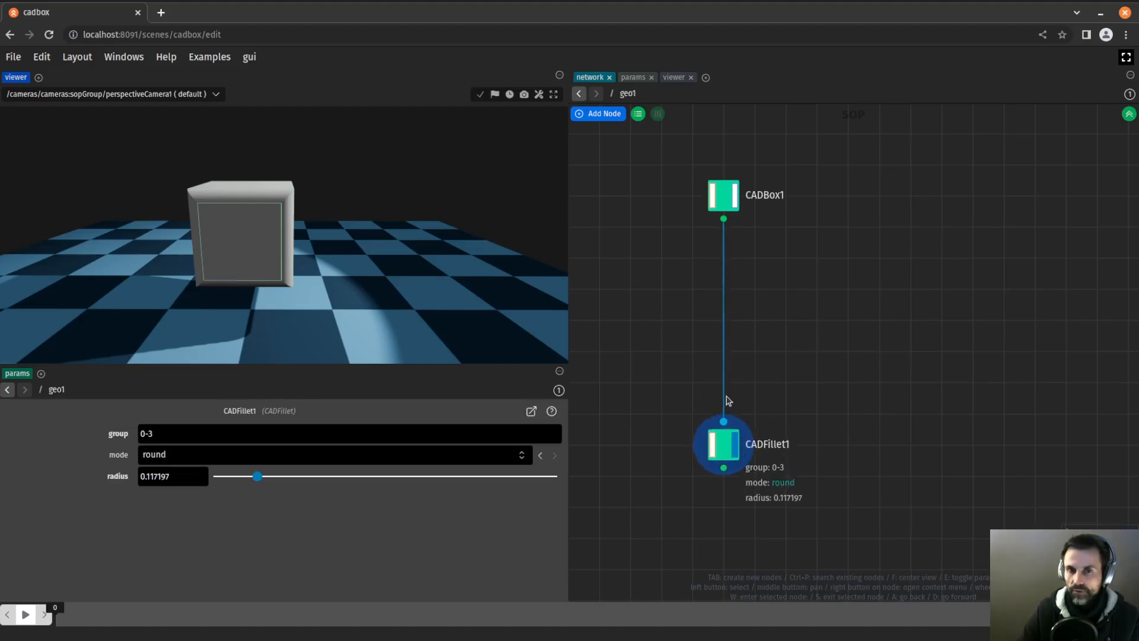
- Insert CADGroup1 between the box and fillet and set CADFillet1's group to its name
left_click(729, 400)
type("grou")
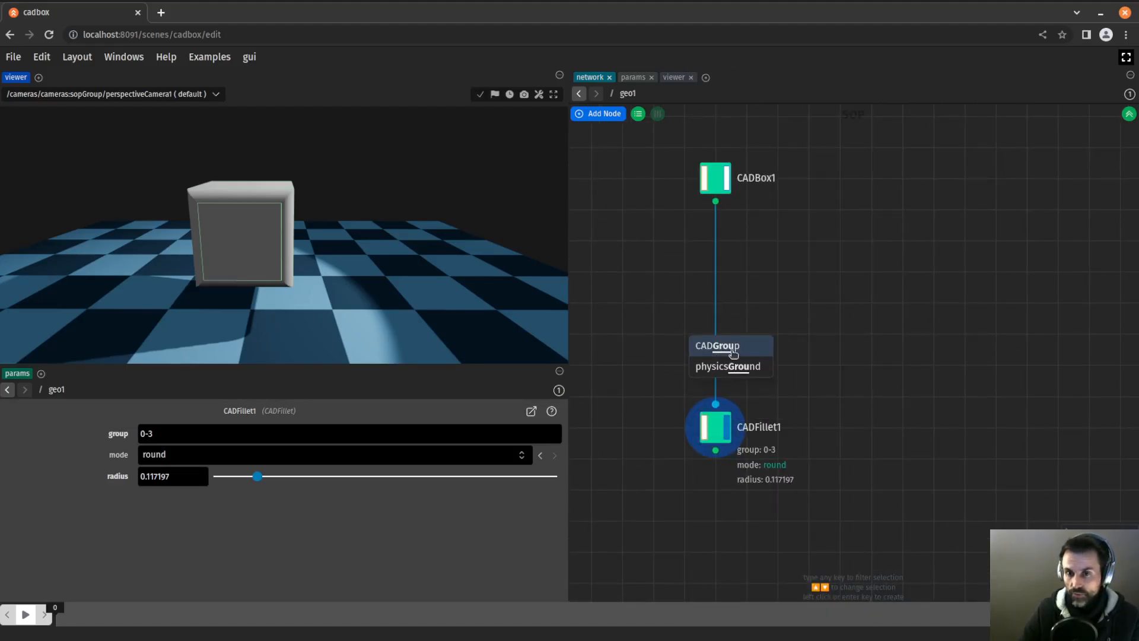
left_click(716, 345)
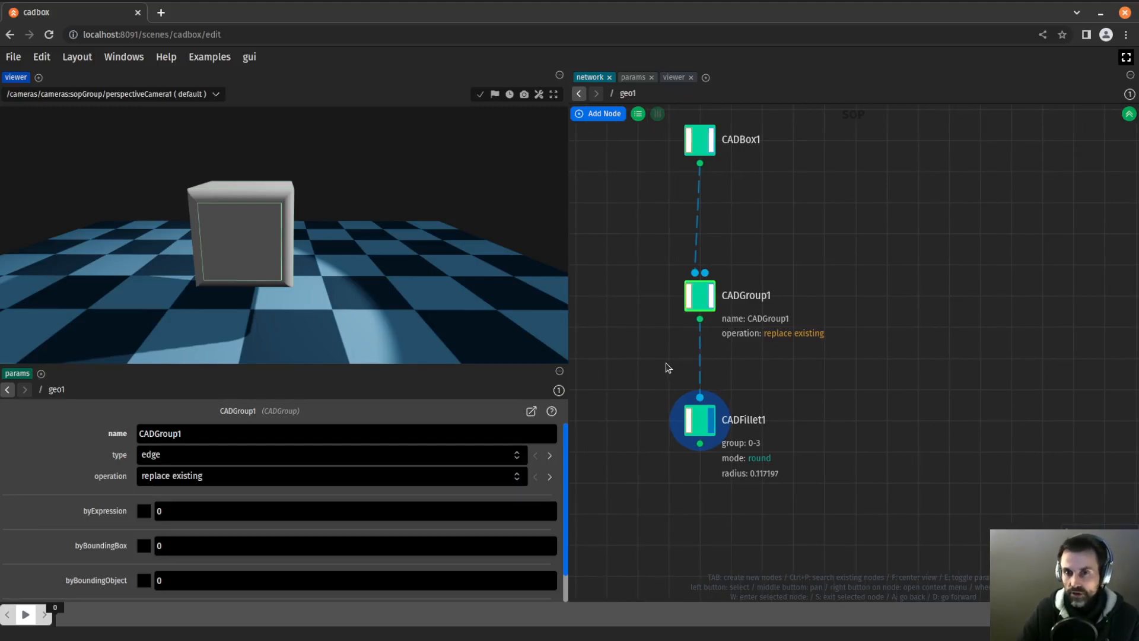
left_click(347, 433)
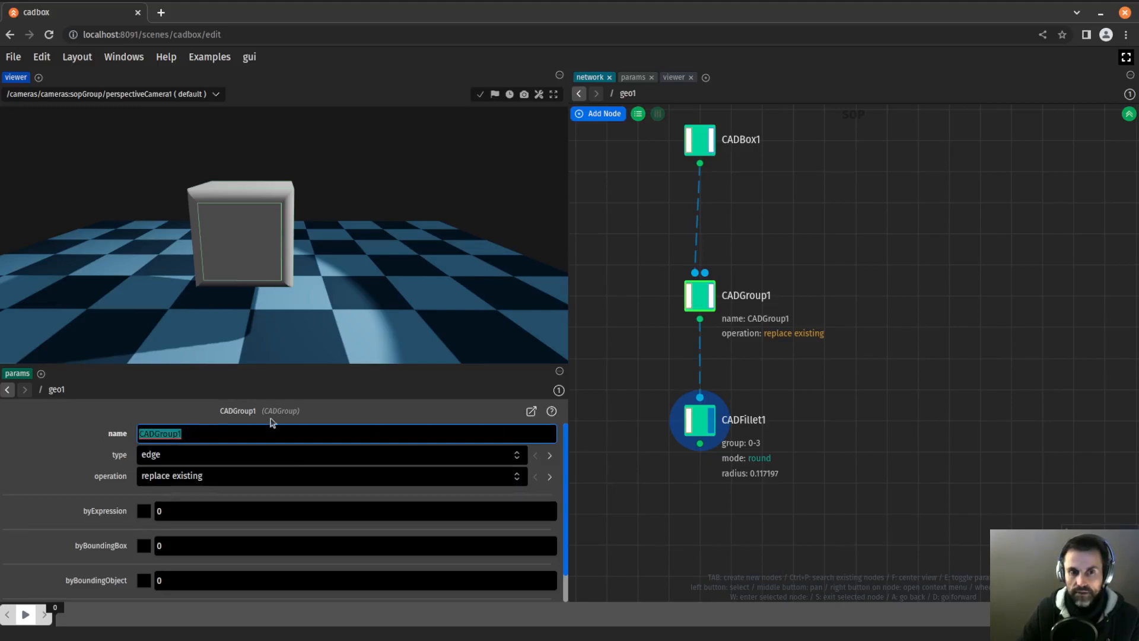
left_click(698, 419)
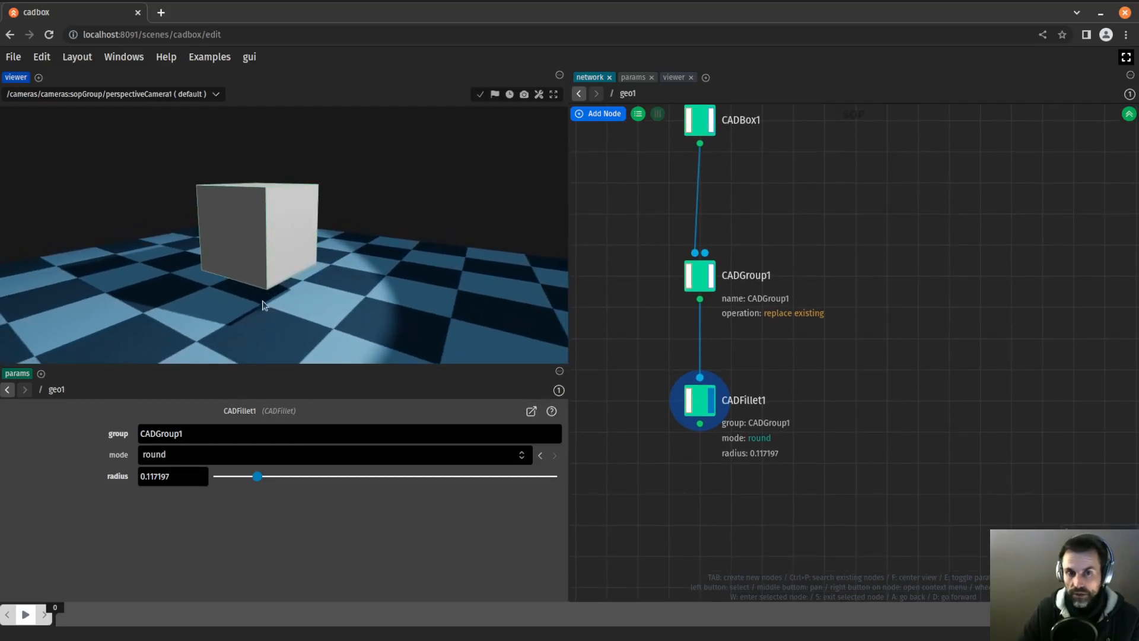
- Back on CADGroup1, enable selecting edges by expression
left_click(699, 274)
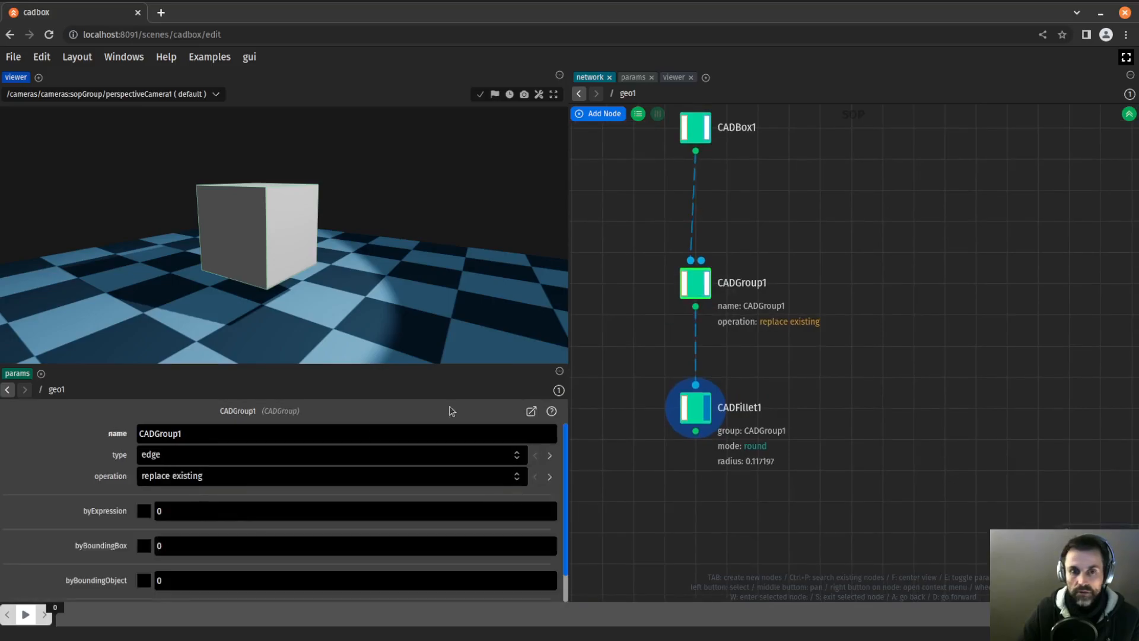
scroll("down", 3)
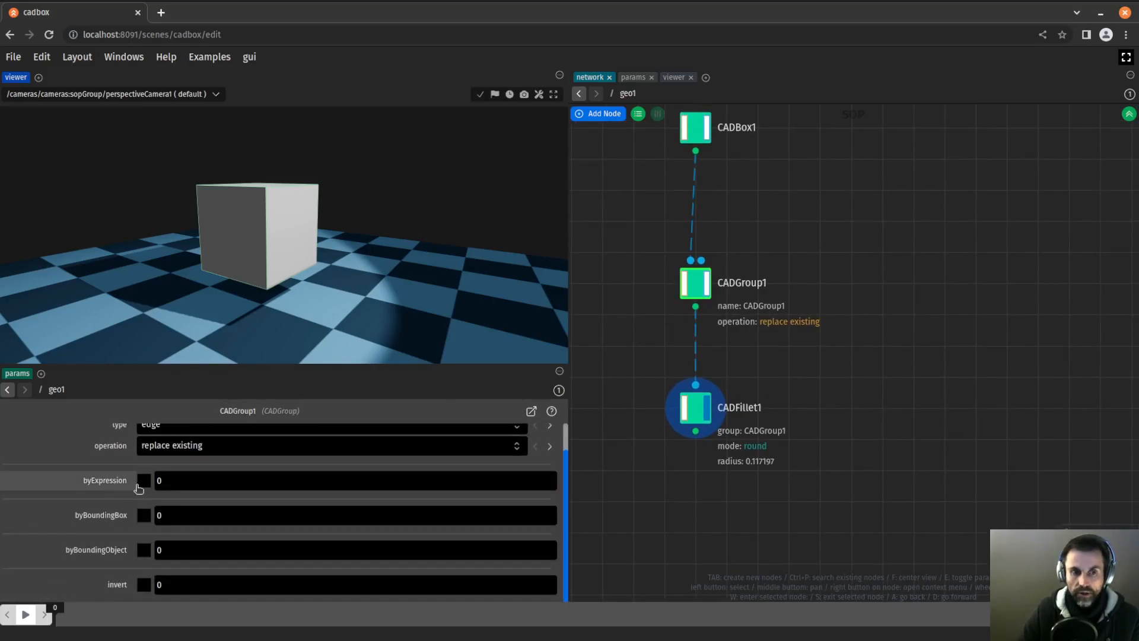
left_click(143, 479)
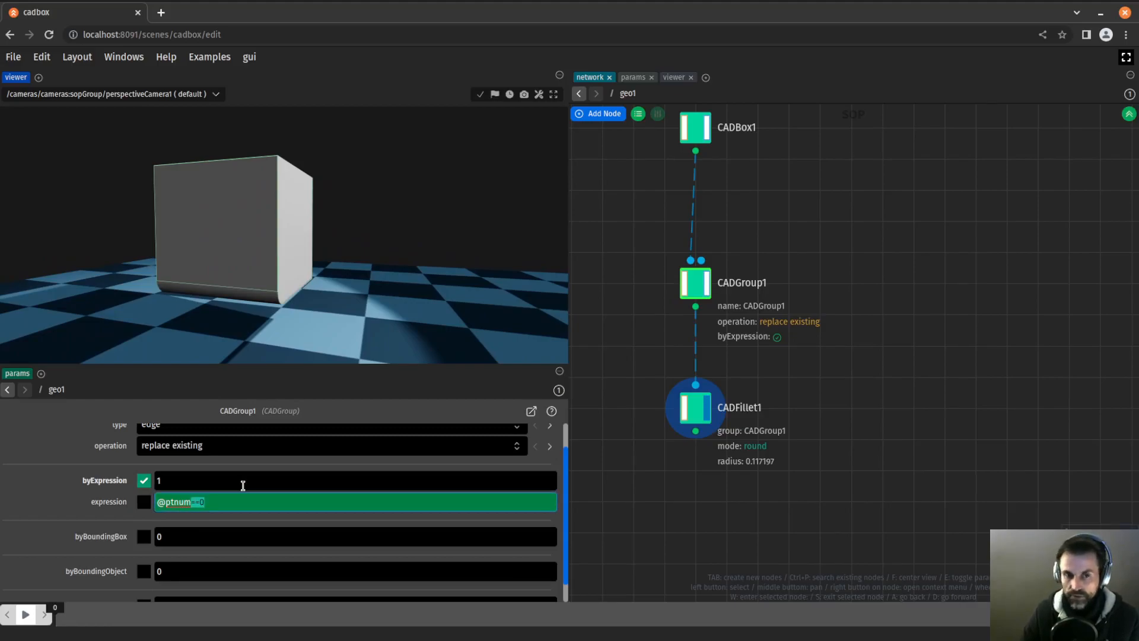
type("<")
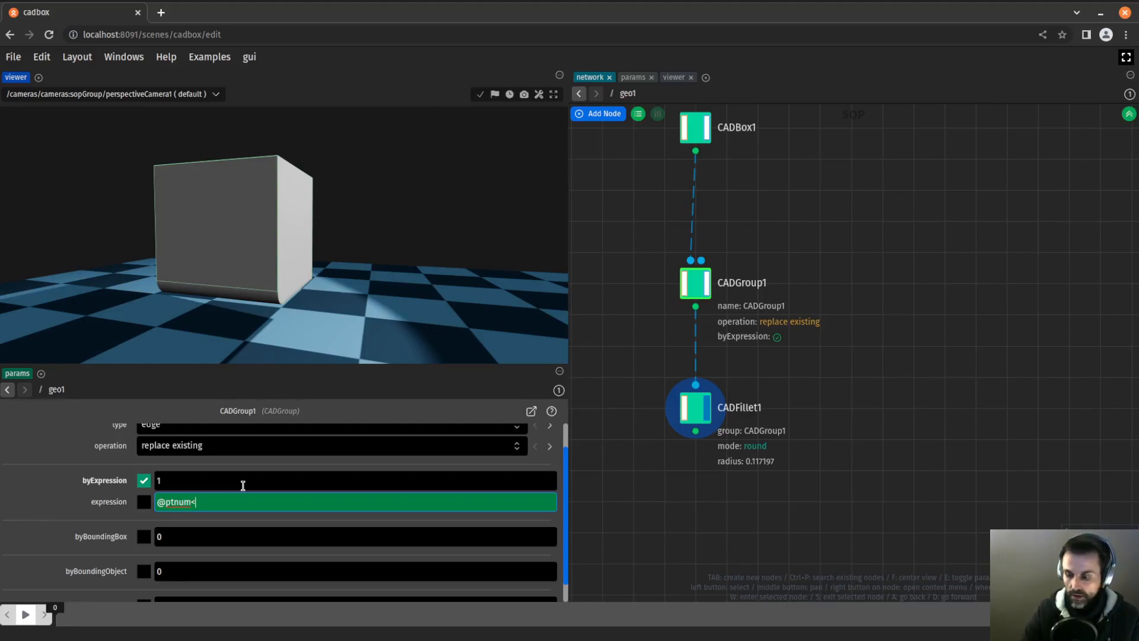
type("=3")
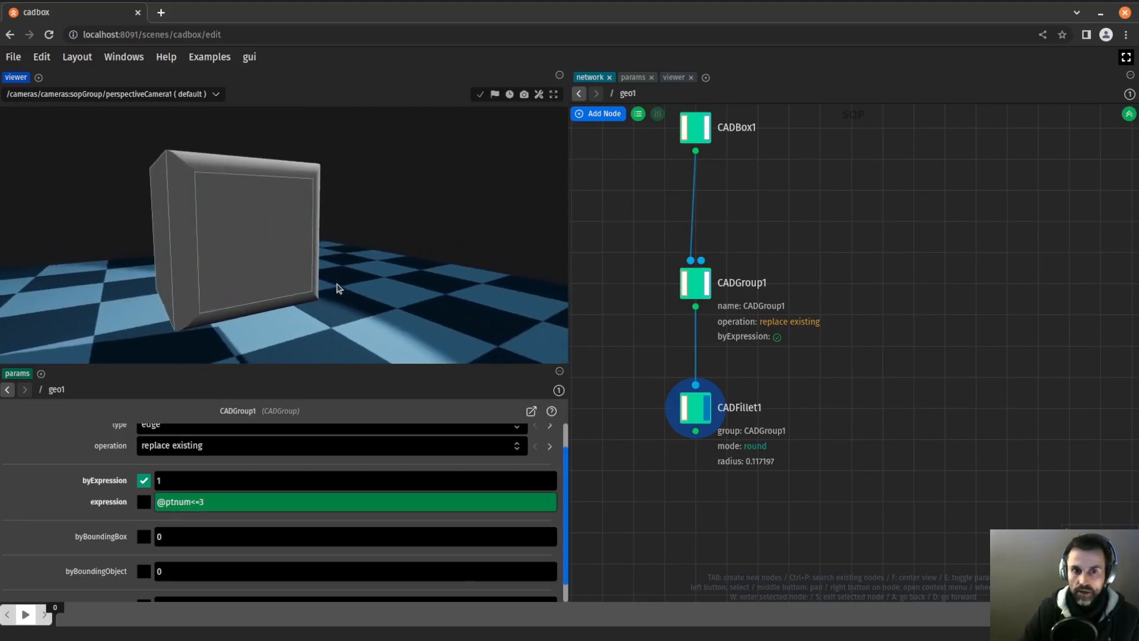
left_click(144, 480)
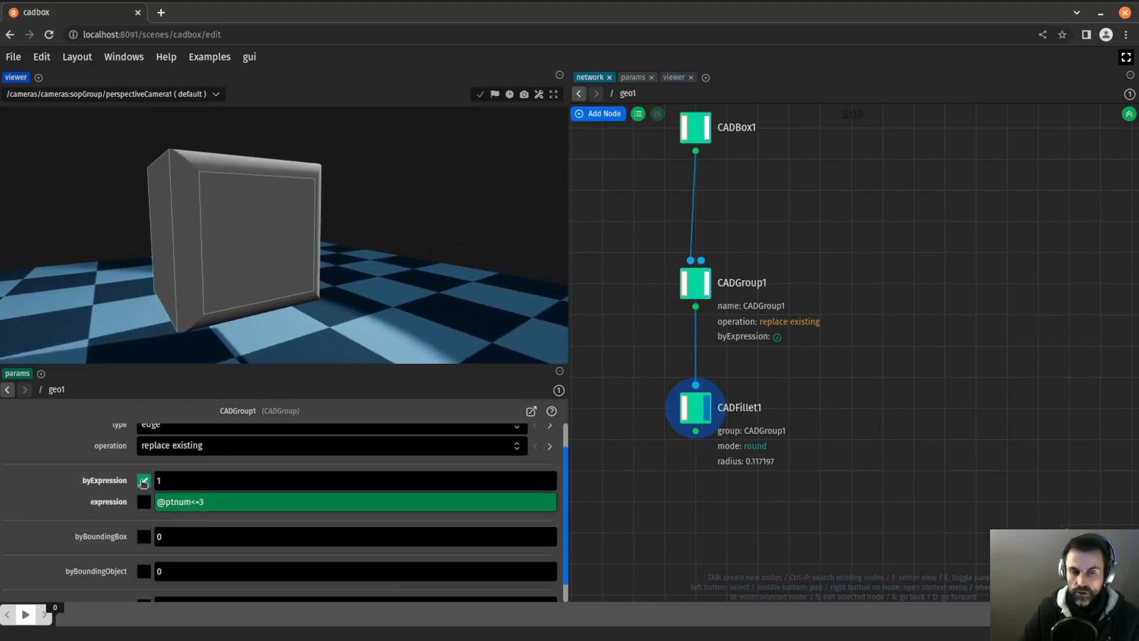
left_click(143, 480)
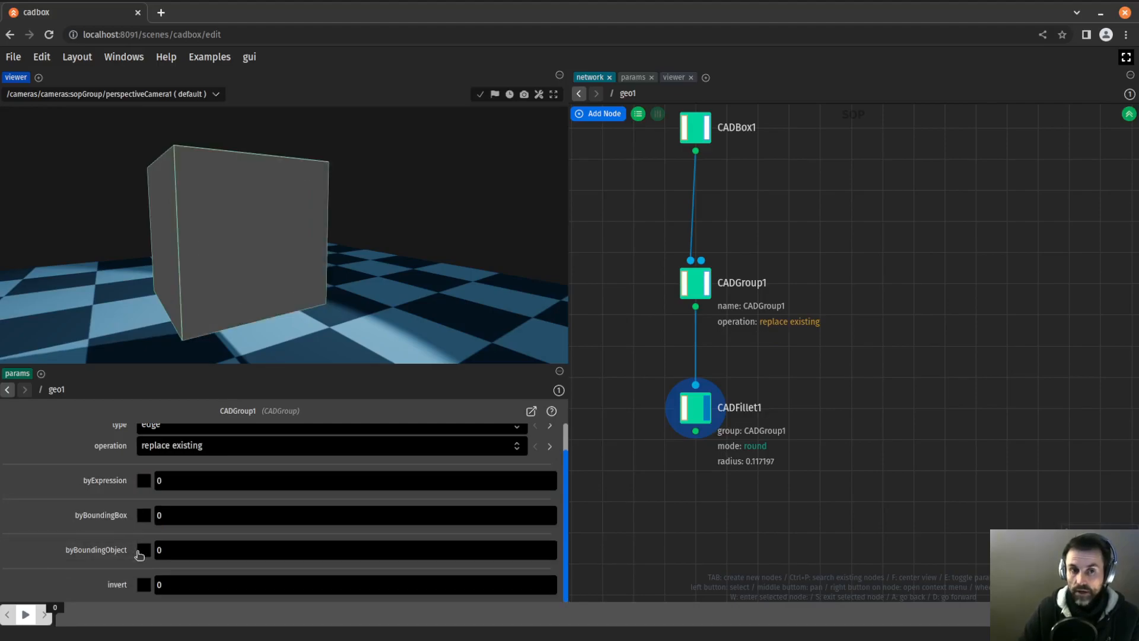
mouse_move(181, 536)
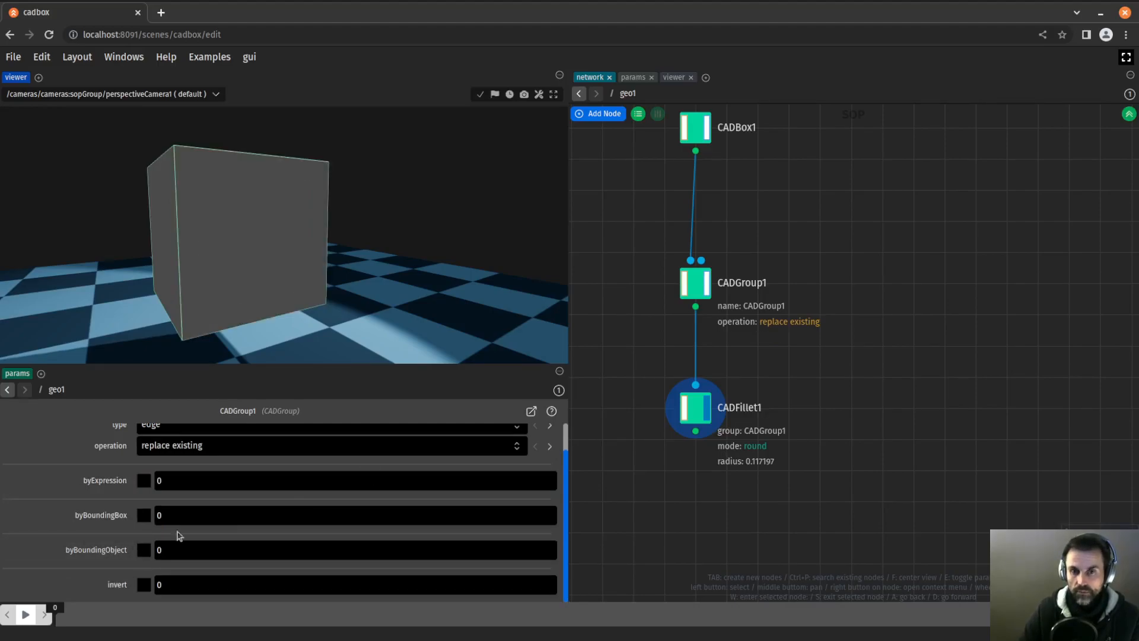
- Switch CADGroup1 to byBoundingObject fed by a new boxLines1 moved aside, and display the group
left_click(144, 549)
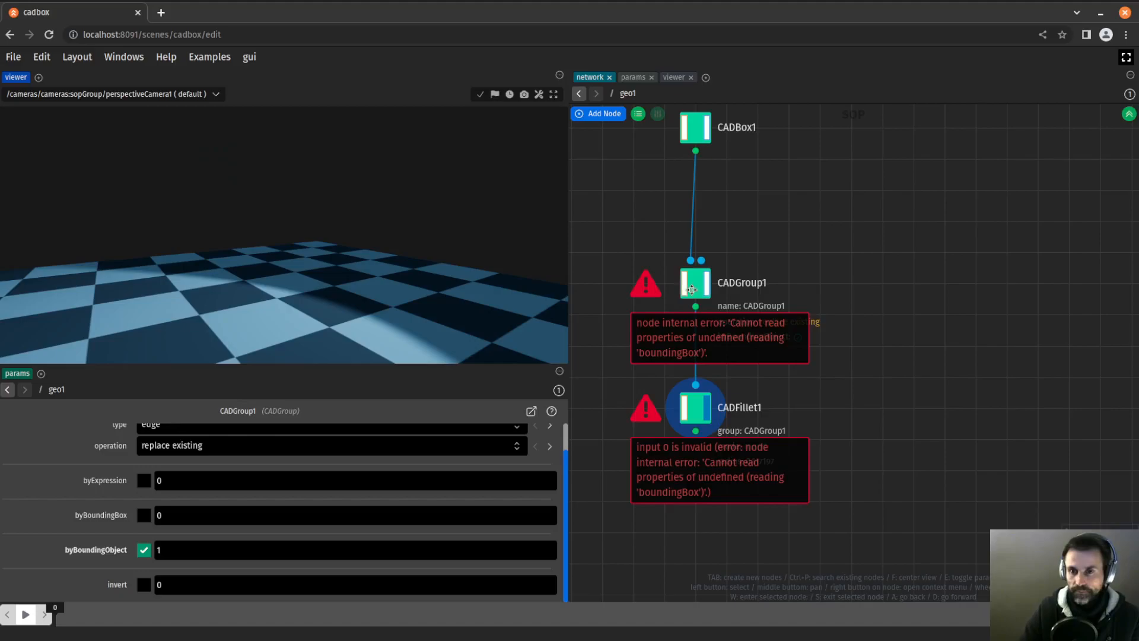
mouse_move(729, 348)
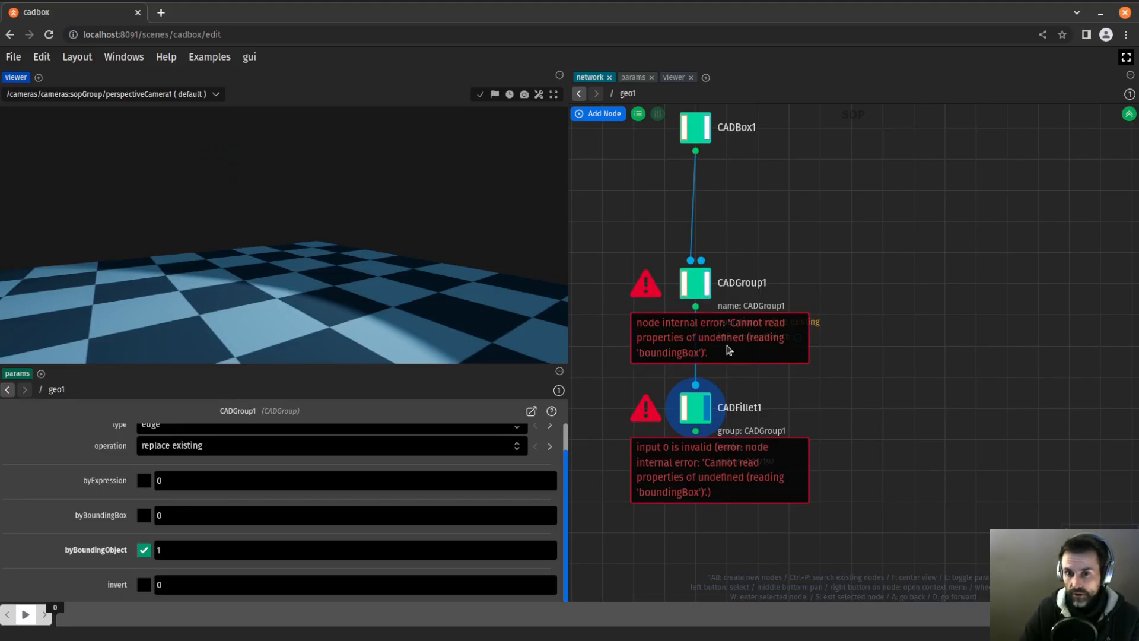
mouse_move(193, 545)
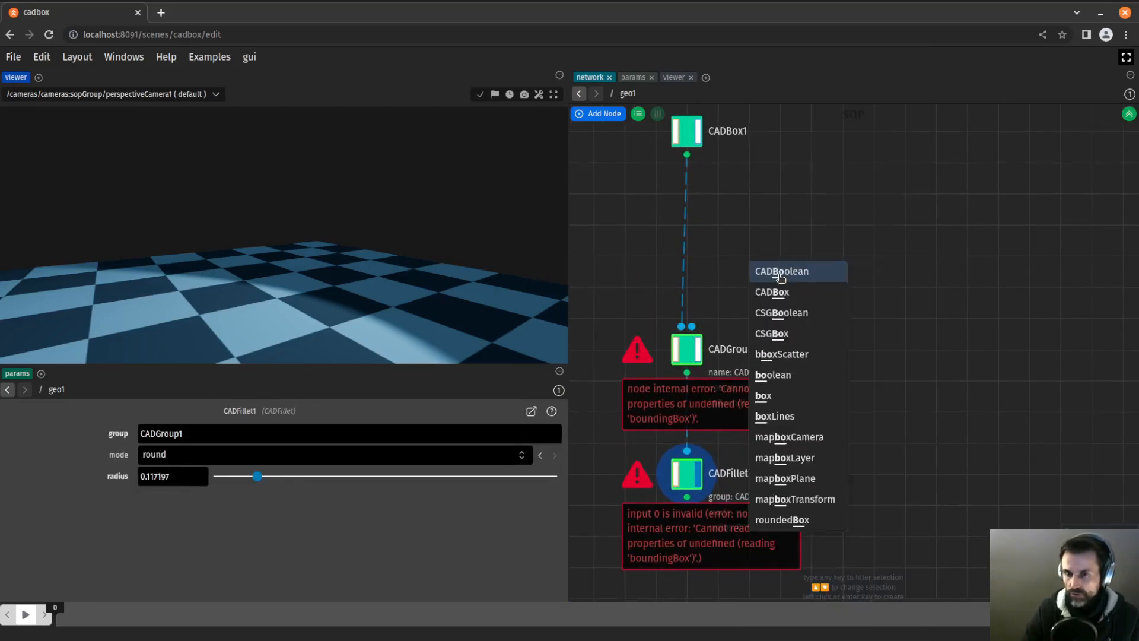
left_click(775, 415)
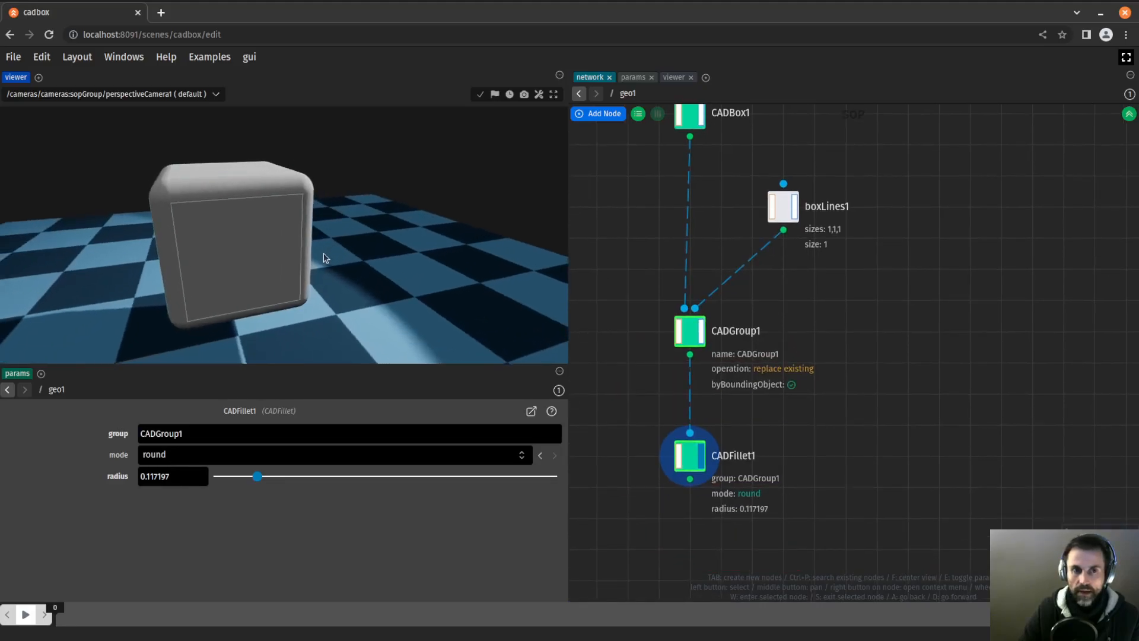
left_click(783, 205)
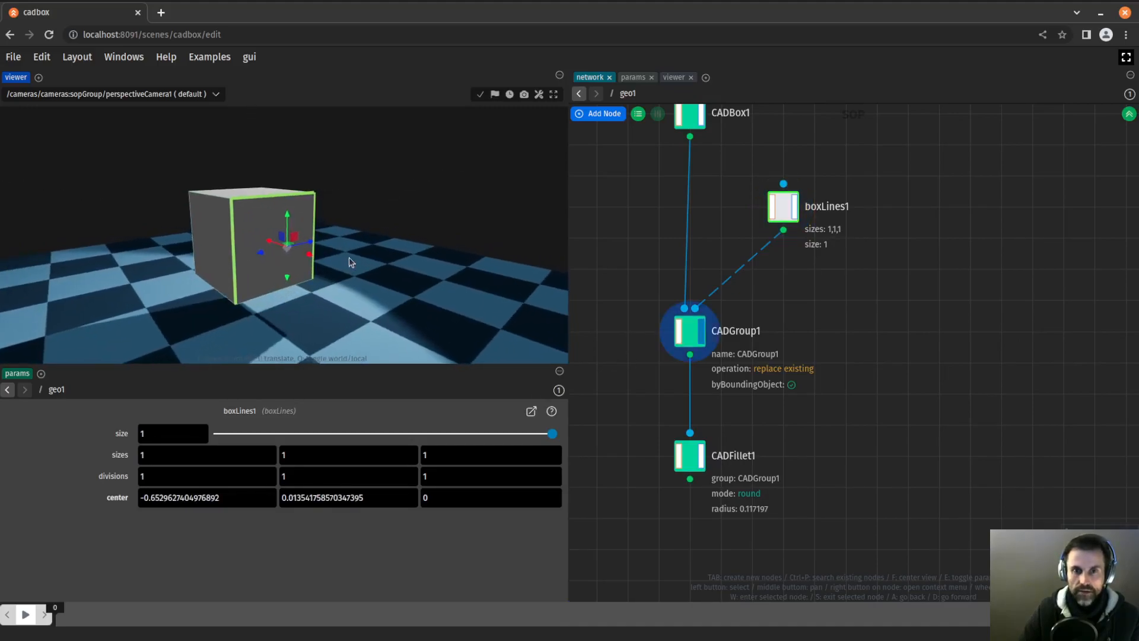
left_click(688, 331)
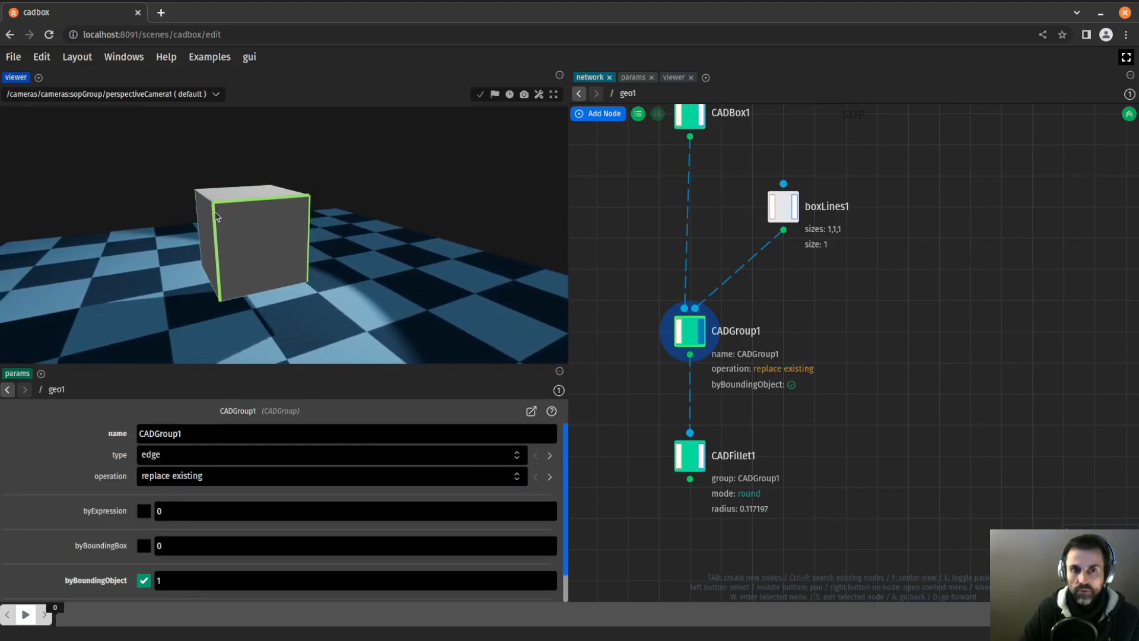
mouse_move(235, 203)
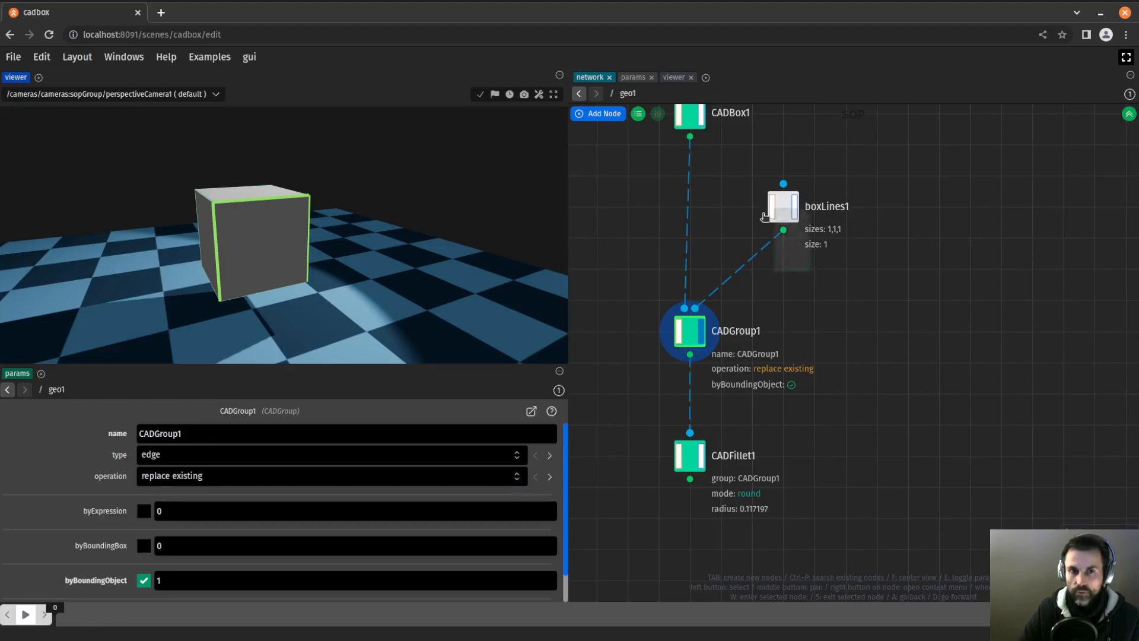
- Preview boxLines1 with the box via merge1 and size boxLines1 to 1, 0.8, 1.4
left_click(781, 206)
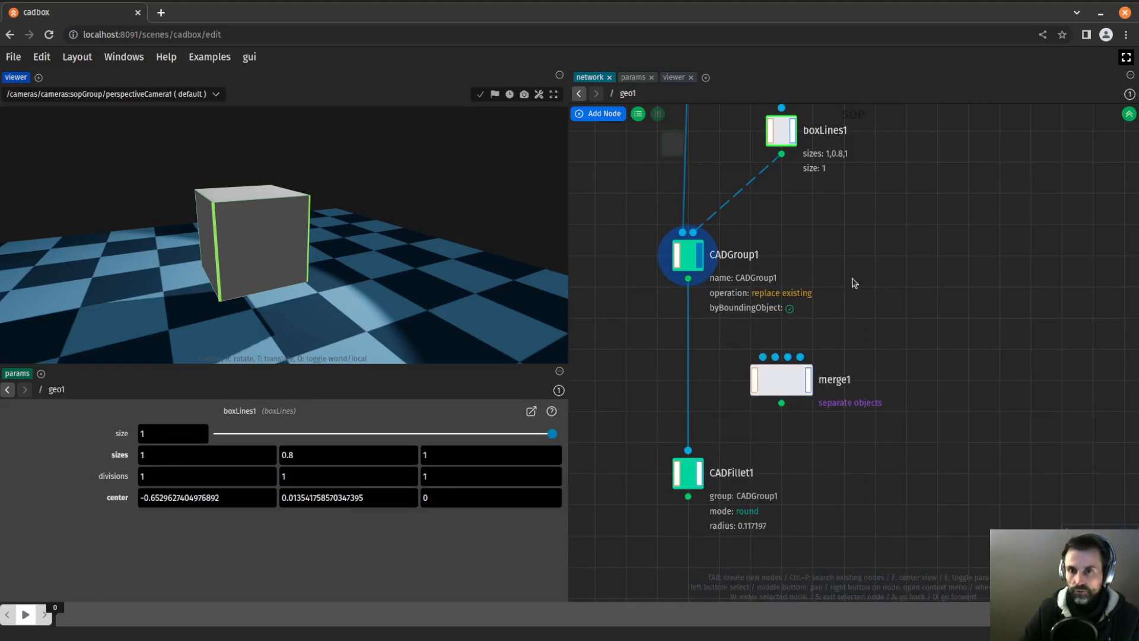
left_click(687, 254)
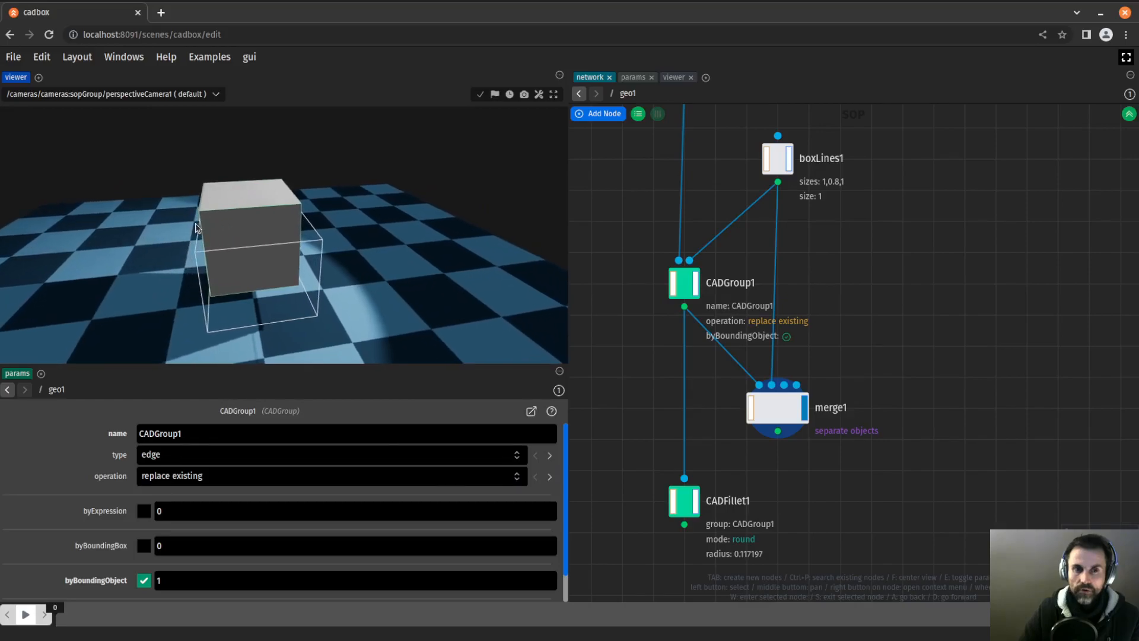
left_click(776, 157)
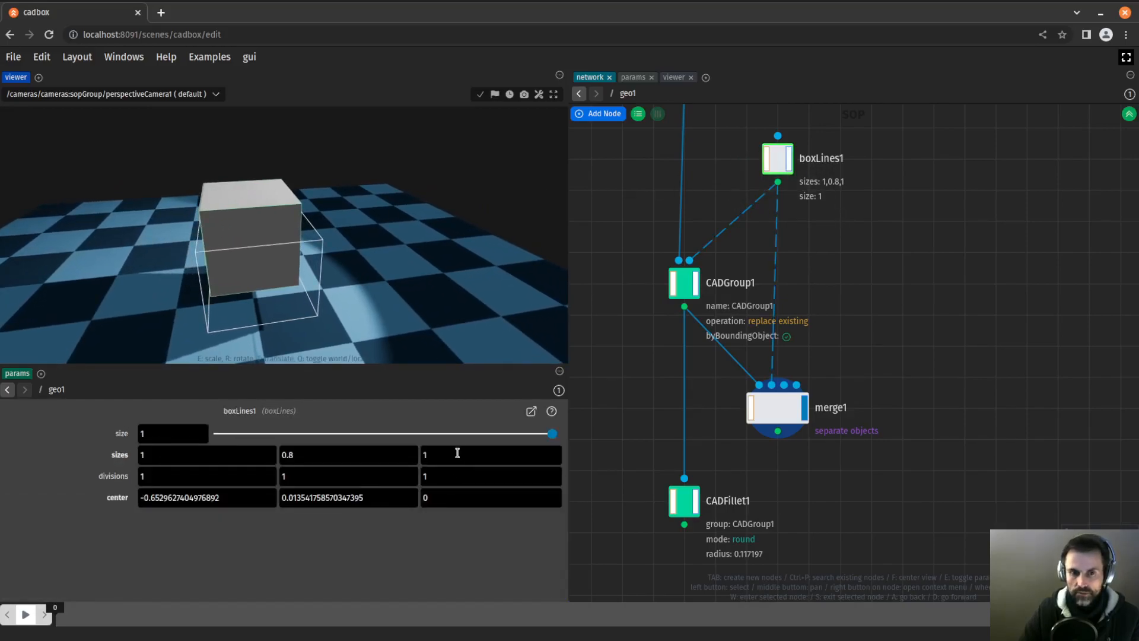
type("1.4")
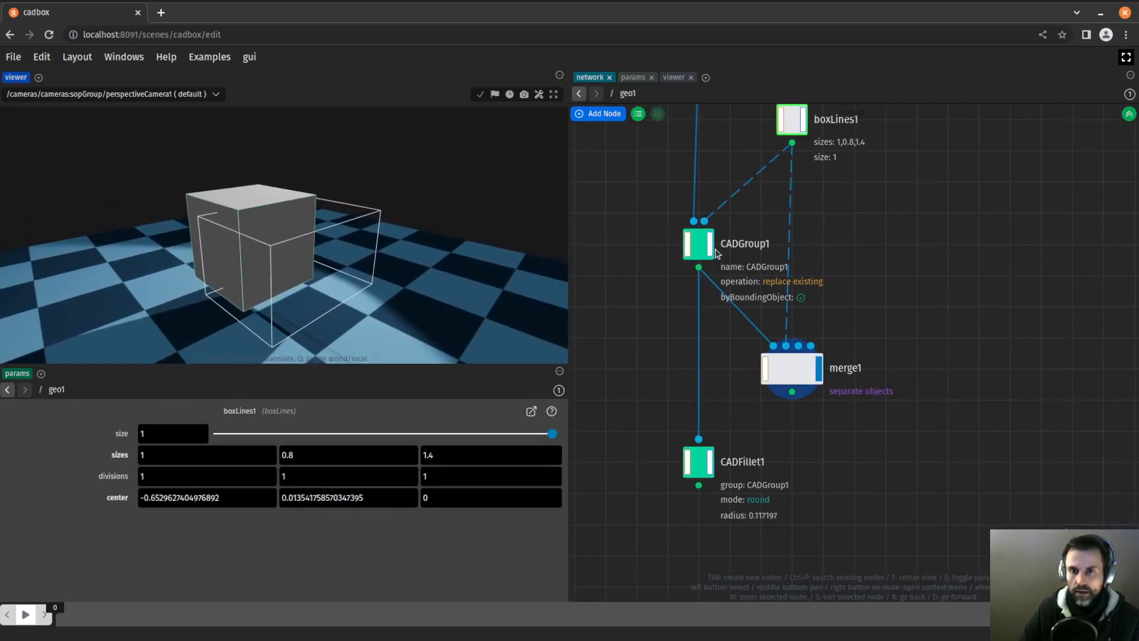
- Check the captured edges, then display CADFillet1 rounding only the vertical edges
left_click(698, 244)
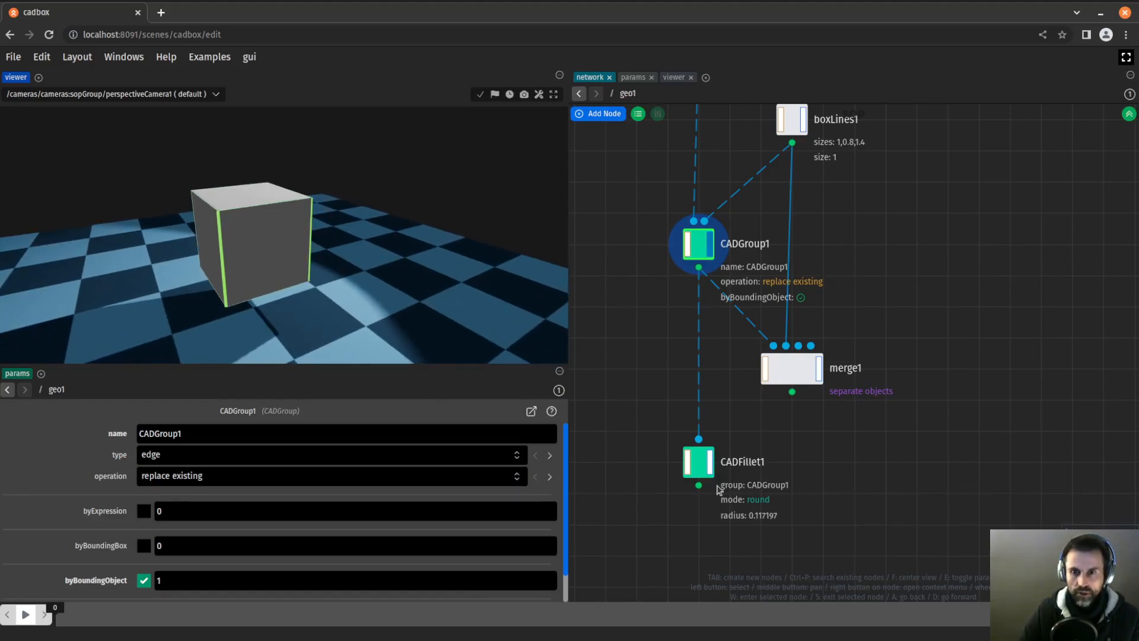
left_click(698, 461)
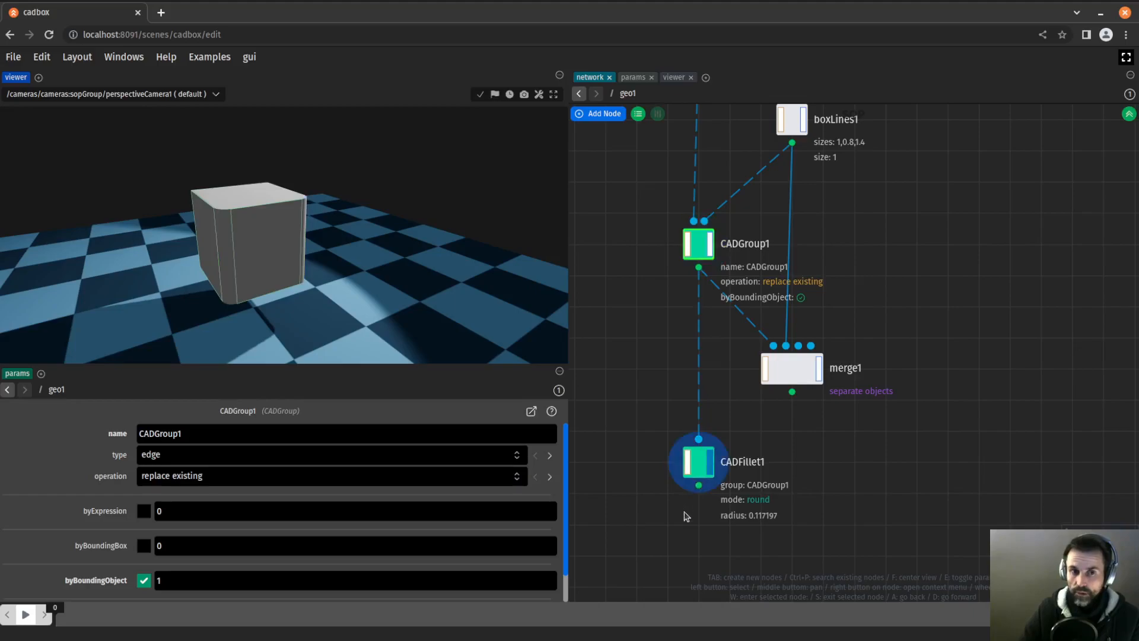
left_click(698, 464)
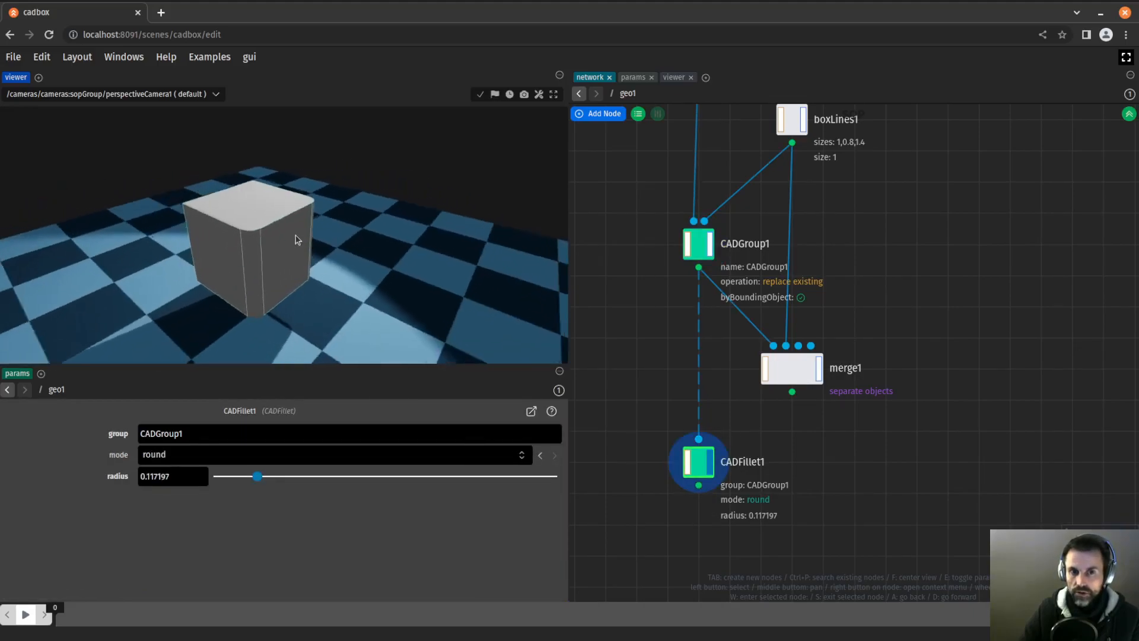
left_click_drag(294, 239, 282, 239)
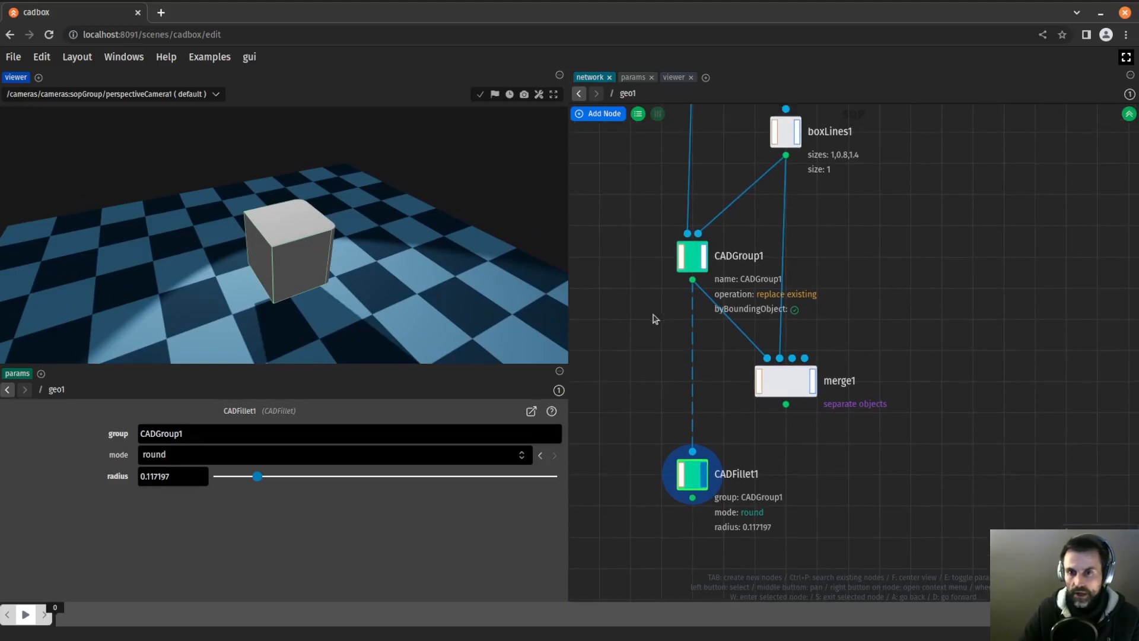
- Rename CADGroup1 to frontEdges and point the fillet's group at it
left_click(690, 256)
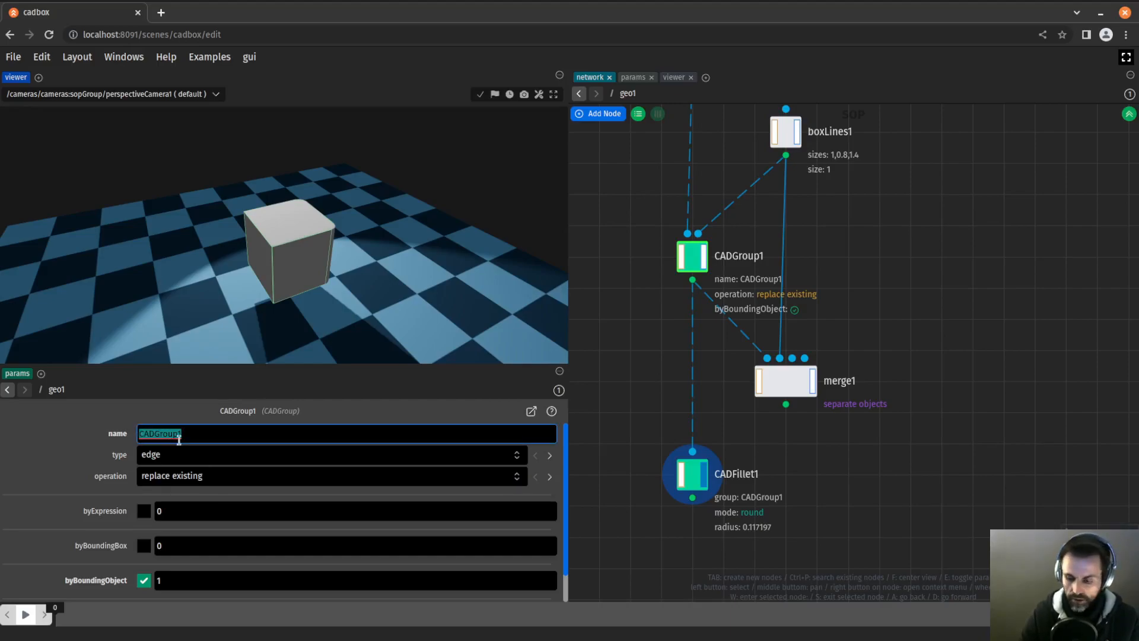
type("frto")
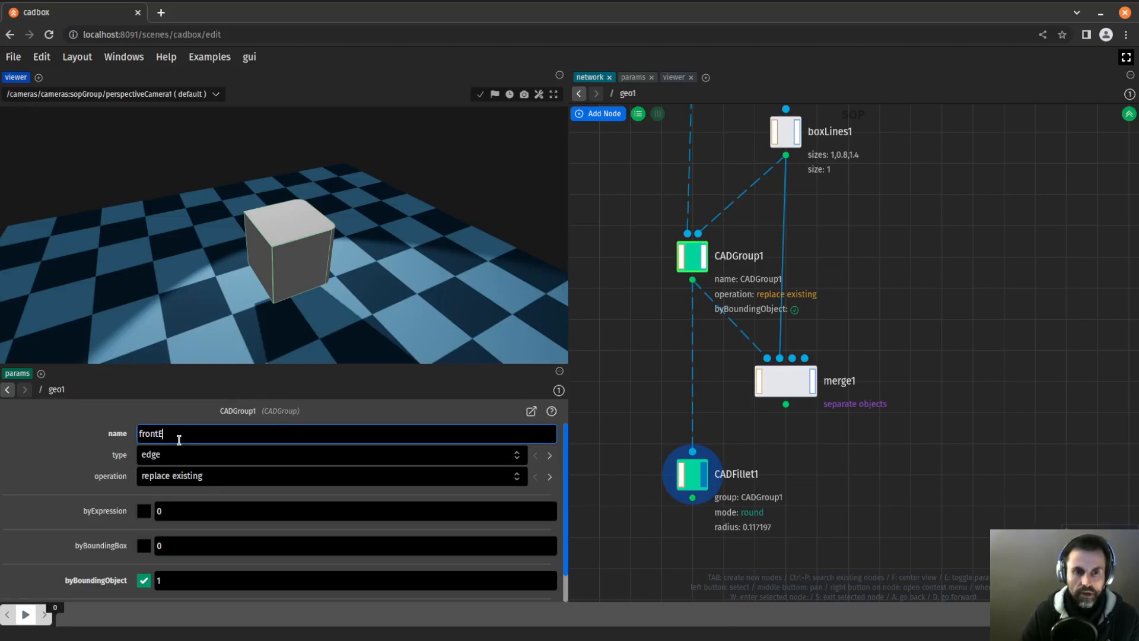
left_click(690, 473)
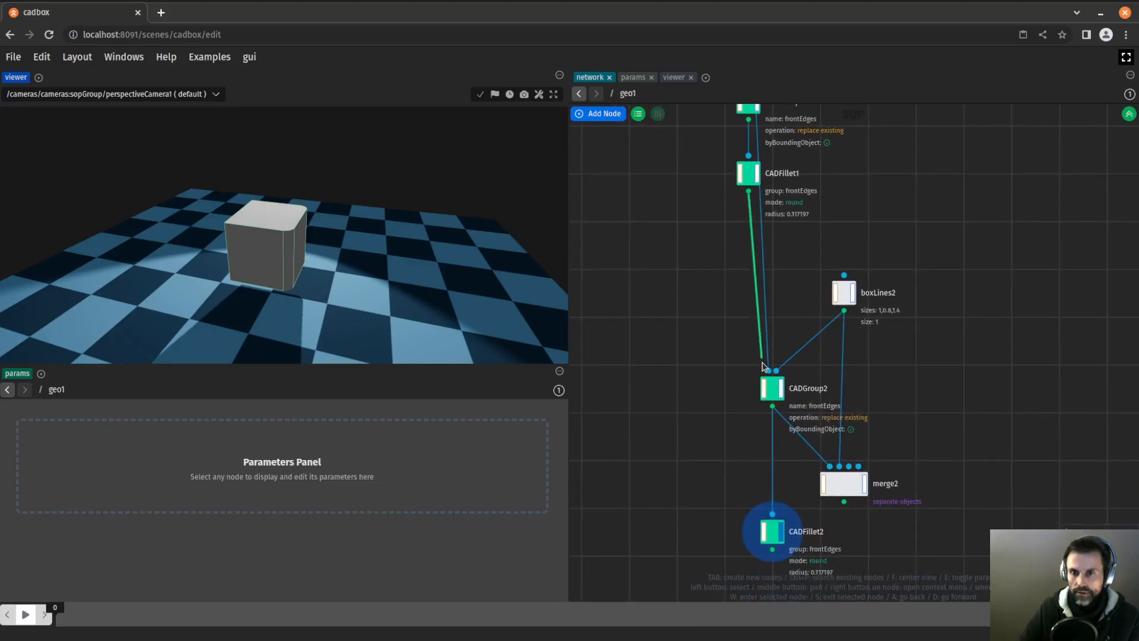
- Wire the copied chain after CADFillet1 and rename CADGroup2 to backEdges for CADFillet2
left_click(771, 387)
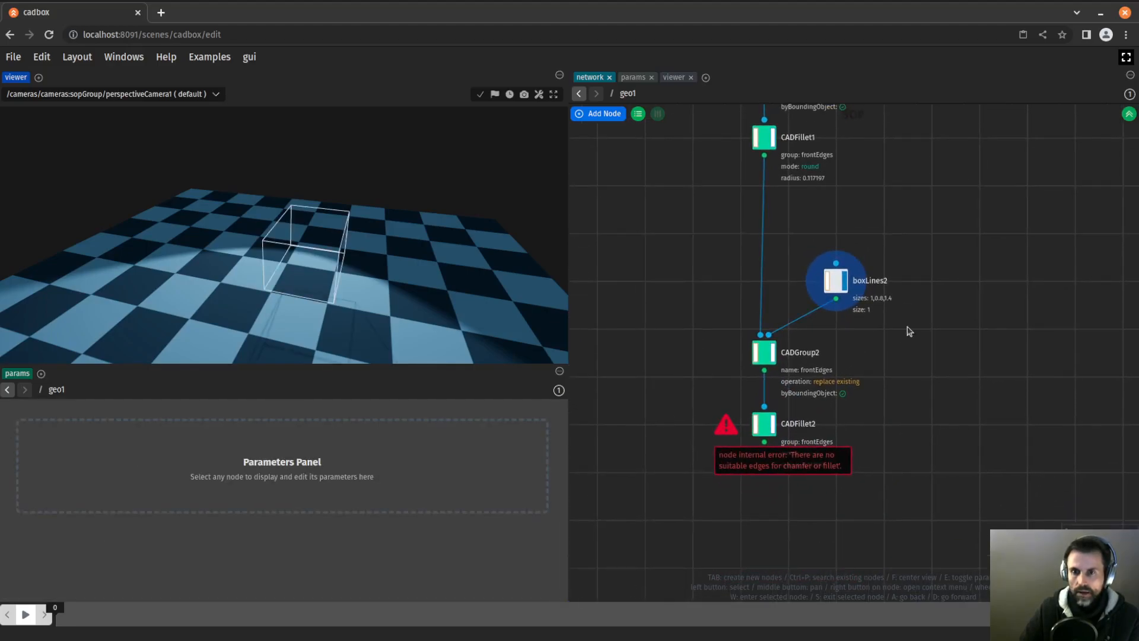
left_click(835, 280)
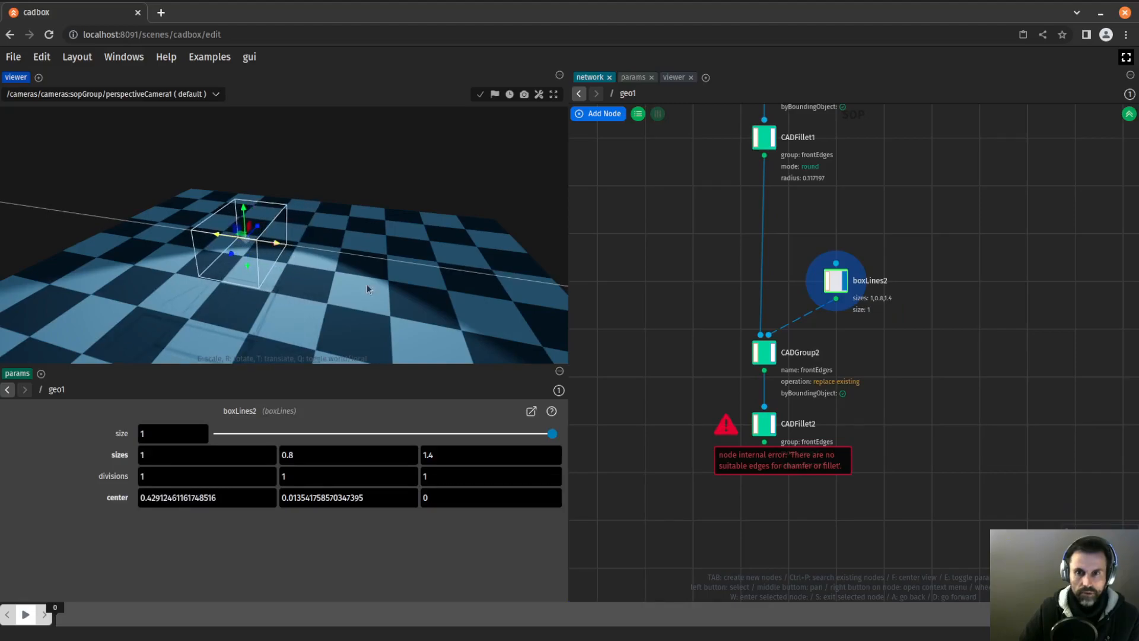
left_click(762, 352)
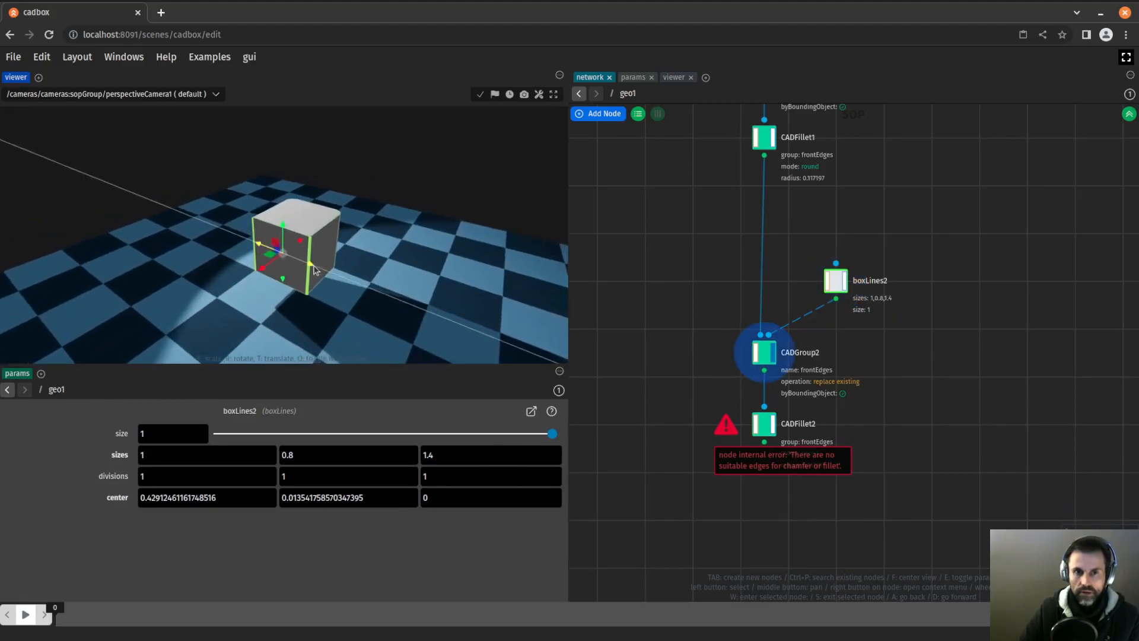
left_click(763, 352)
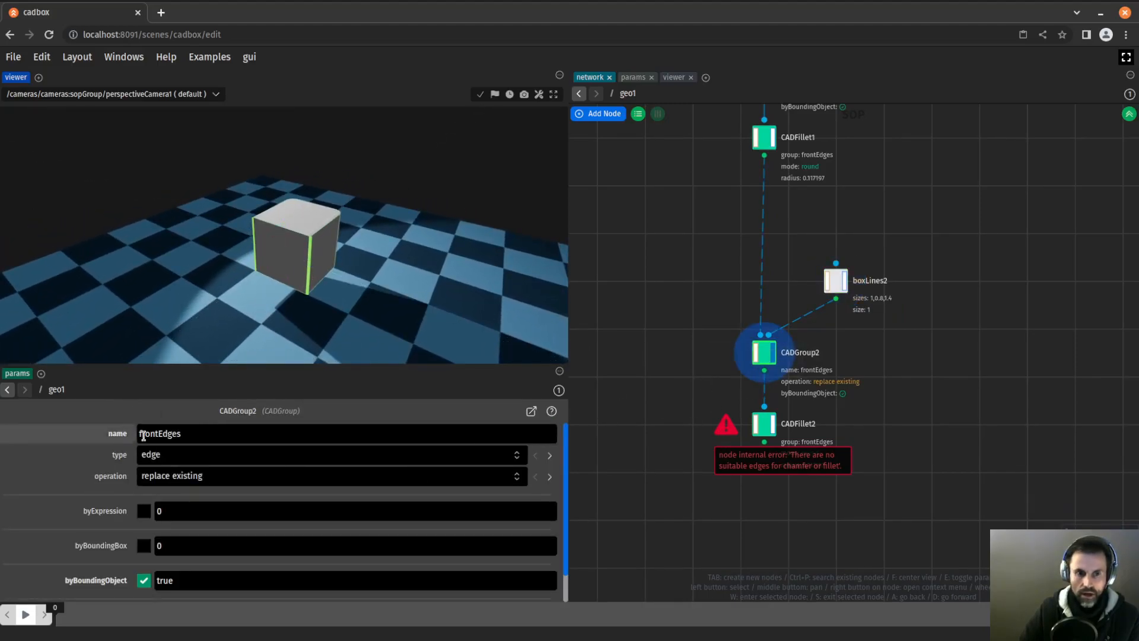
type("backEdges")
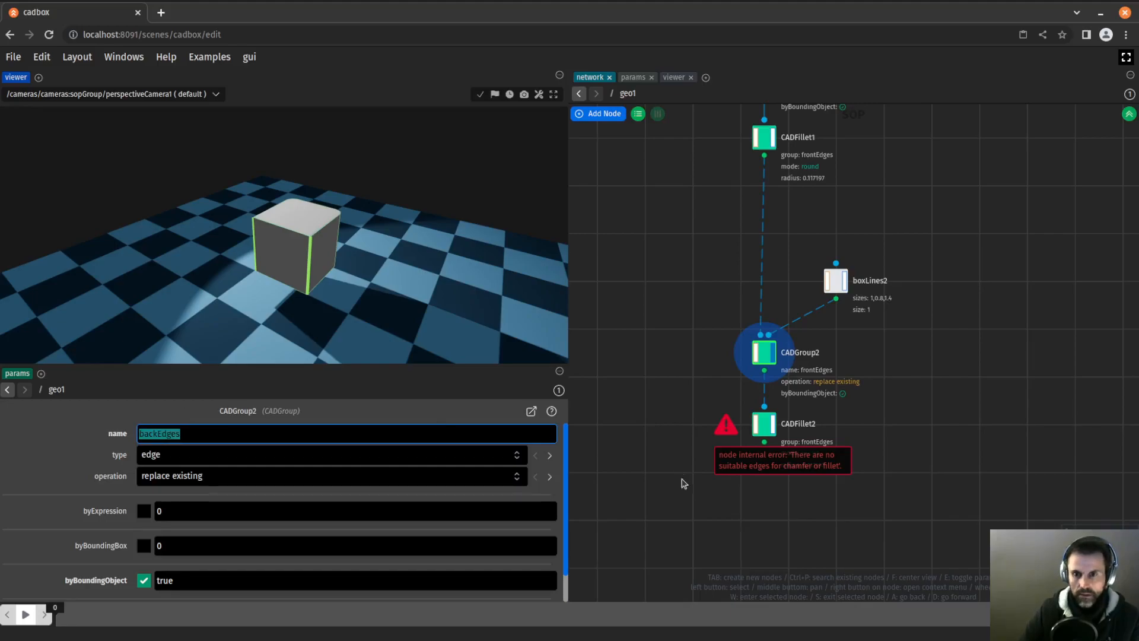
left_click(762, 423)
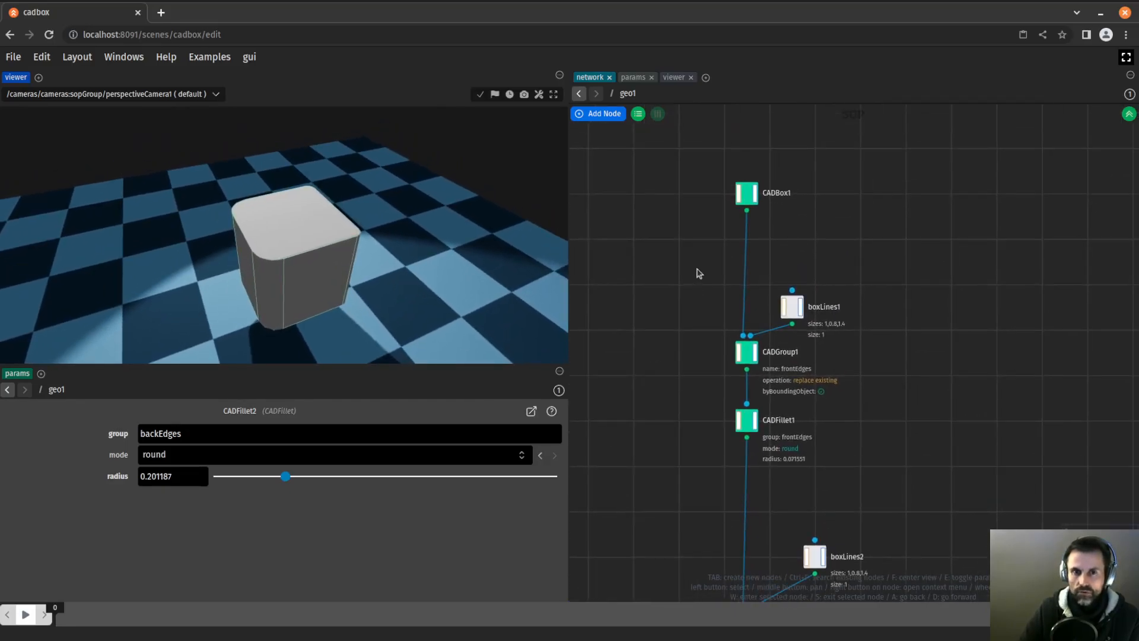
- Resize boxLines2 for the longer box and raise CADFillet2's radius to about 0.29
left_click(747, 193)
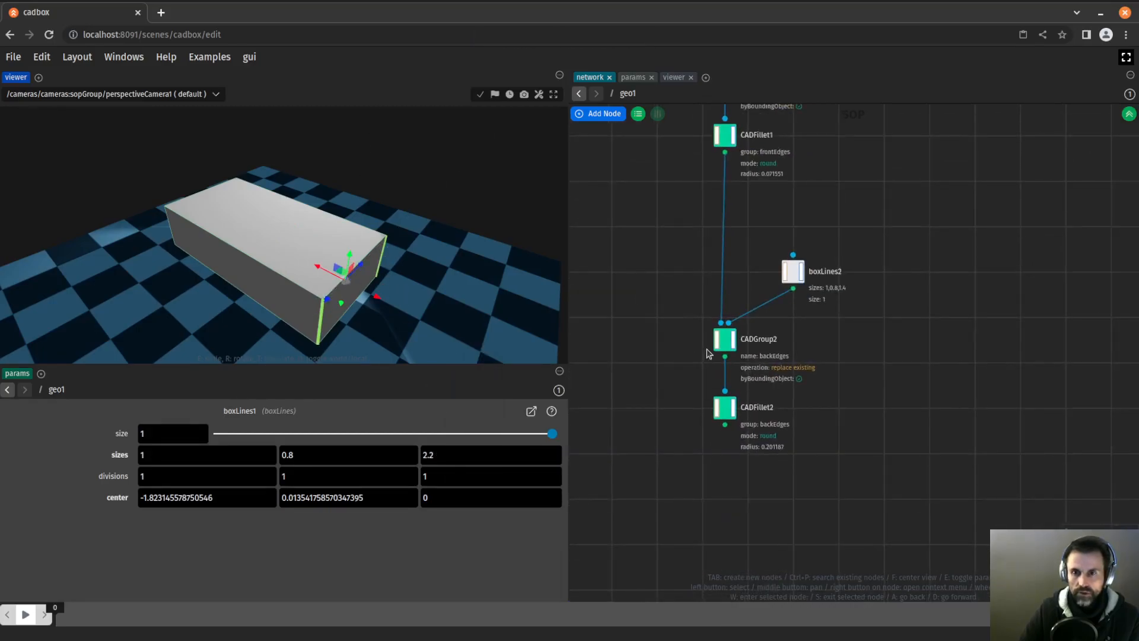
left_click(723, 338)
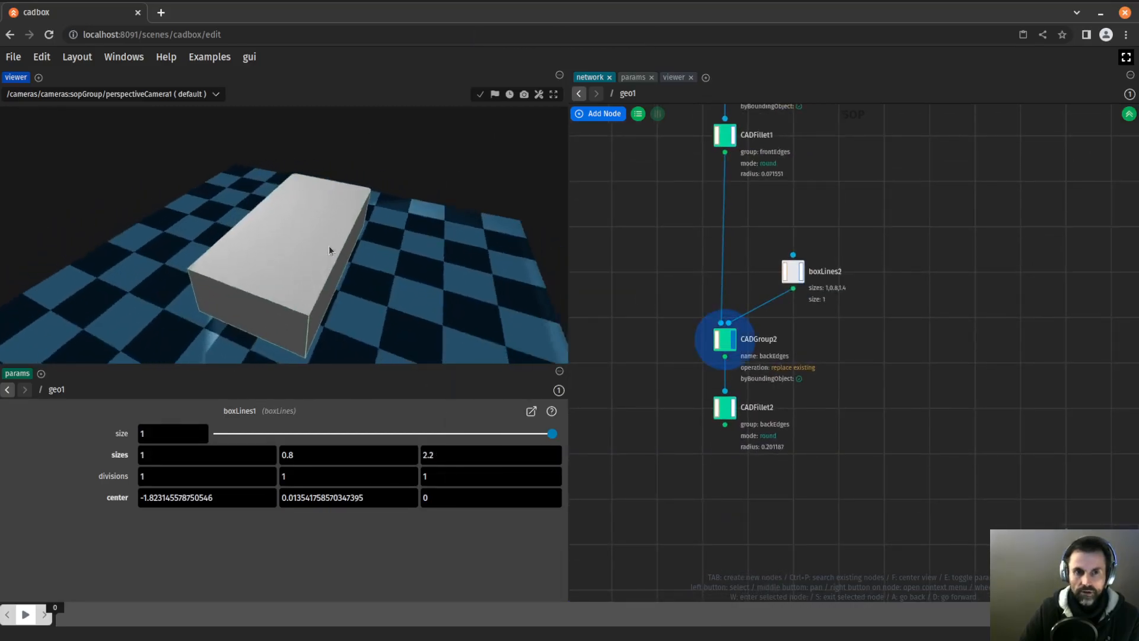
left_click(792, 270)
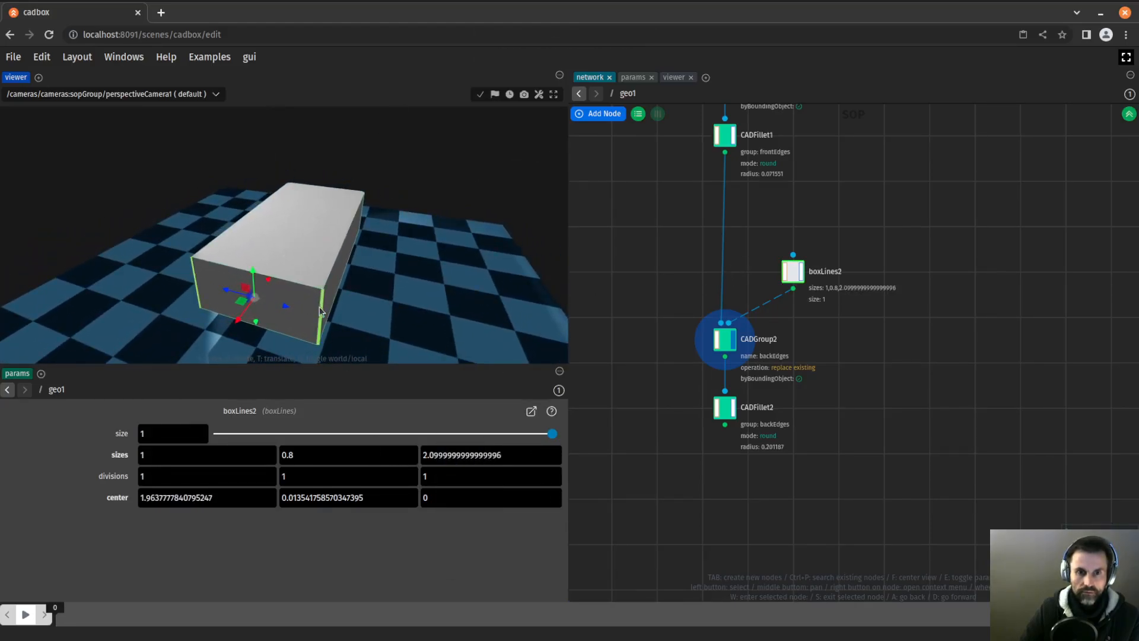
left_click(723, 407)
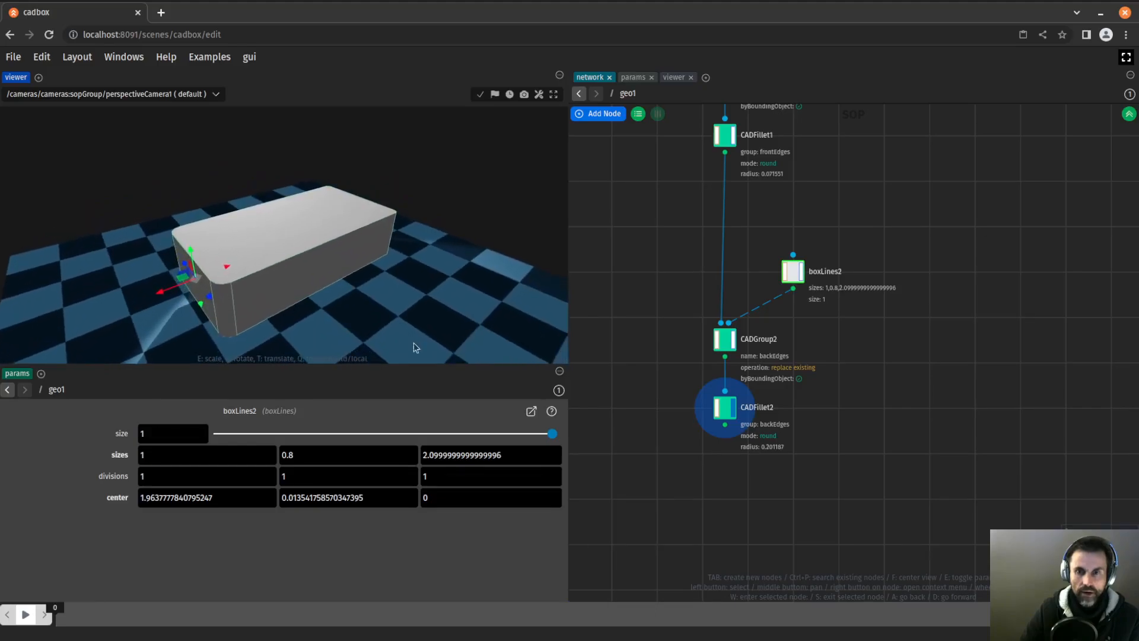
left_click(724, 407)
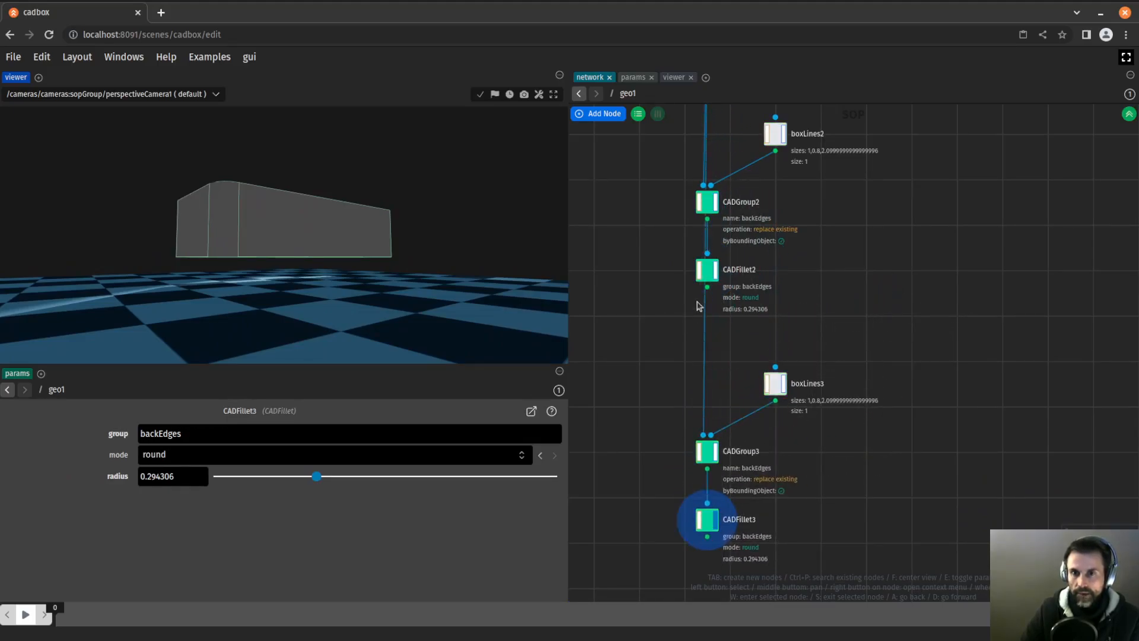
- Rename CADGroup3 to bottomEdges and set CADFillet3's group to bottomEdges
left_click(706, 451)
type("bottoEdges")
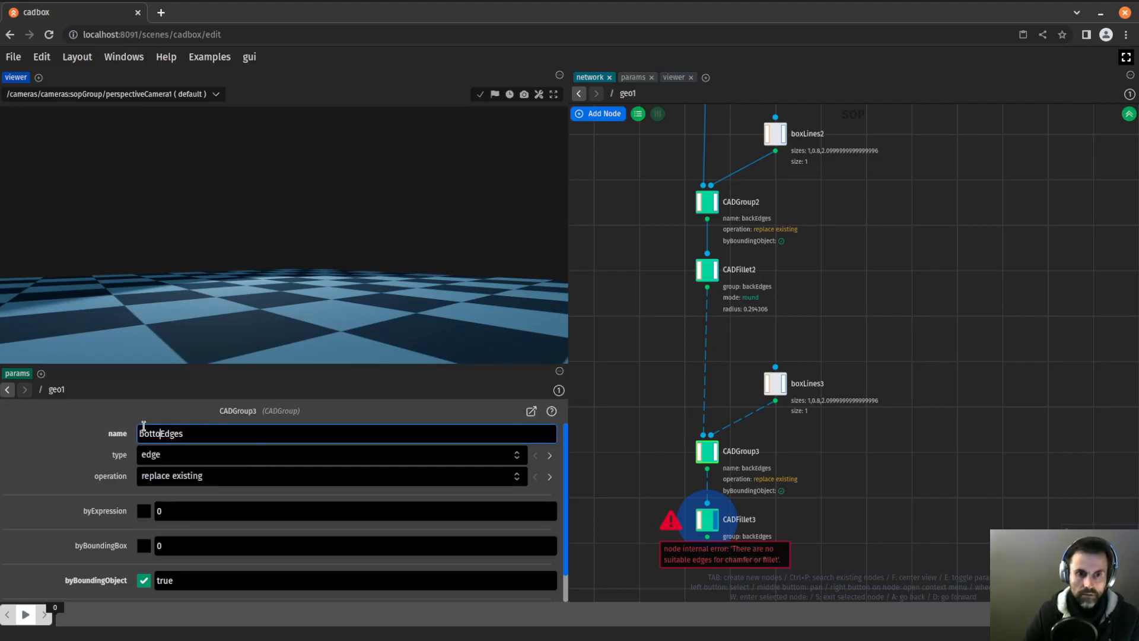
key("ctrl+a")
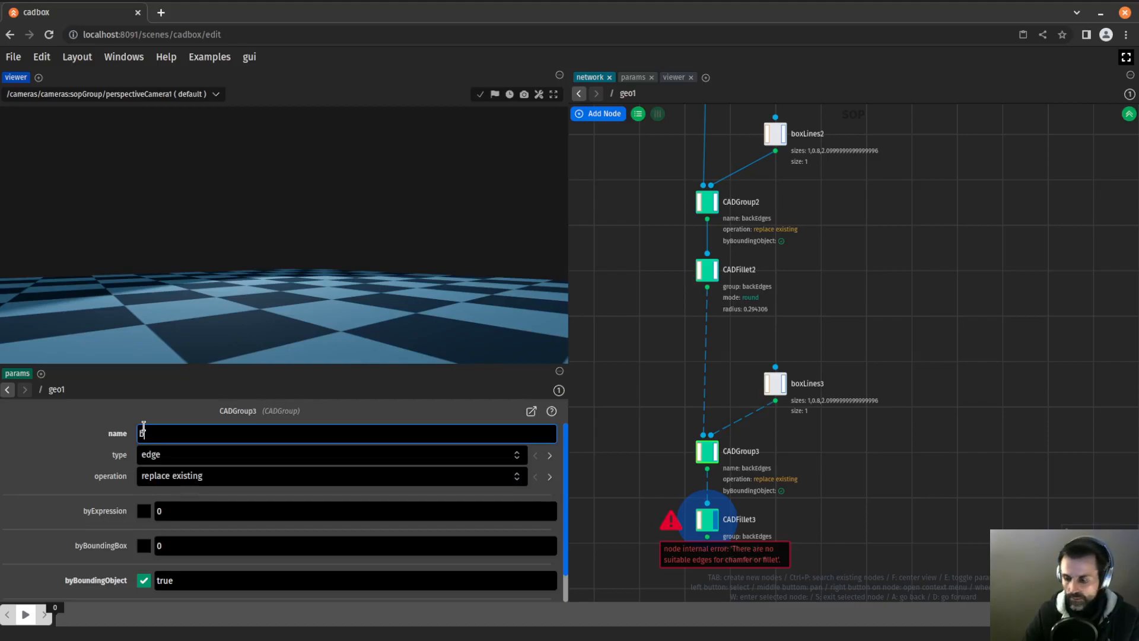
type("BottomEdges")
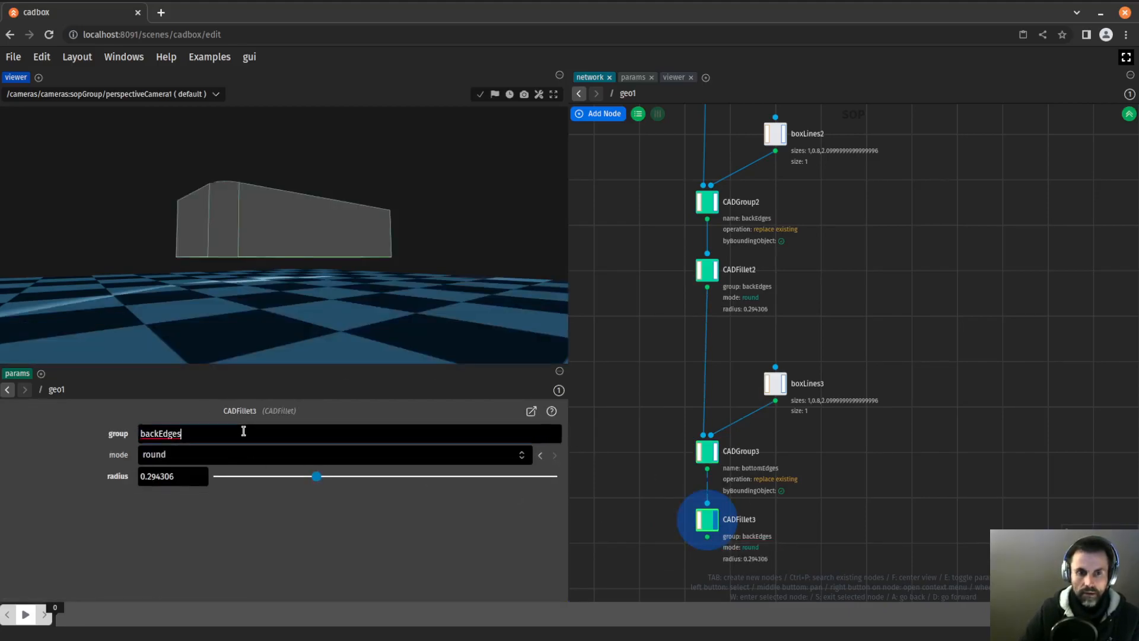
left_click(774, 383)
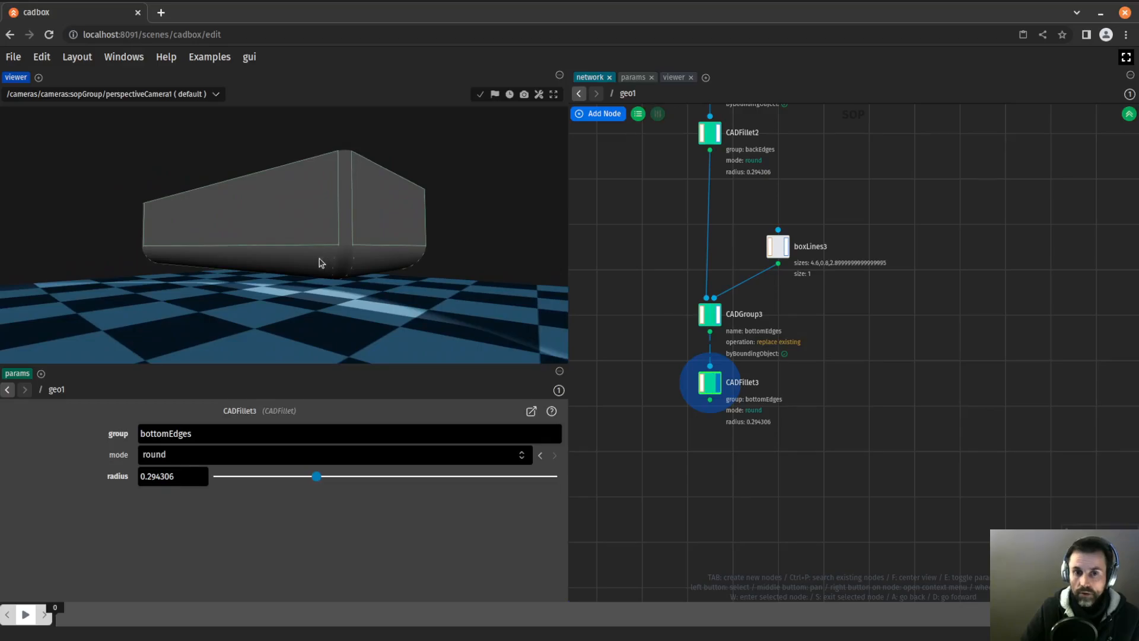
left_click(554, 456)
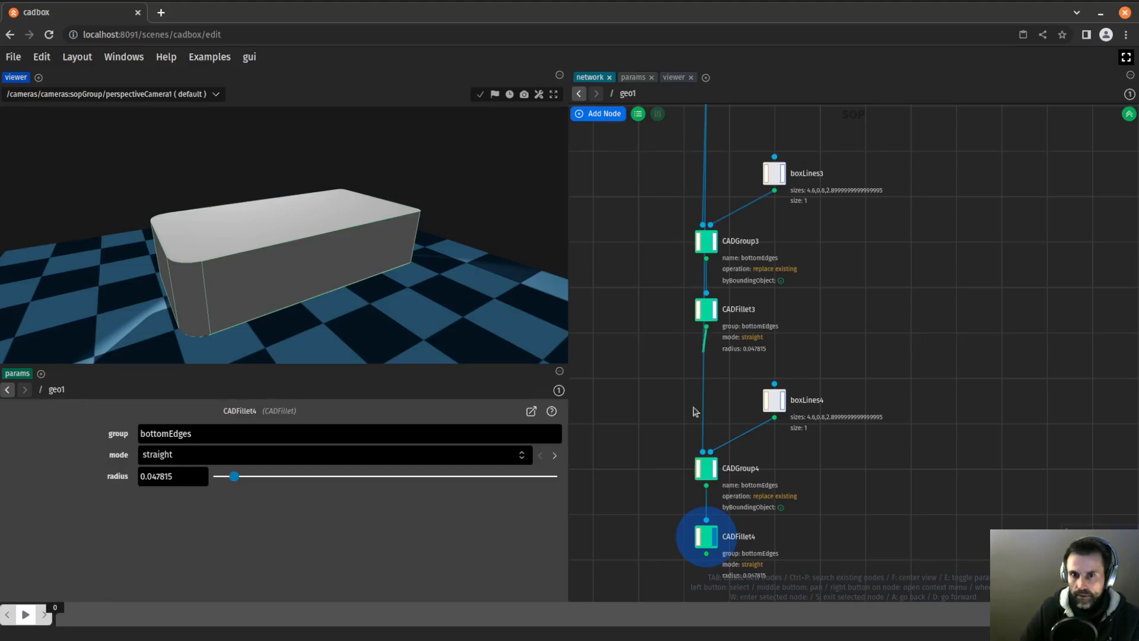
- Rename CADGroup4 to topEdges and target CADFillet4 at the top edges
left_click(704, 467)
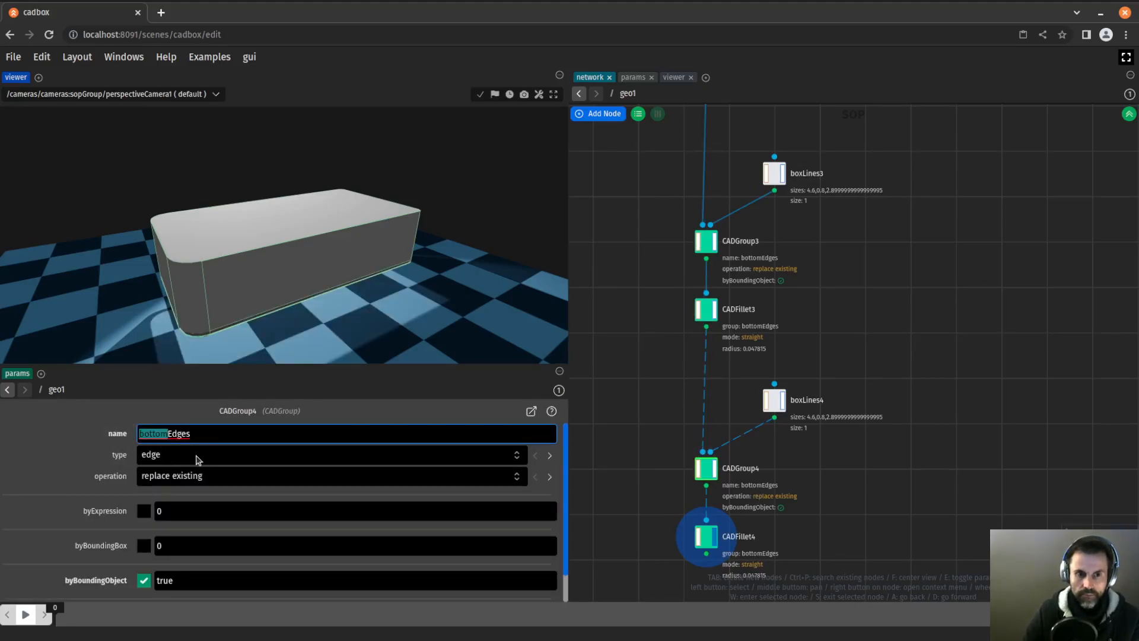
left_click(705, 537)
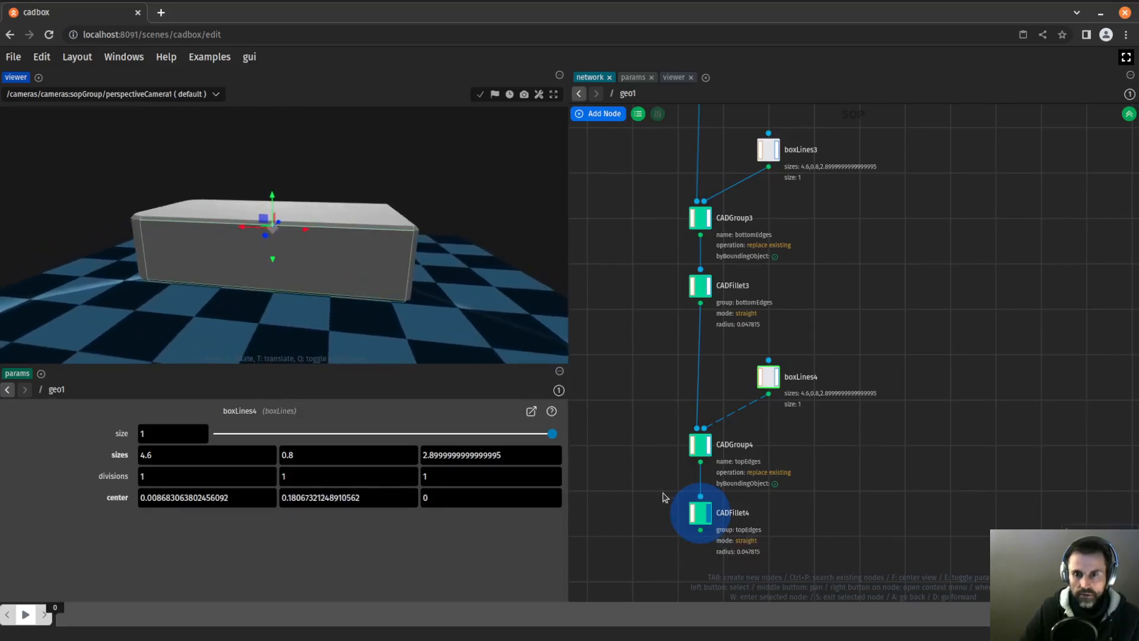
left_click(700, 513)
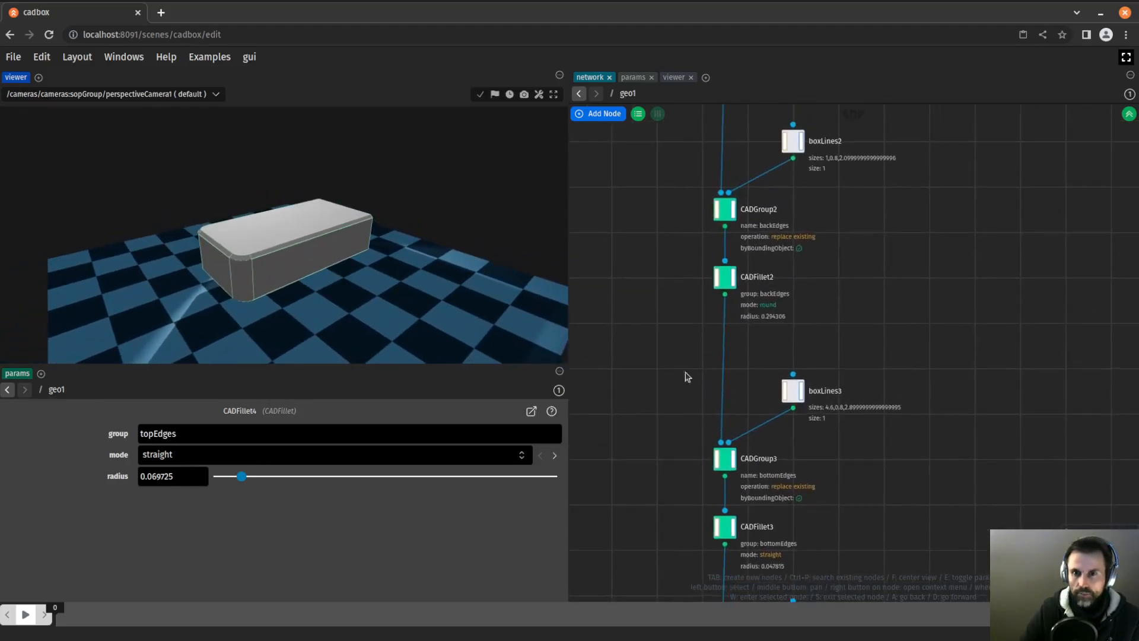
left_click(723, 277)
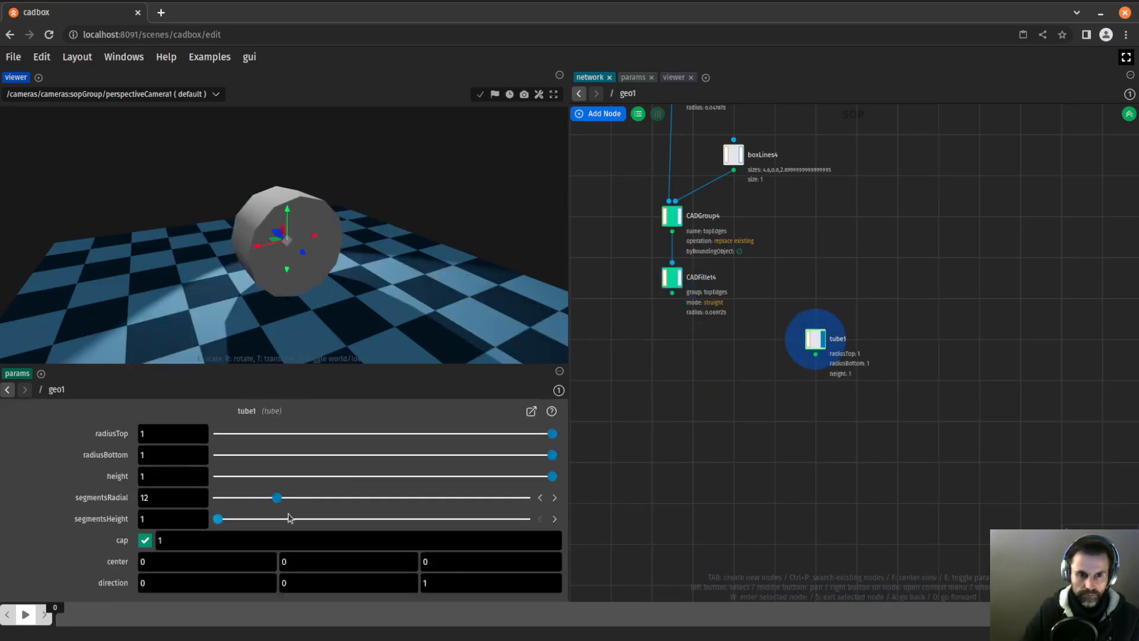
- Replace tube1 with a CADTube1 node of radius about 0.198 and height 0.822
left_click(490, 581)
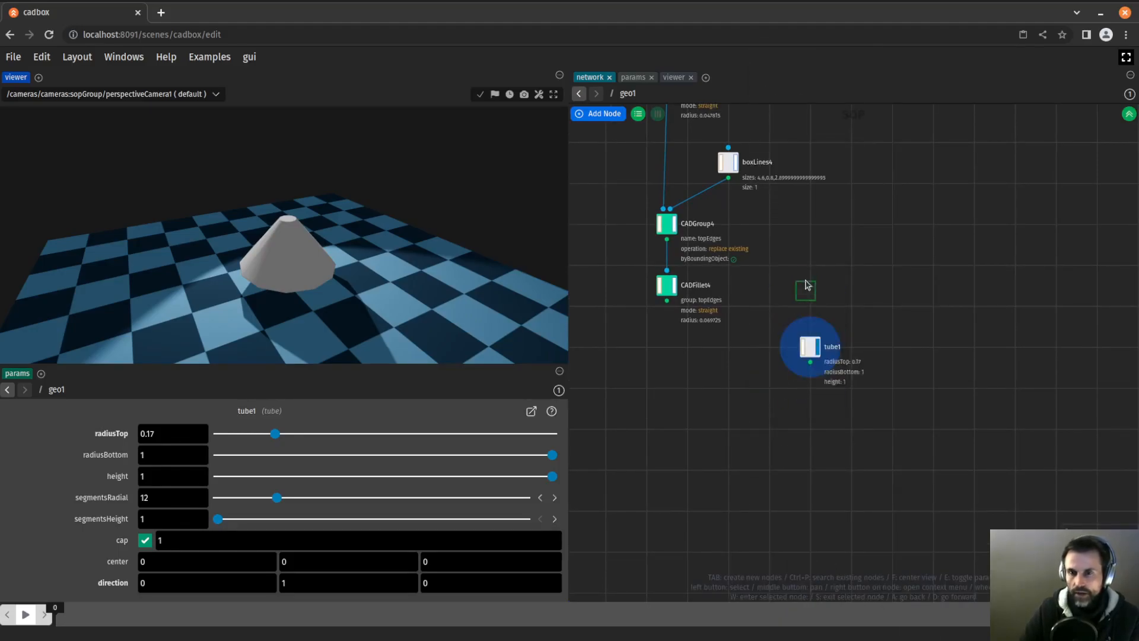
left_click(666, 223)
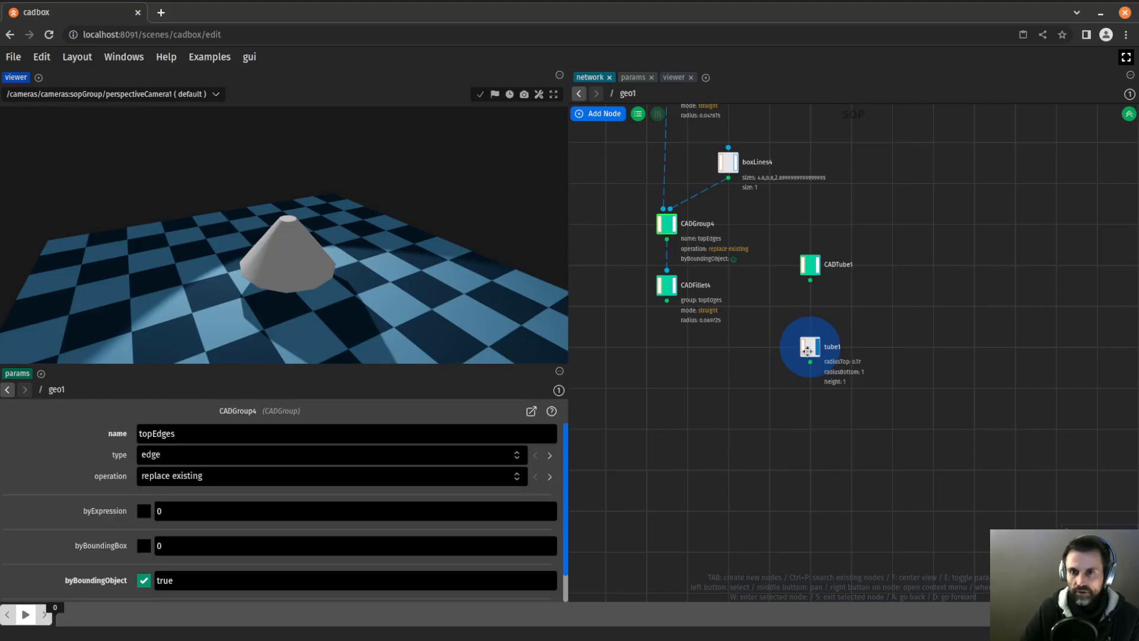
mouse_move(675, 309)
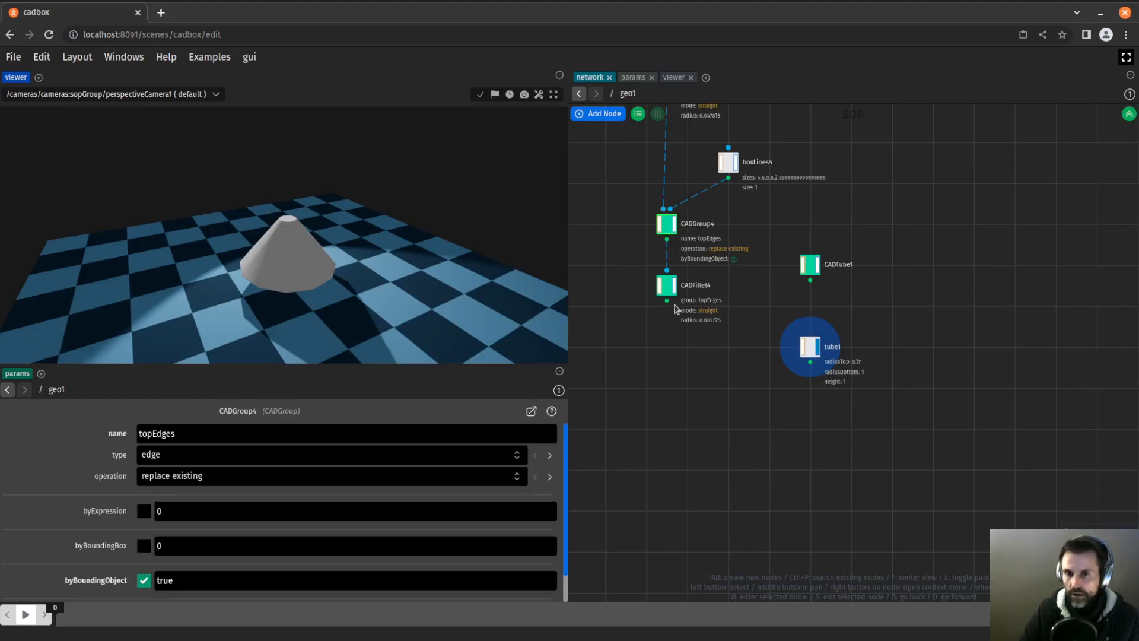
left_click(665, 285)
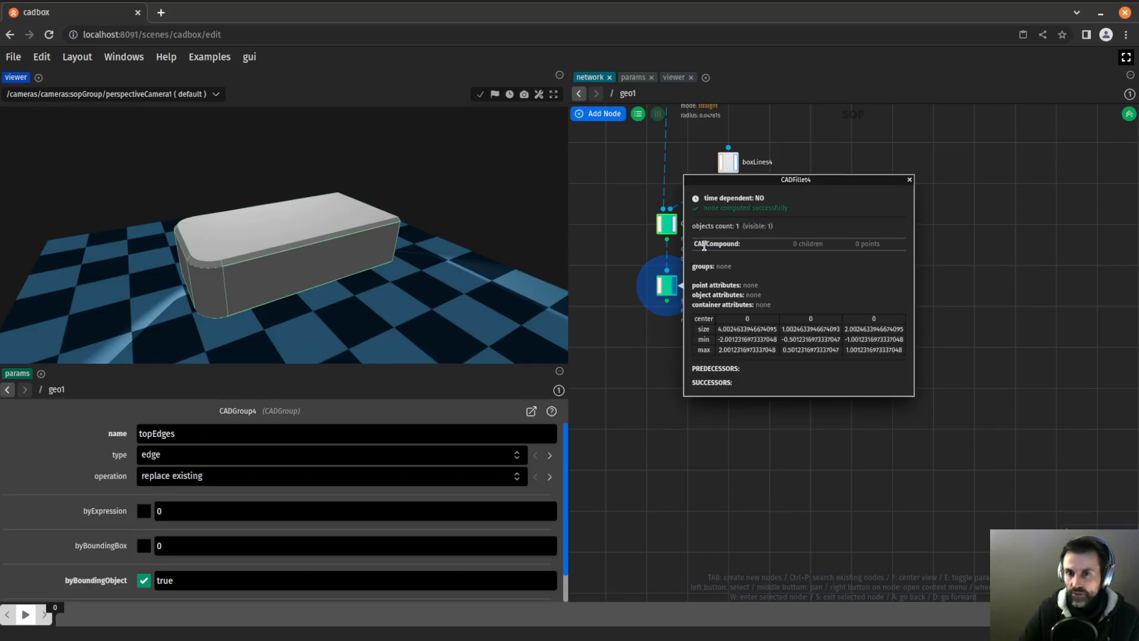
left_click(907, 179)
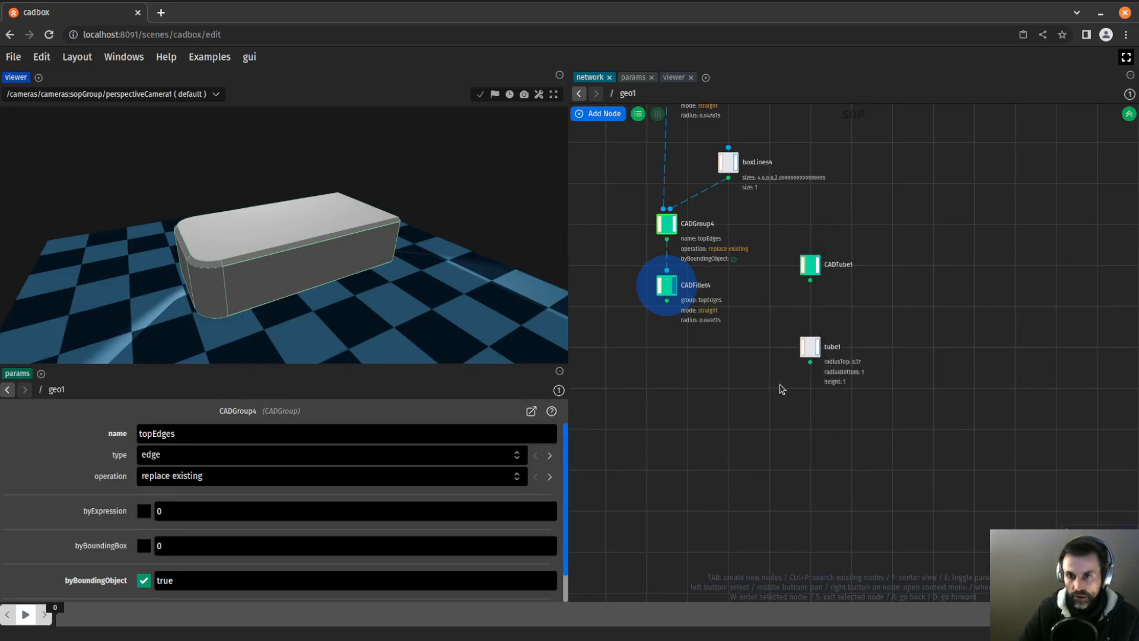
left_click(808, 264)
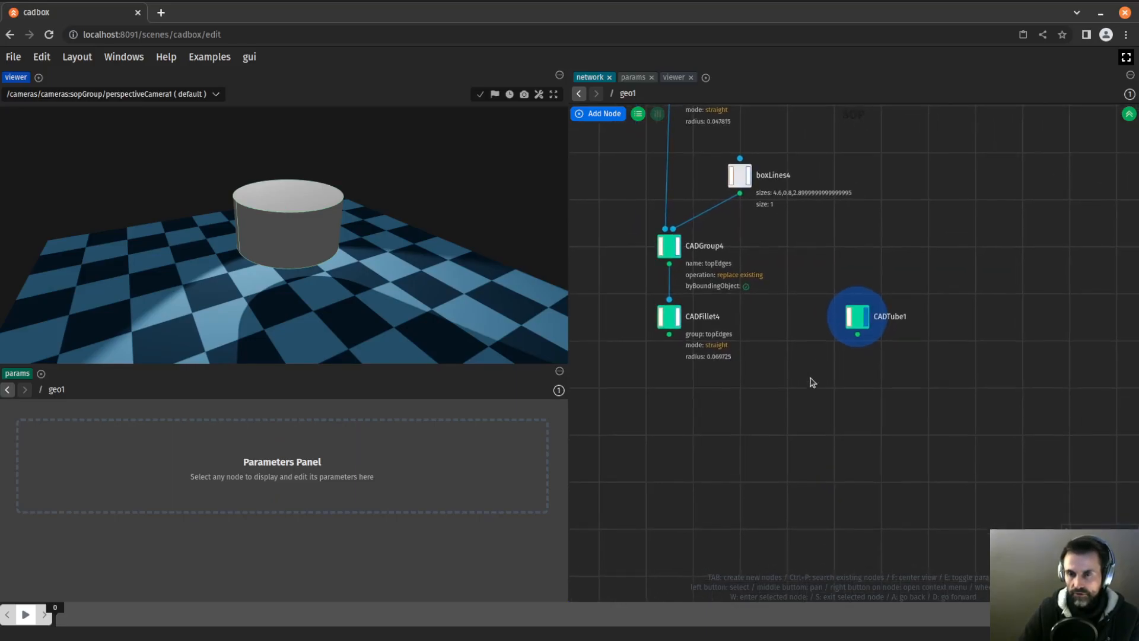
left_click(857, 315)
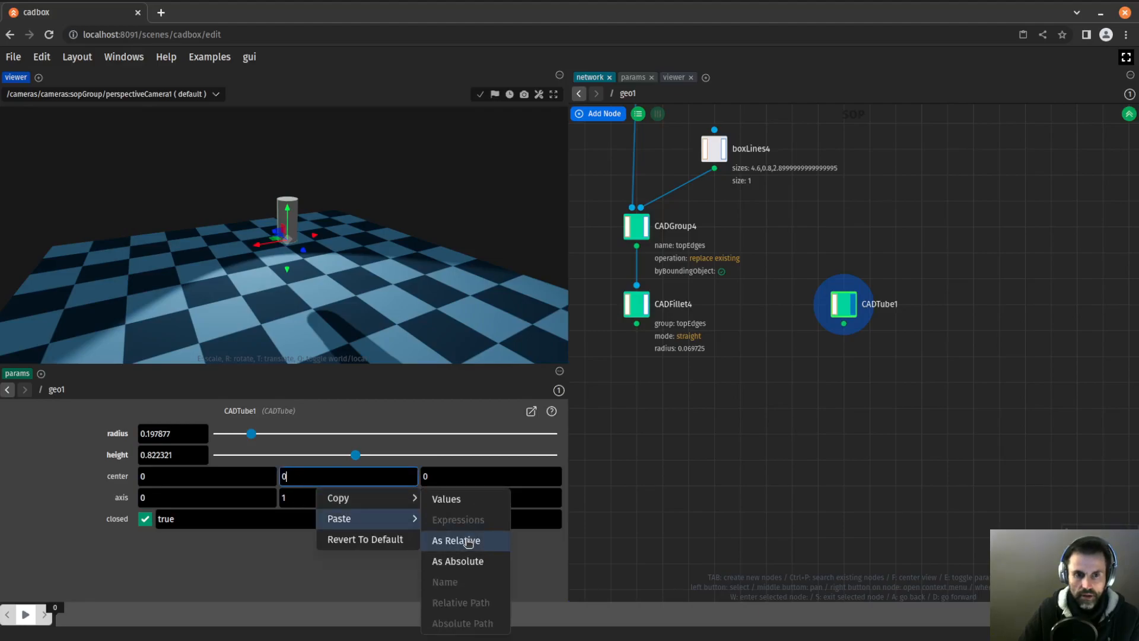
- Set CADTube1's center Y to -ch("height")/2 and slim down its radius
left_click(455, 540)
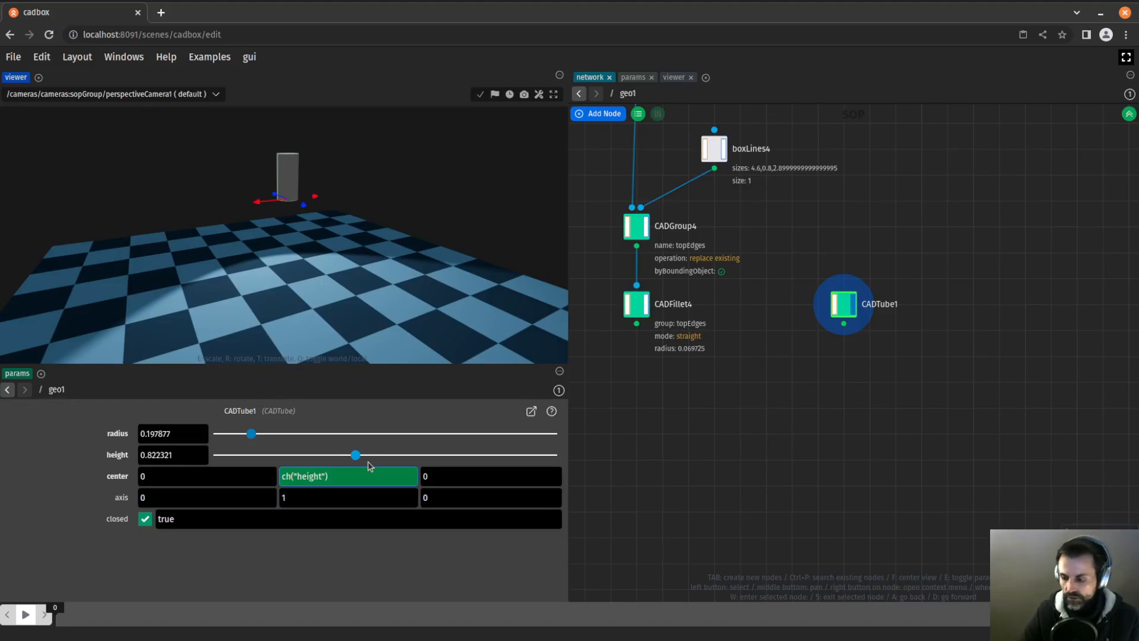
type("/2")
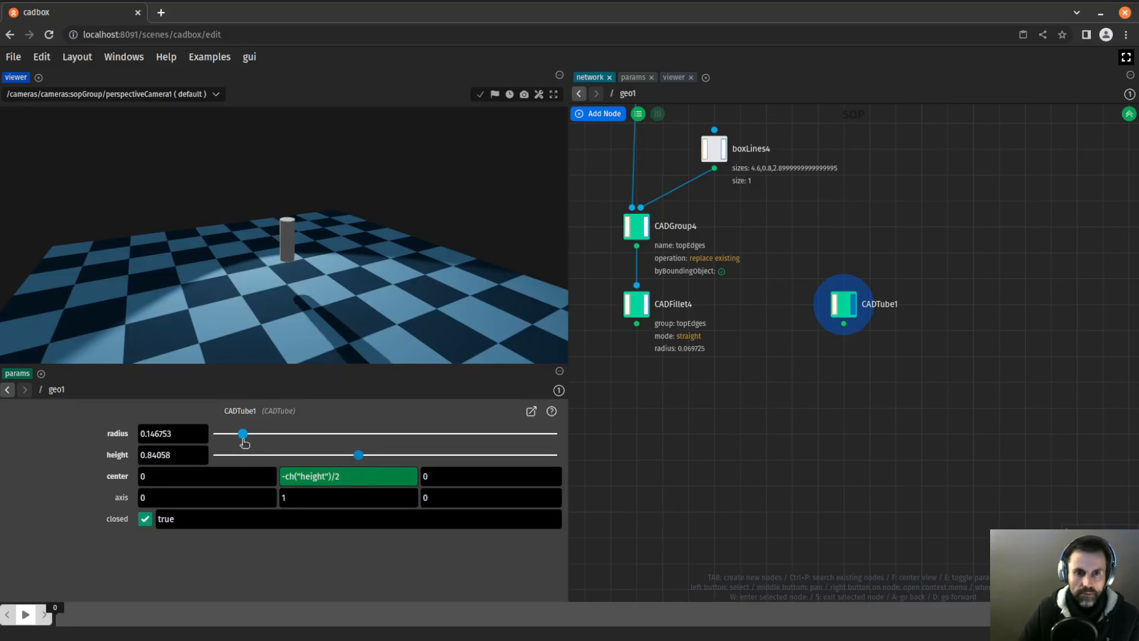
left_click(598, 114)
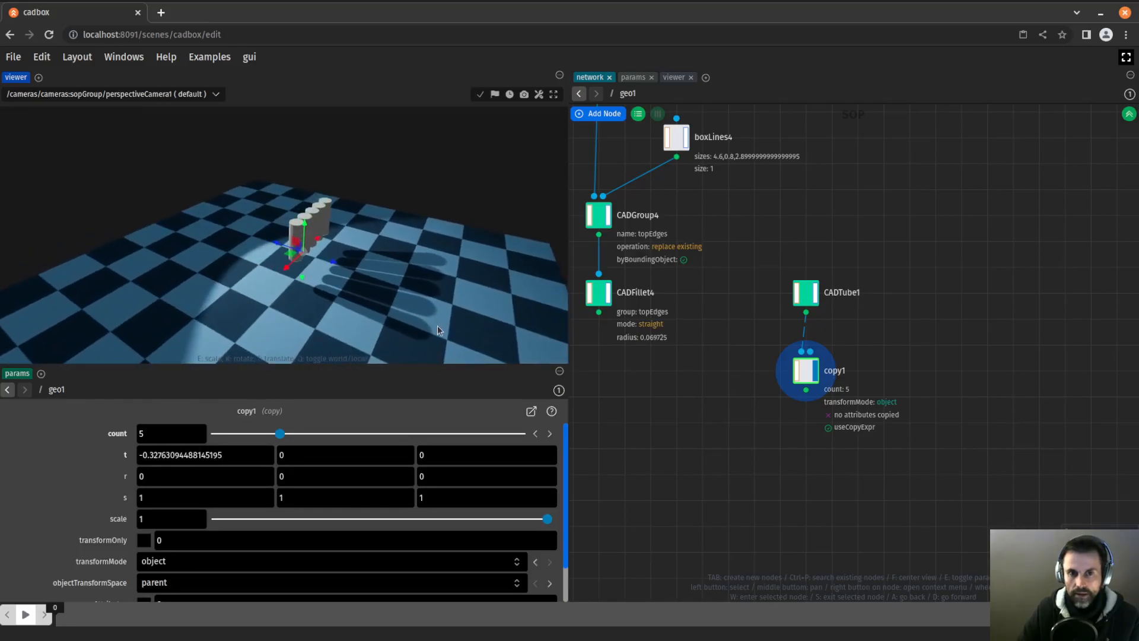
- Add transform1 after the 5-copy node for the row of cylinders
left_click(598, 295)
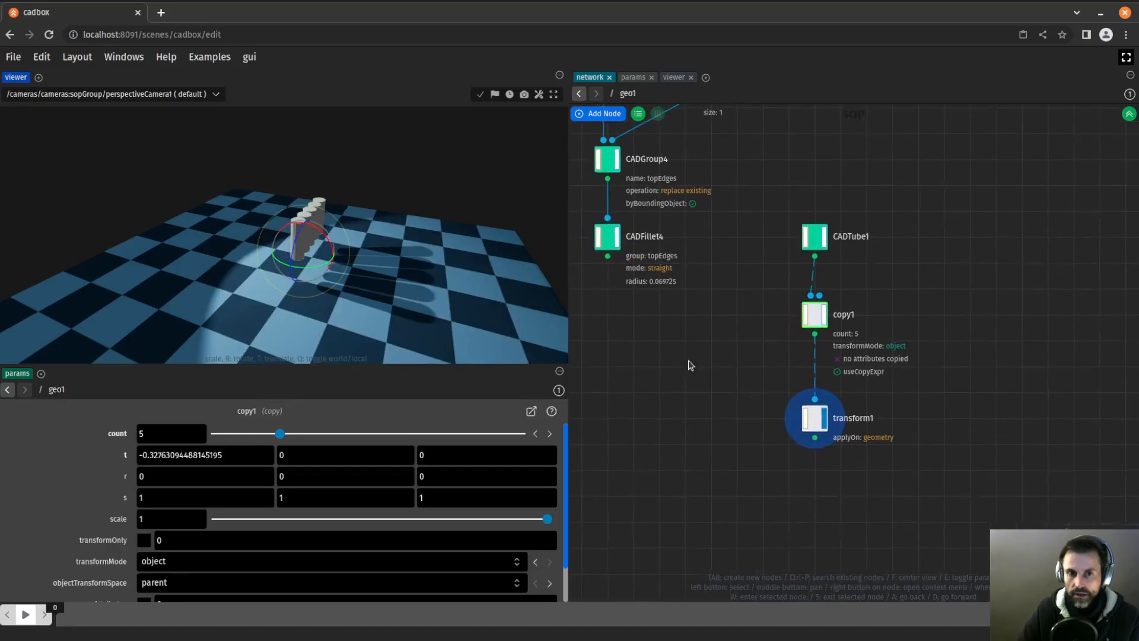
left_click(606, 240)
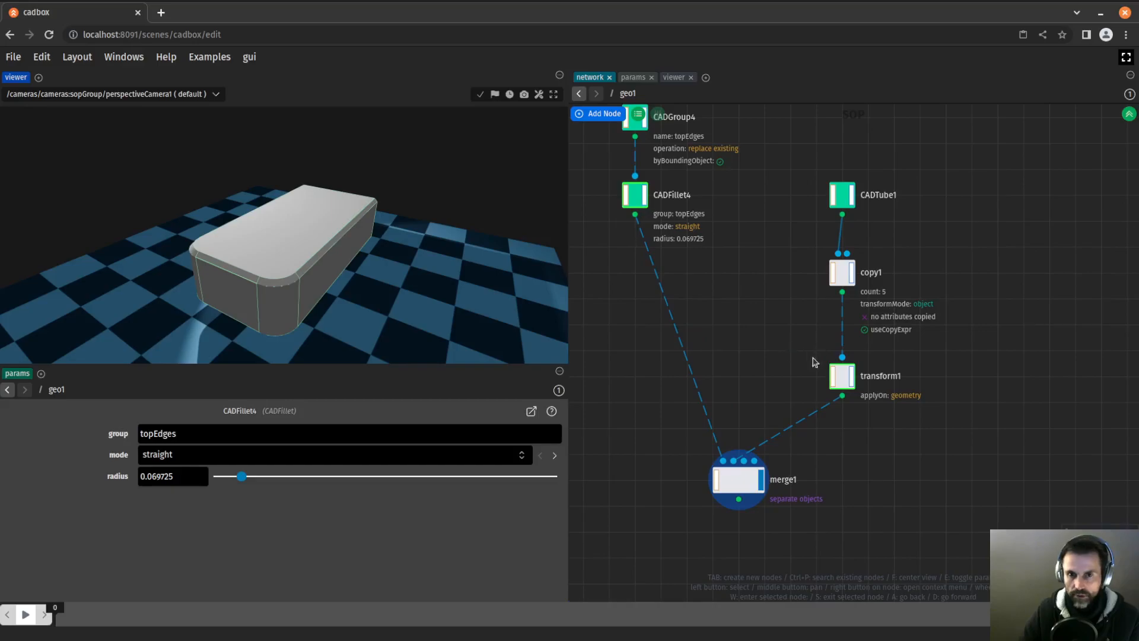
- Shift the tube copies onto the box and branch a null renamed REF off CADFillet4
left_click(841, 376)
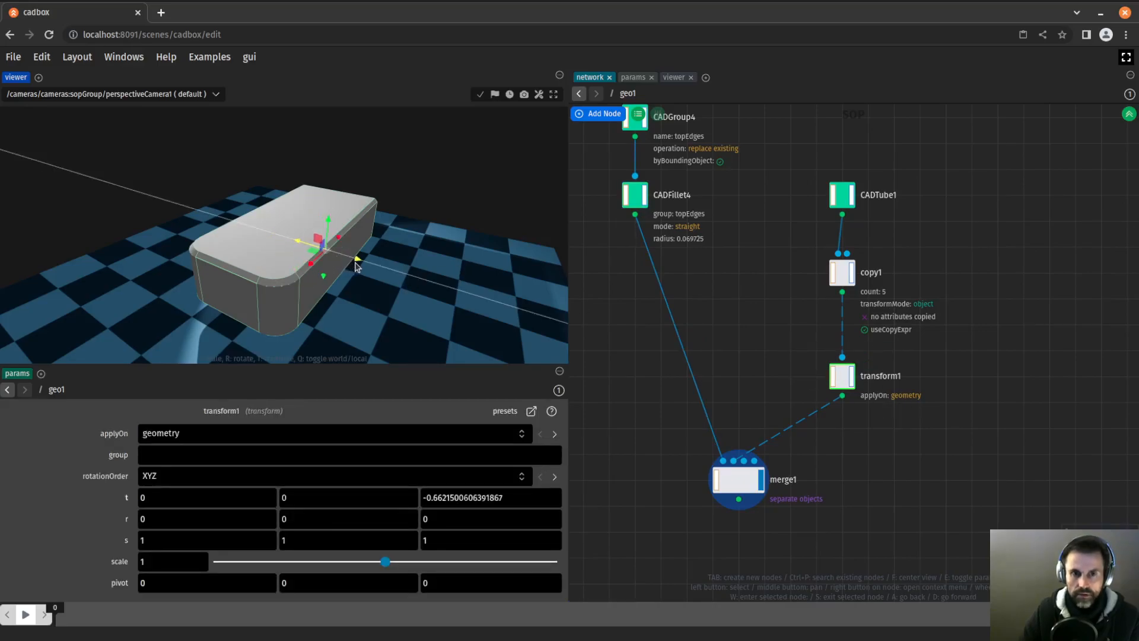
left_click_drag(329, 222, 338, 240)
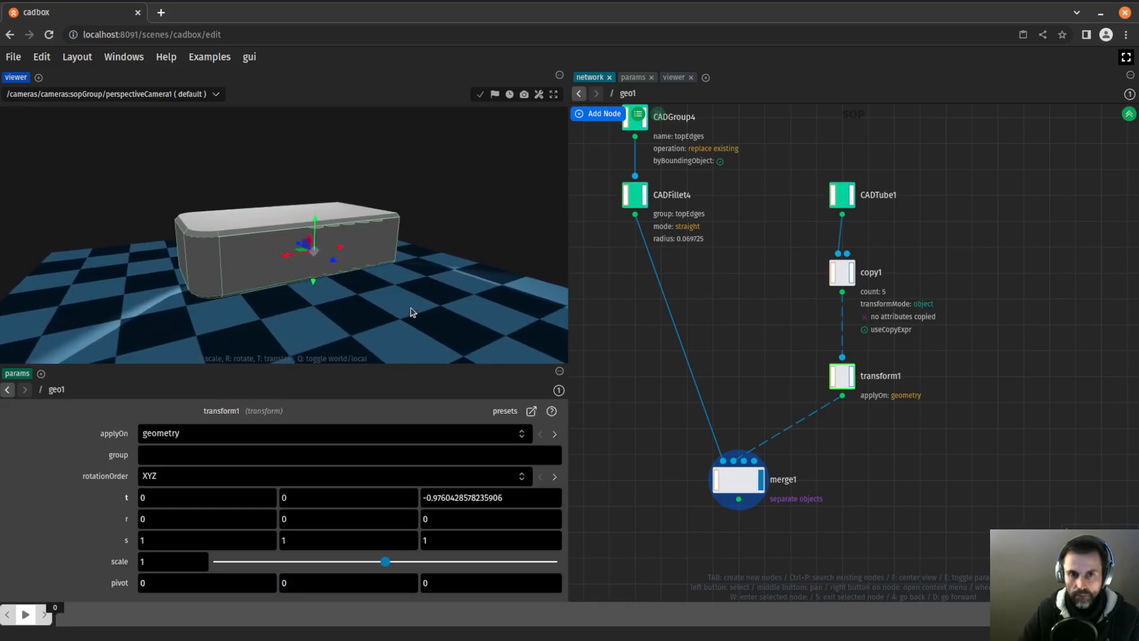
left_click(841, 194)
type("REF")
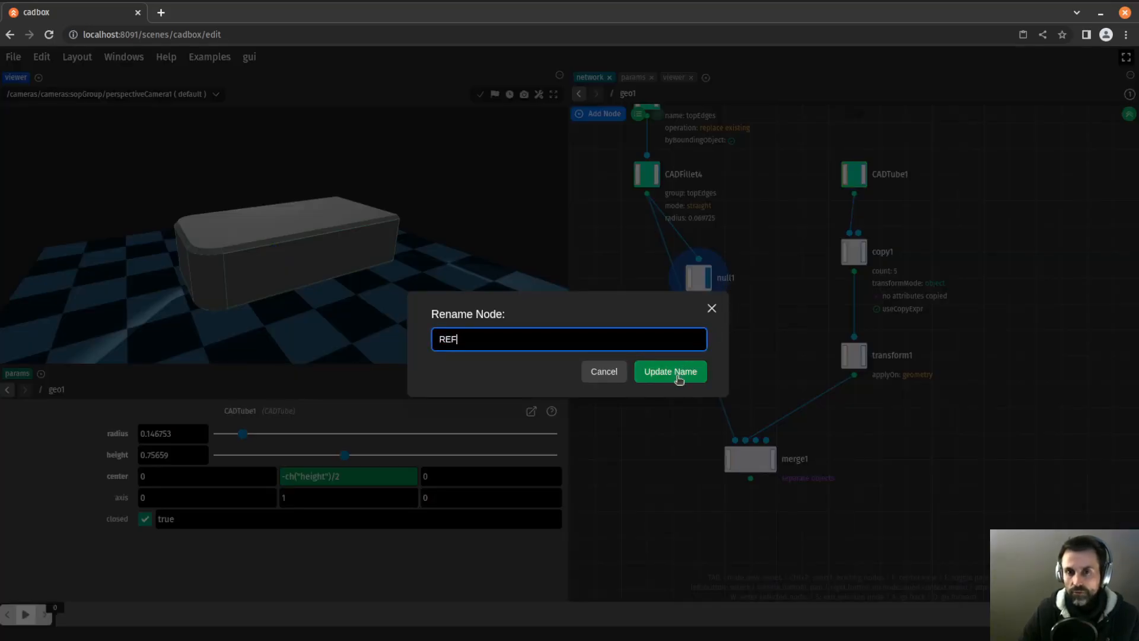
left_click(669, 371)
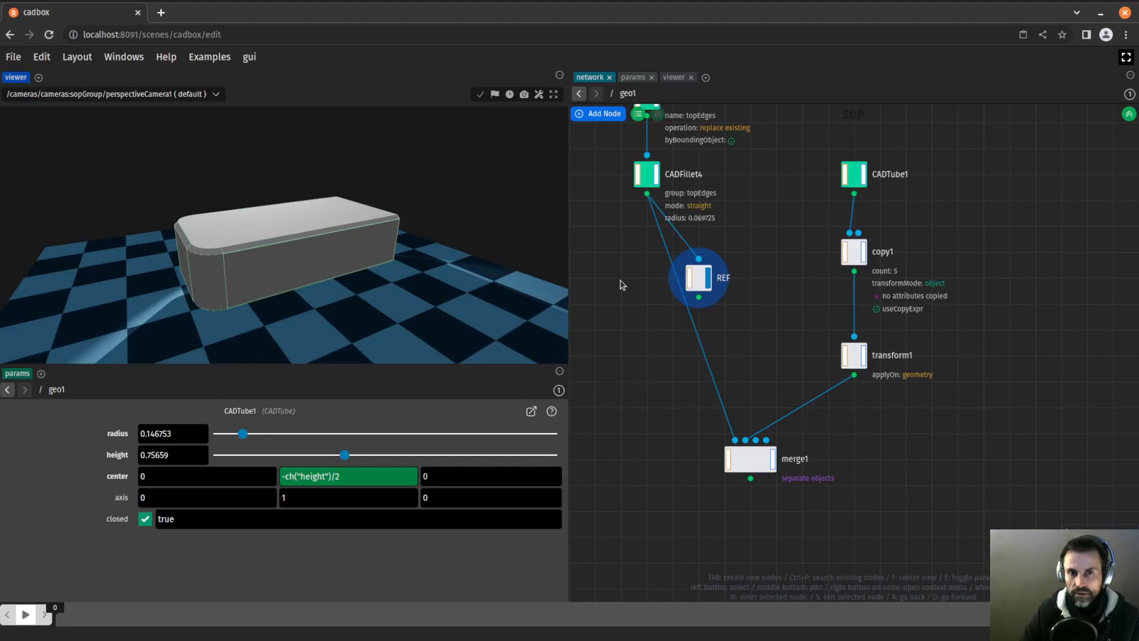
left_click(853, 354)
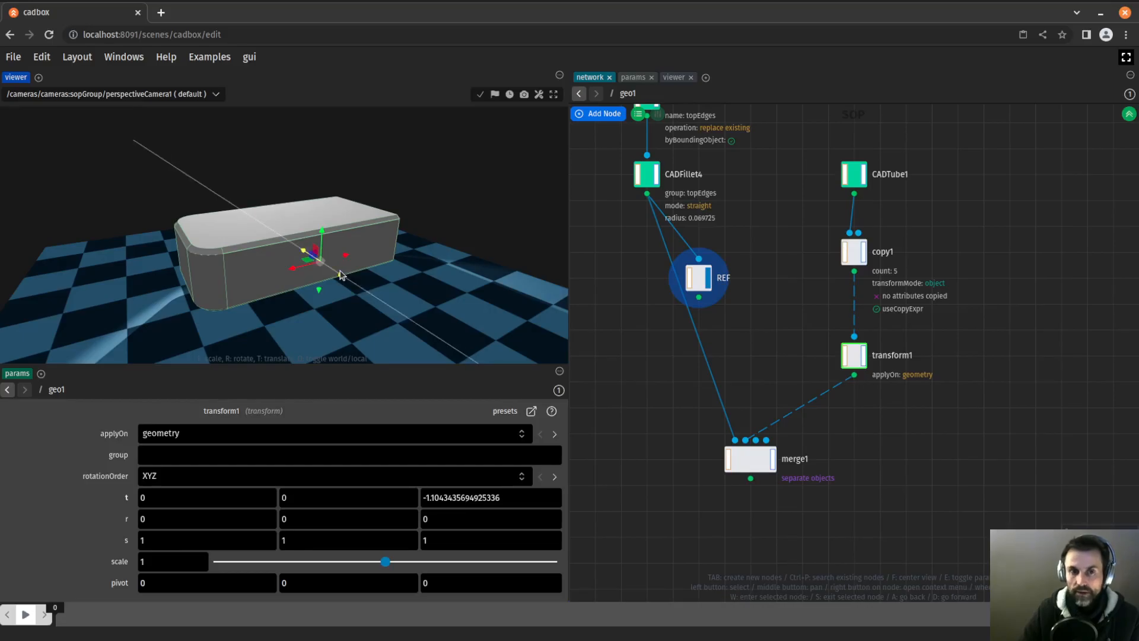
left_click(699, 278)
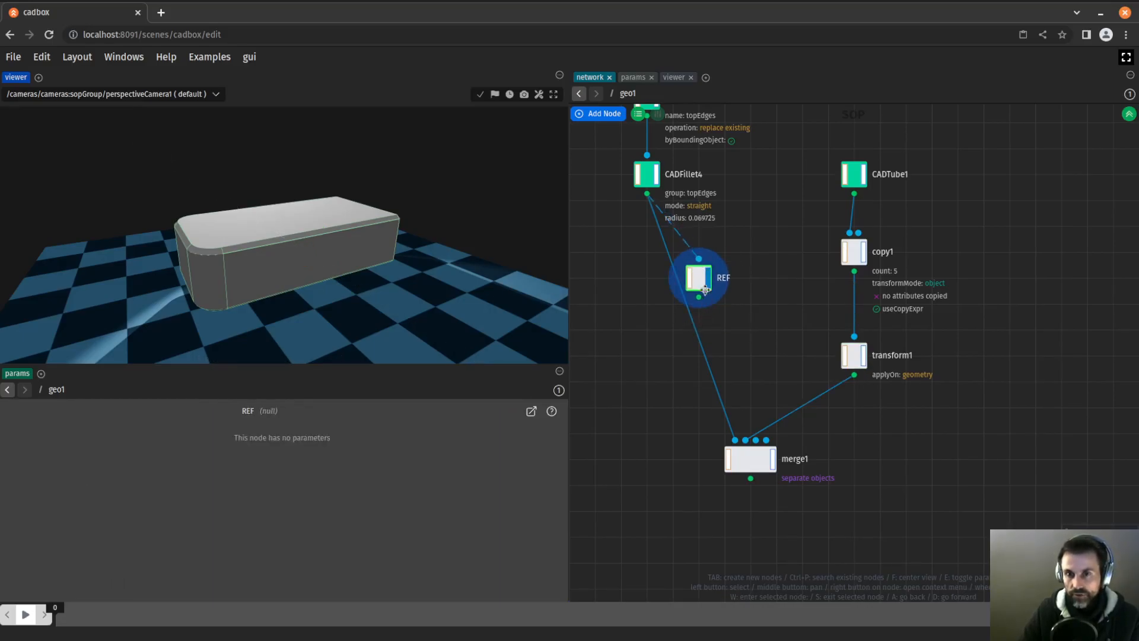
- Set transform1's t Z to bbox('../REF','max').z, placing the tubes at the front face
left_click(698, 278)
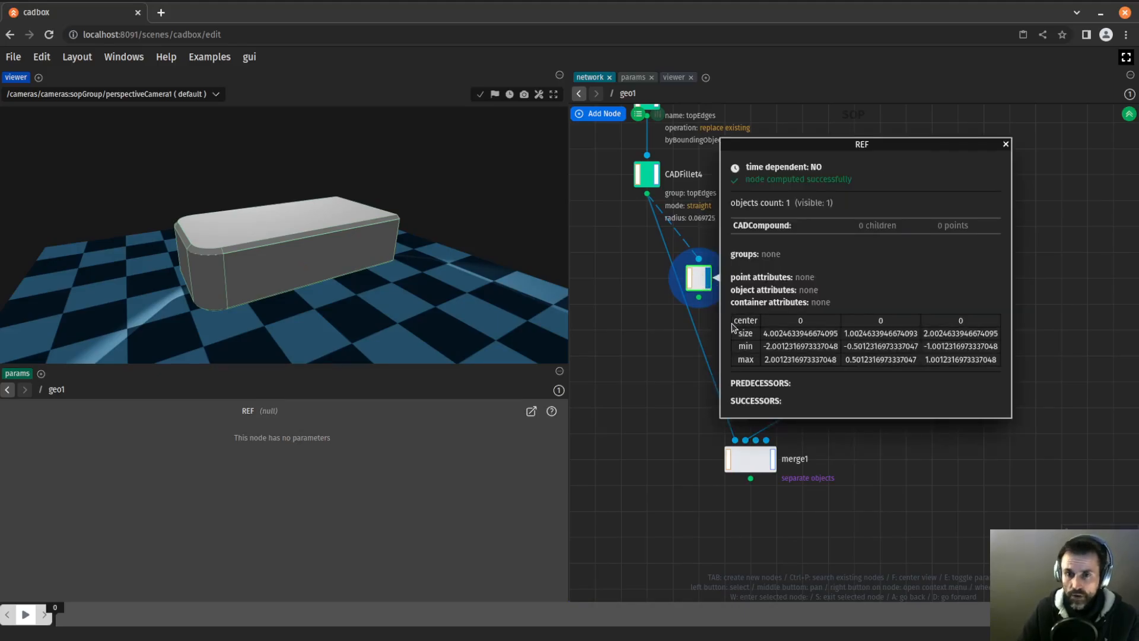
mouse_move(941, 342)
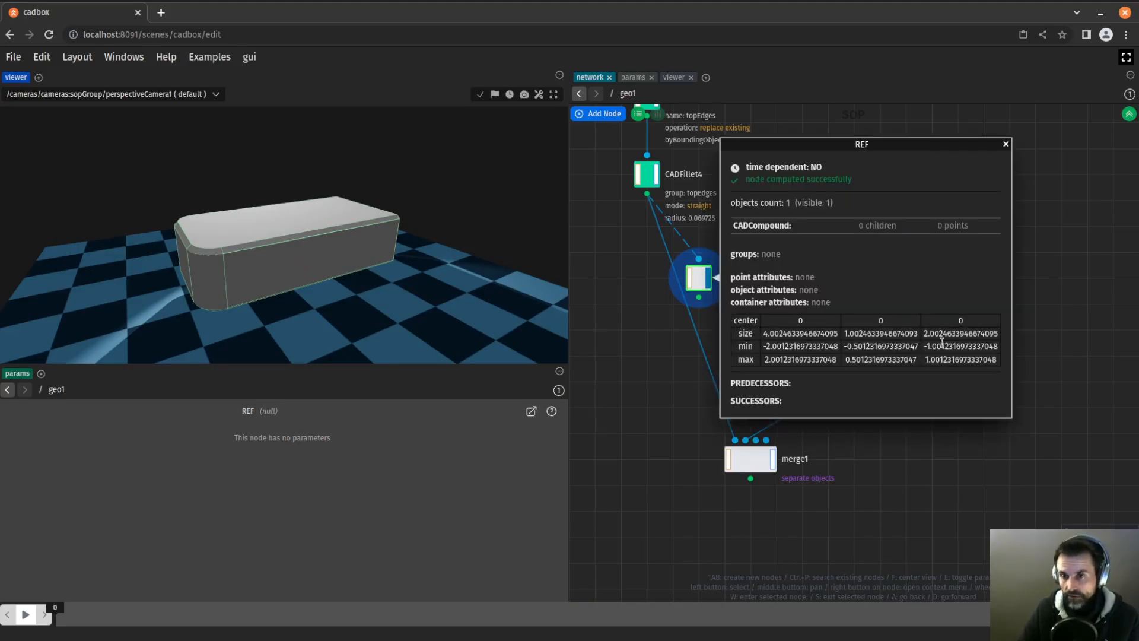
mouse_move(719, 304)
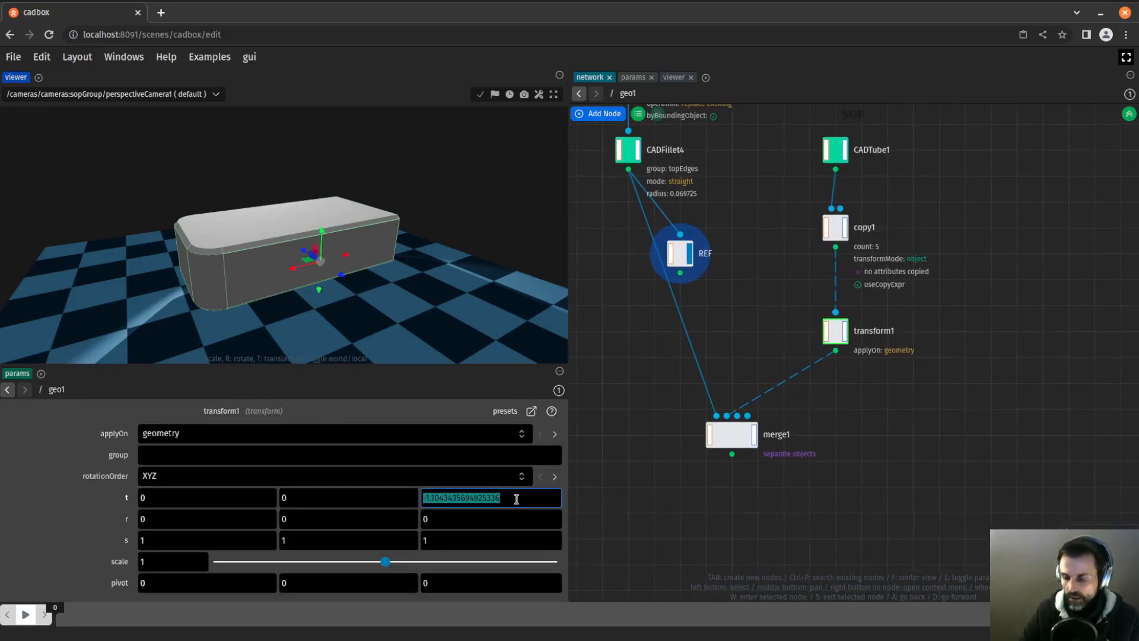
type("bbox)_")
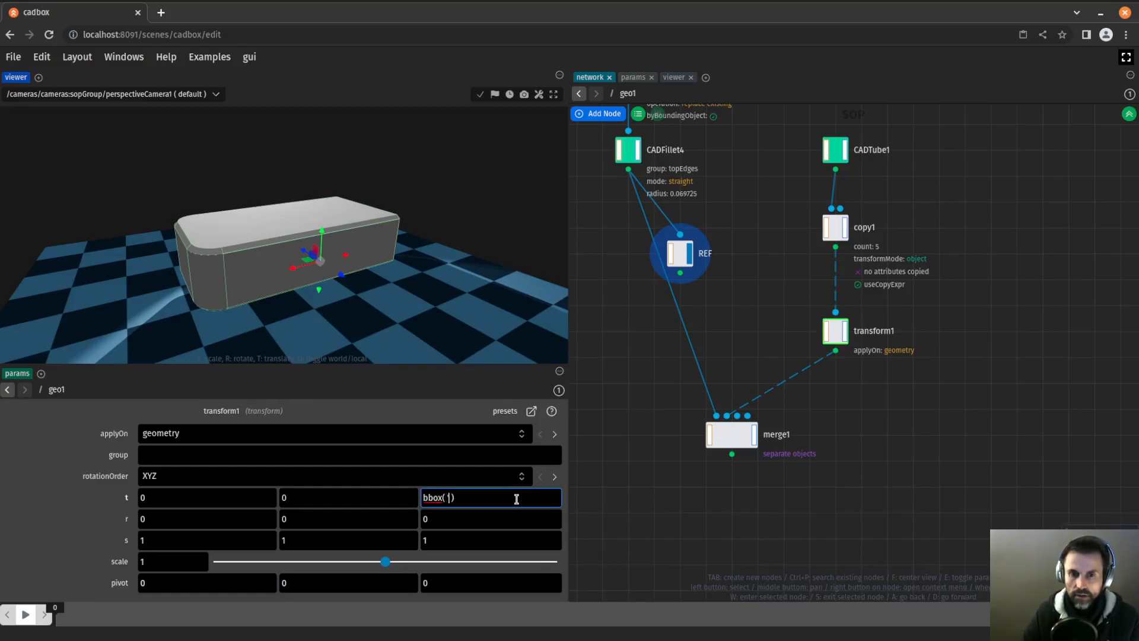
type("../REF', 'max'")
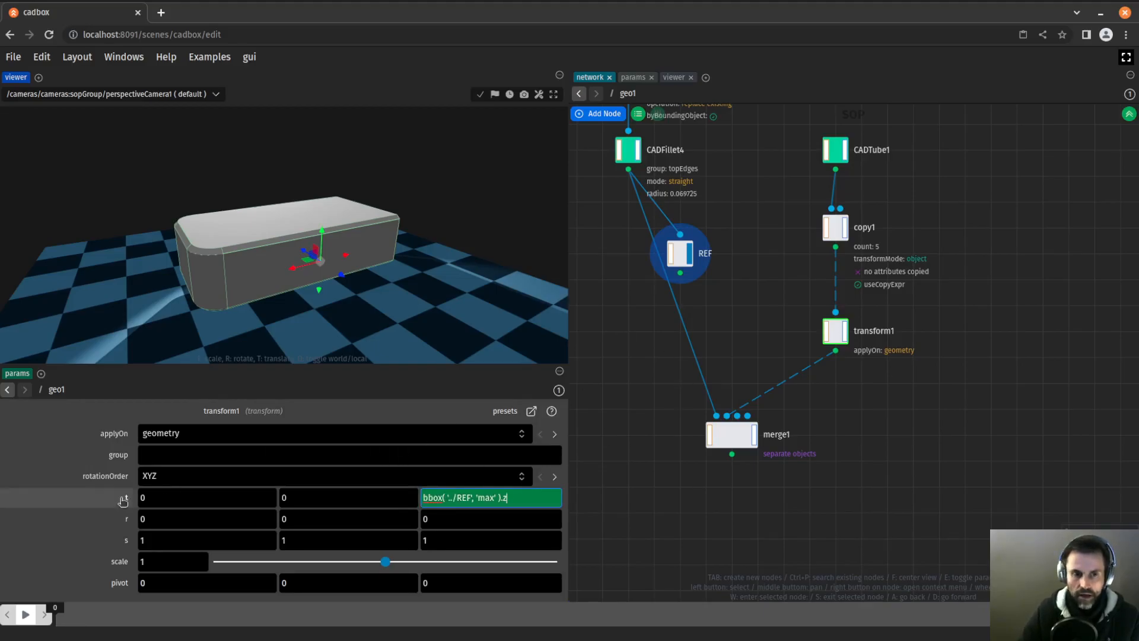
key("Return")
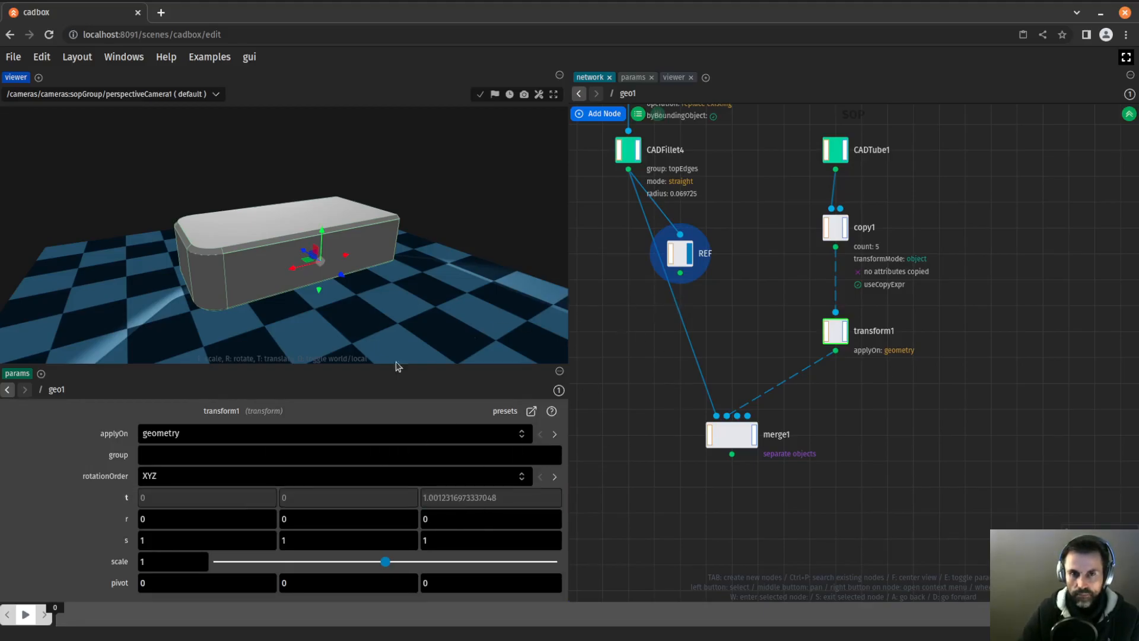
left_click(732, 434)
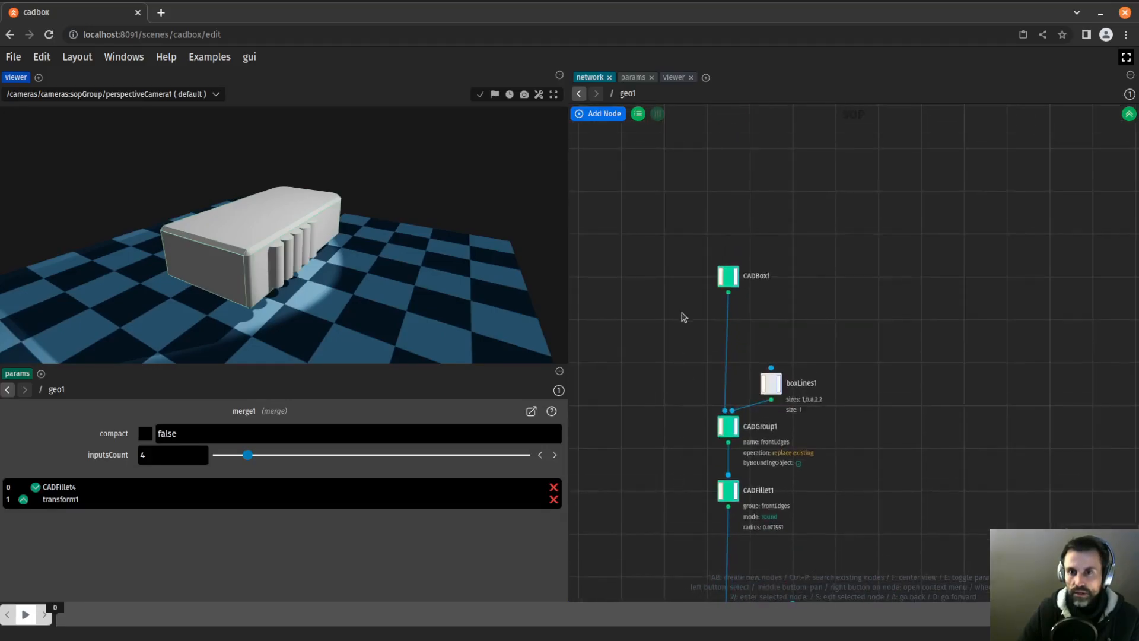
- Change CADBox1's first size value to 4 so its sizes read 4, 1, 2
left_click(727, 277)
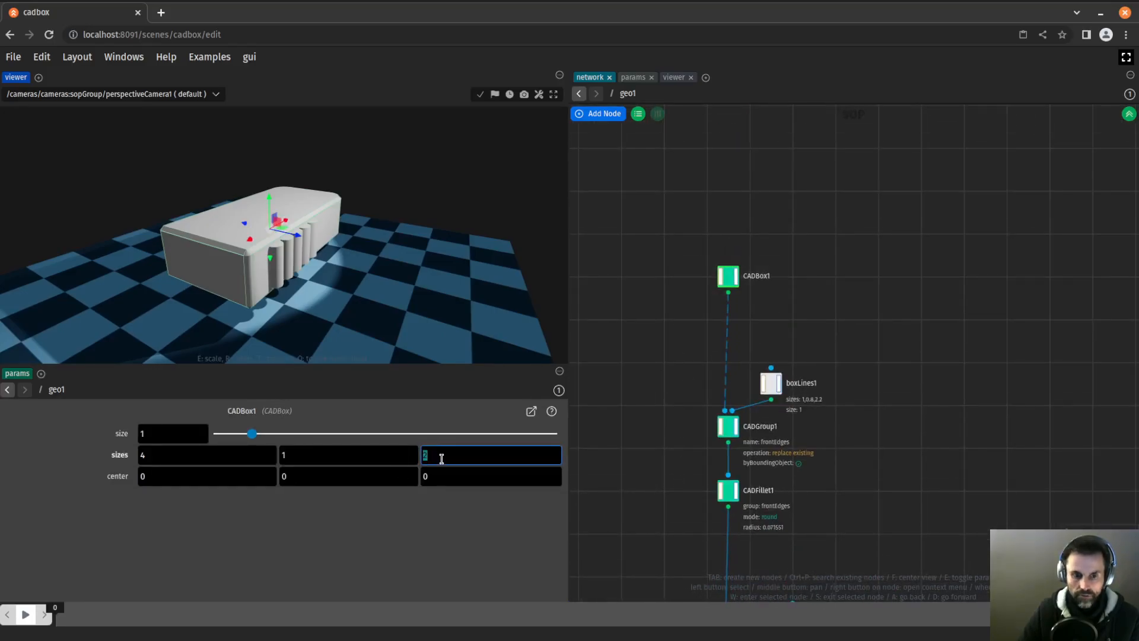
type("4")
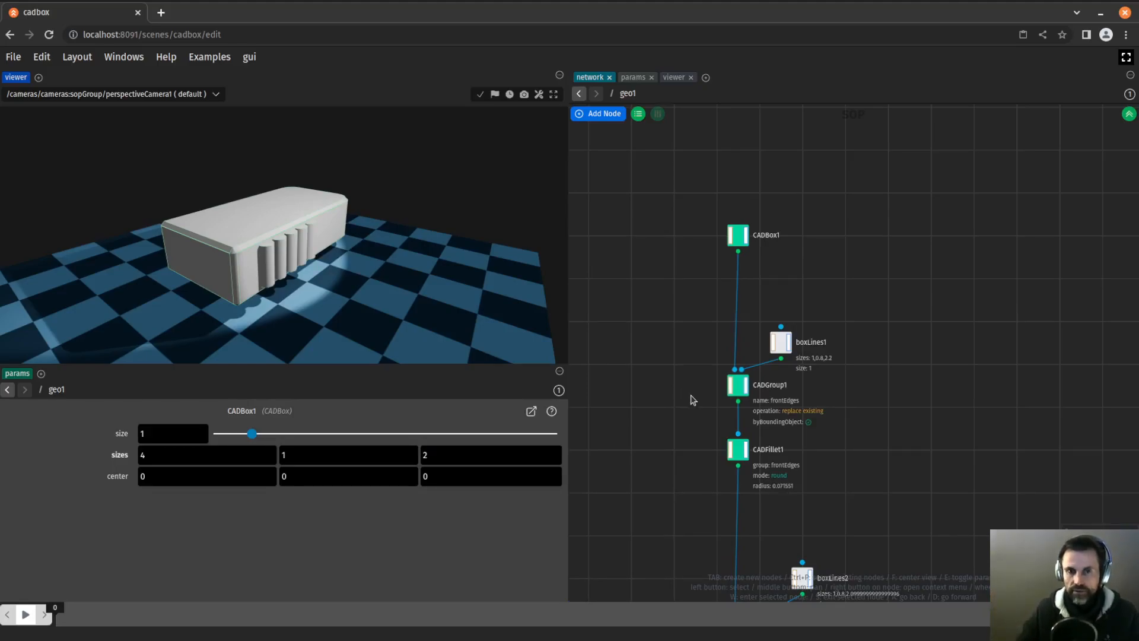
scroll("down", 3)
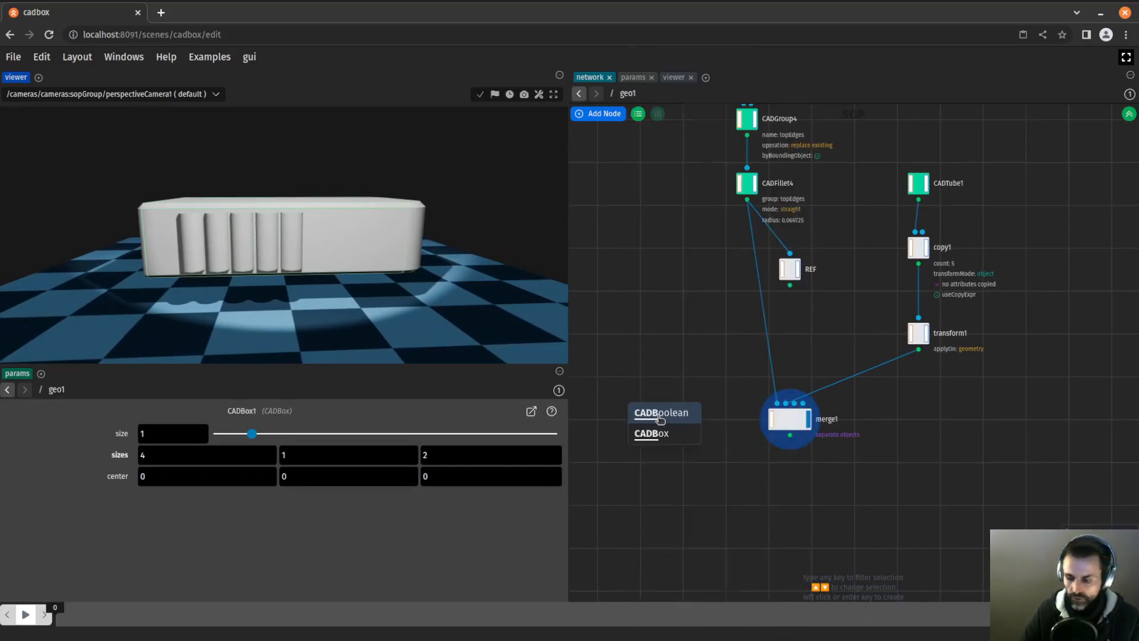
- Add a CADBoolean node taking the filleted box and make the cutter tubes thinner
left_click(662, 412)
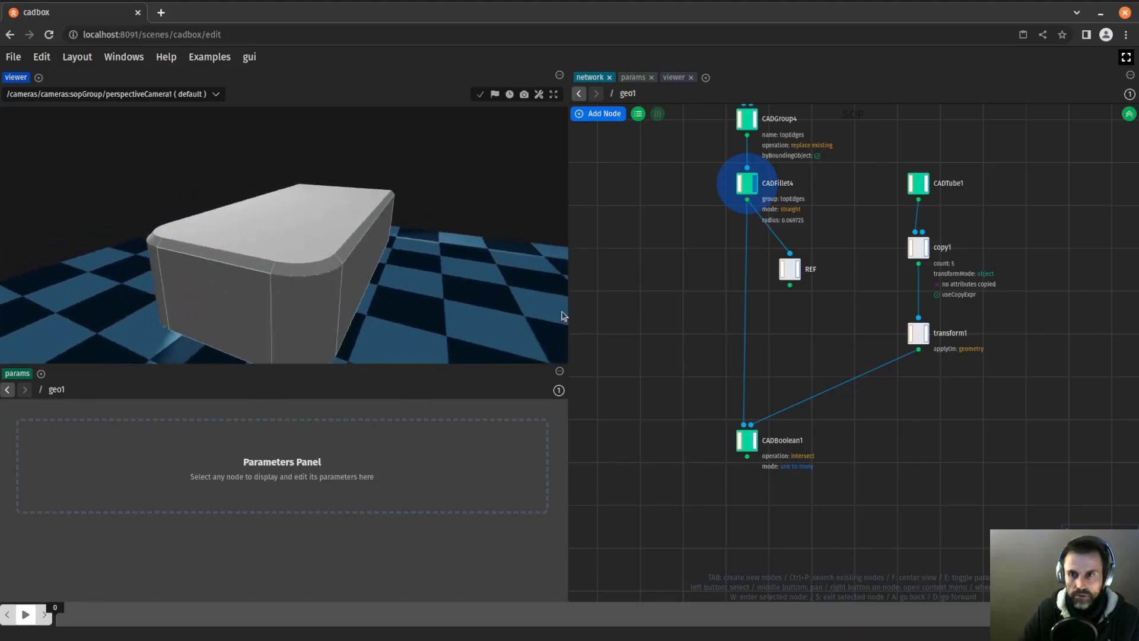
left_click(917, 332)
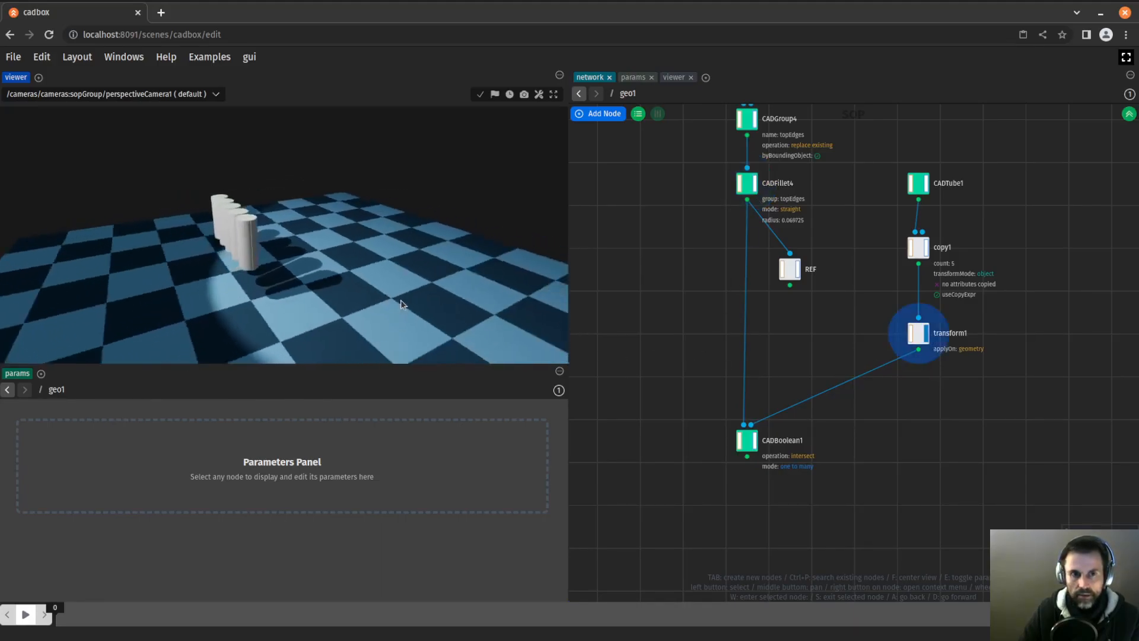
left_click(746, 441)
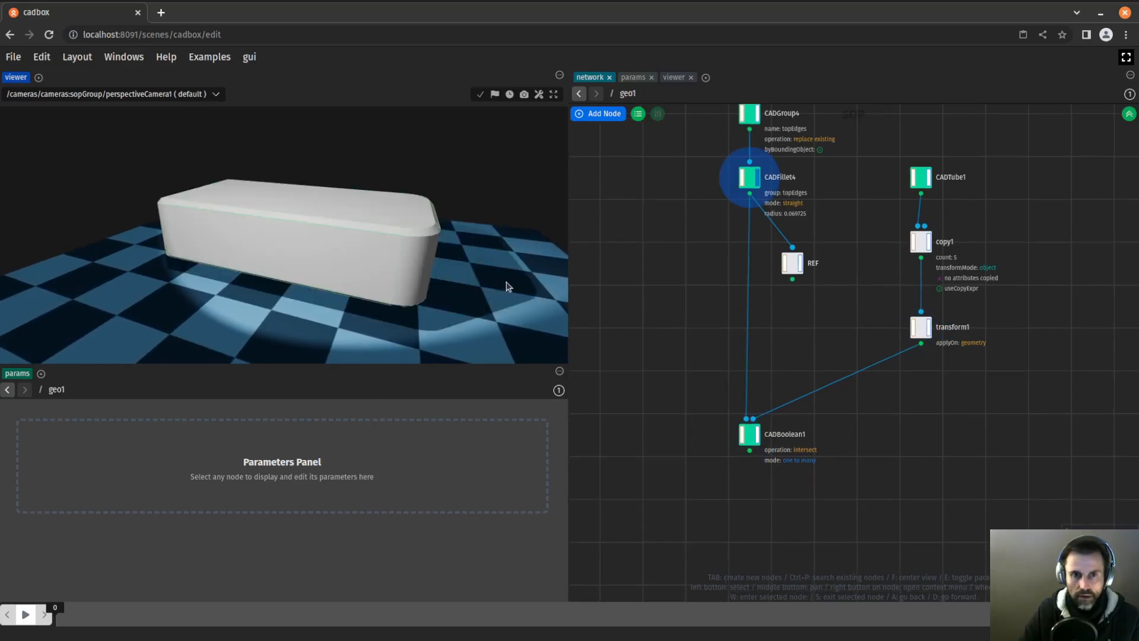
left_click(920, 177)
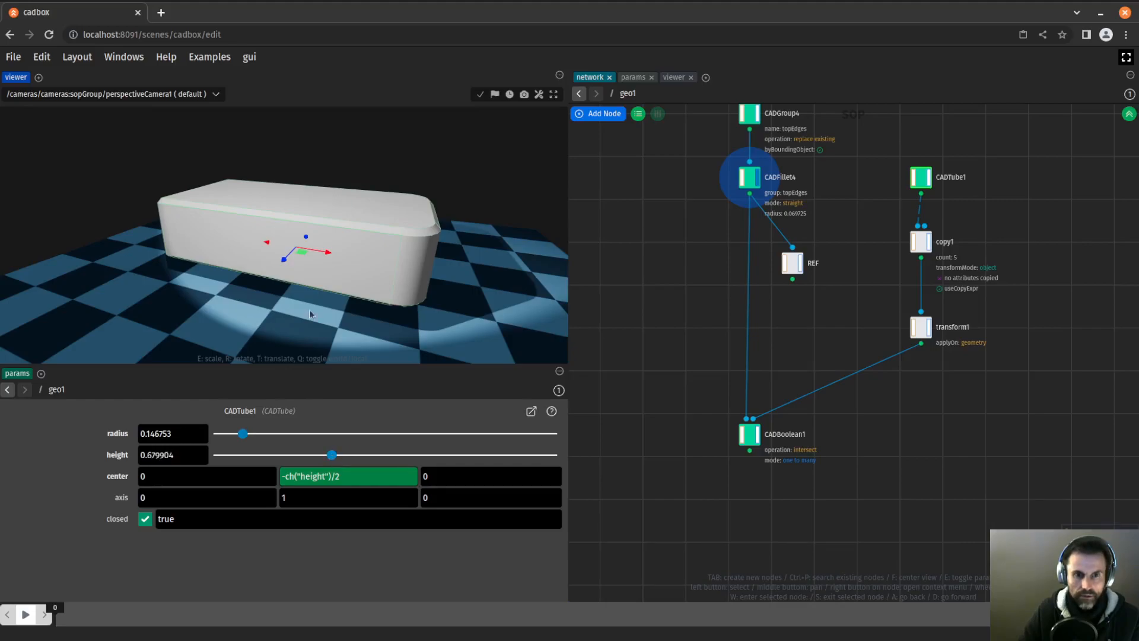
left_click(748, 434)
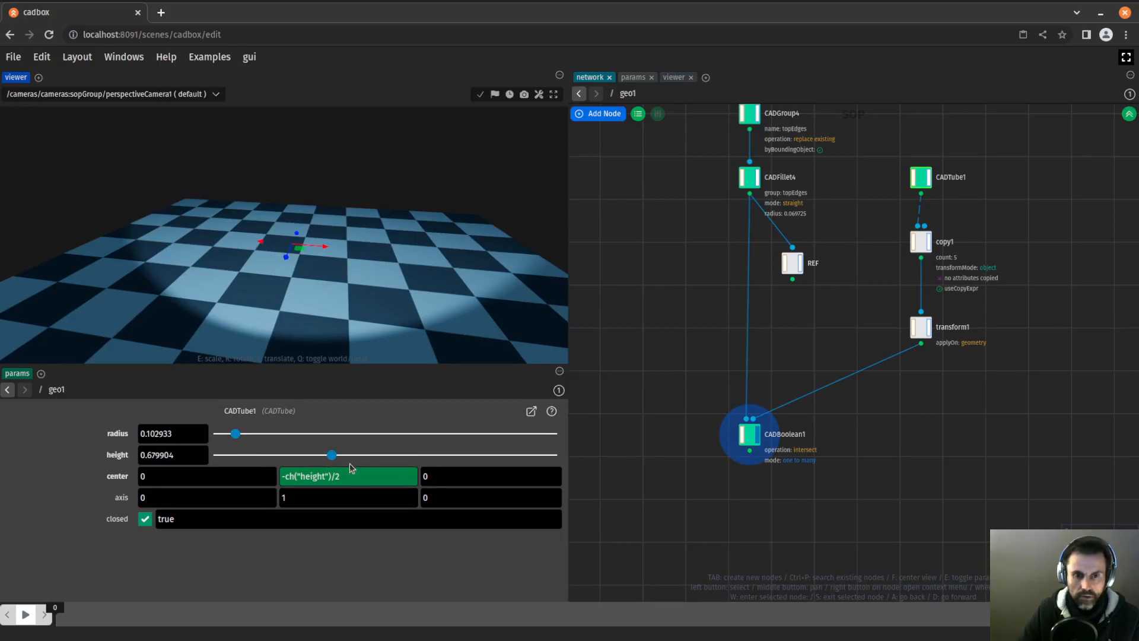
left_click(749, 434)
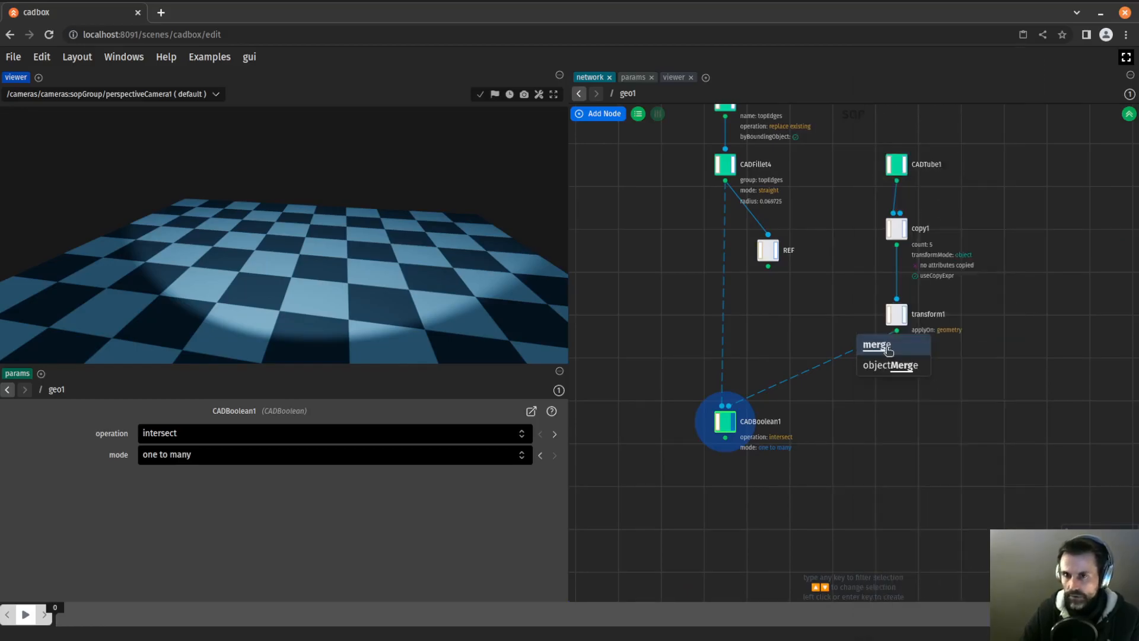
- Merge the tube copies into the boolean and set its operation to subtract, cutting five slots
left_click(878, 344)
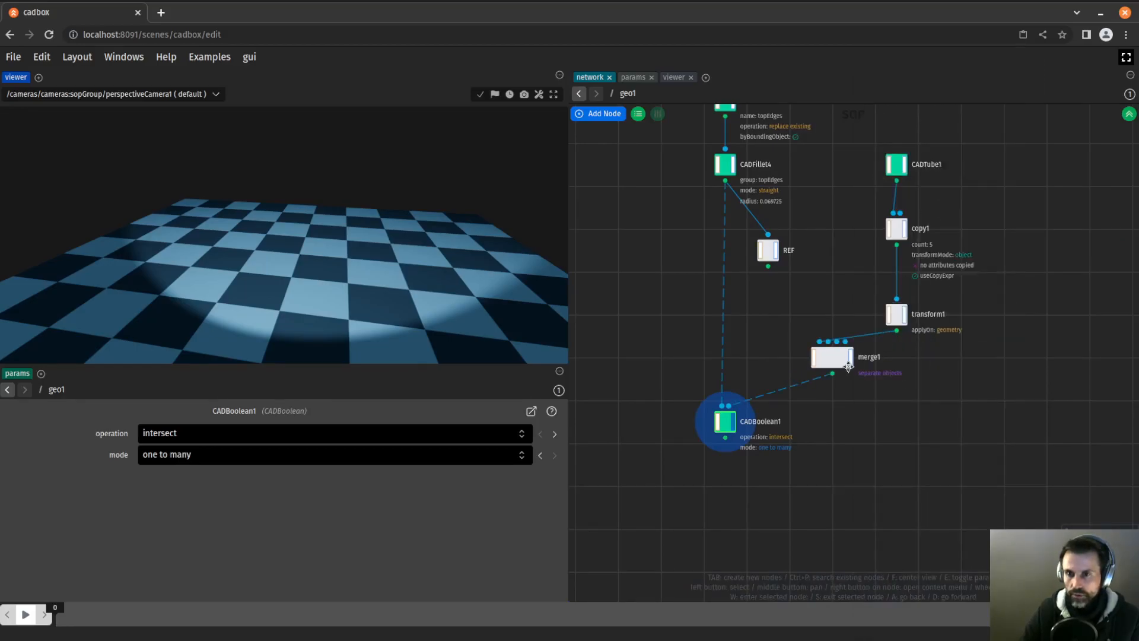
left_click(832, 355)
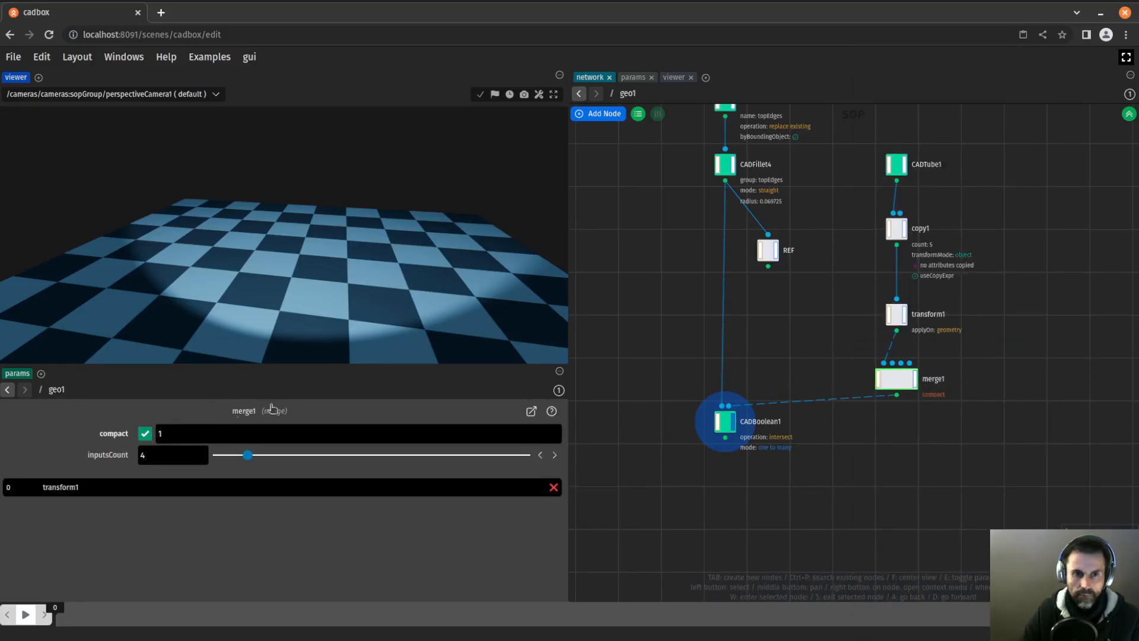
left_click(723, 421)
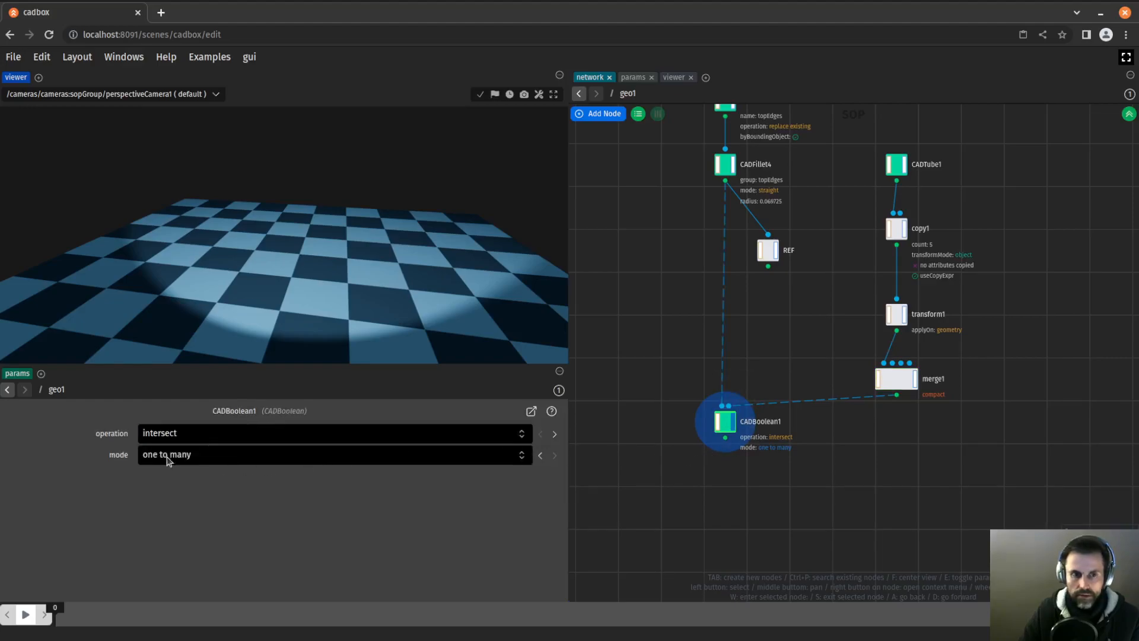
mouse_move(869, 383)
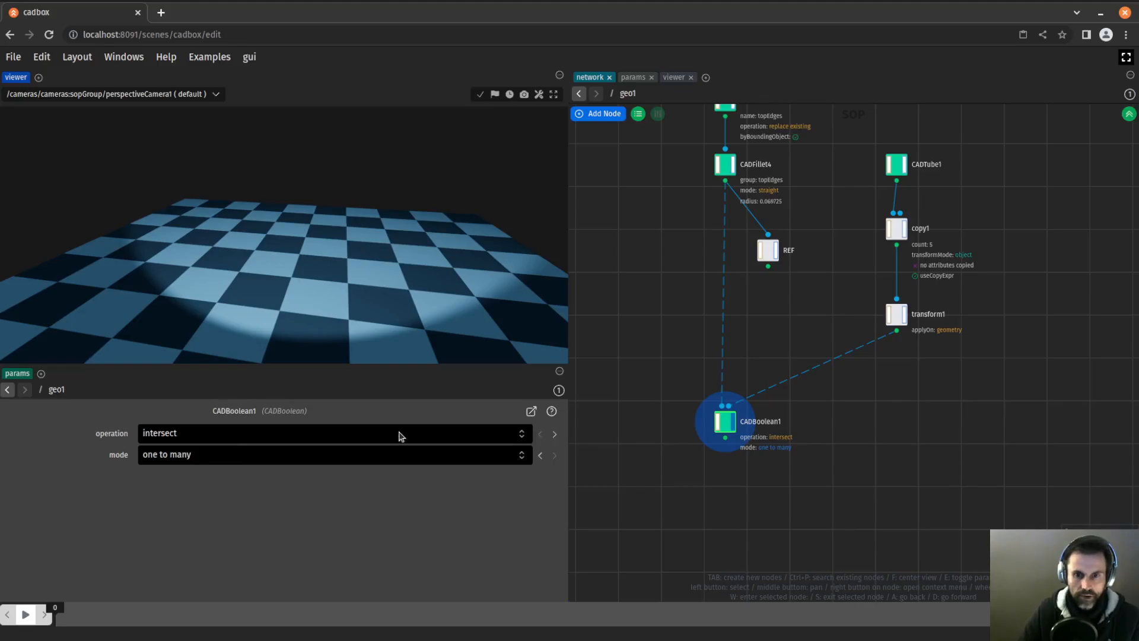
left_click(540, 435)
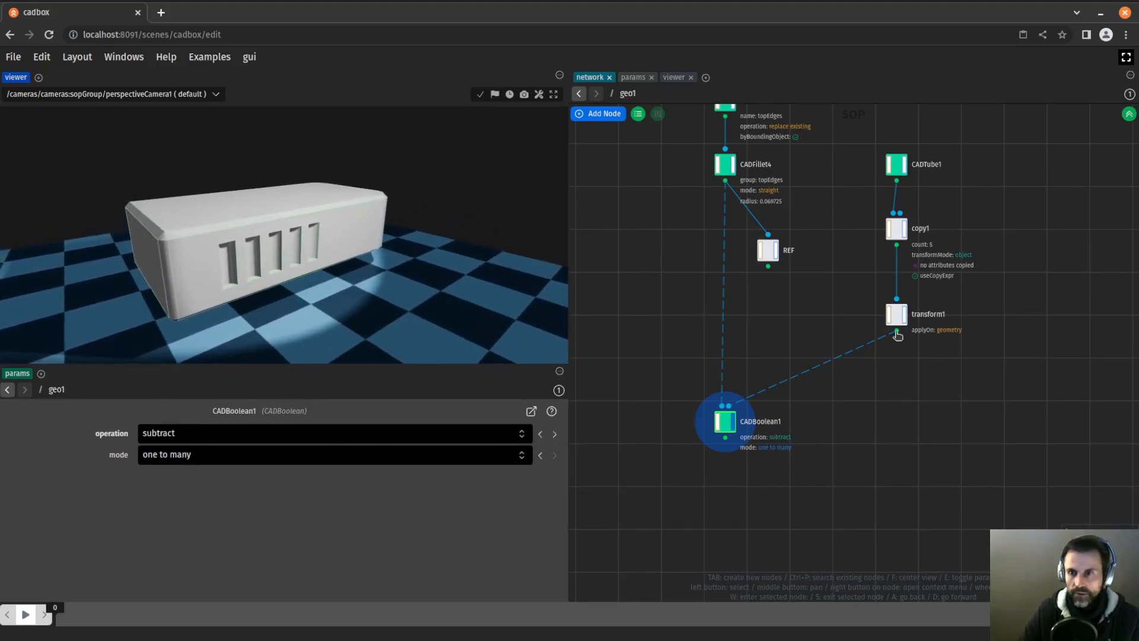
- Lower the tube height and radius to 0.081, space copies 0.242 apart and offset transform1's t X
left_click(896, 164)
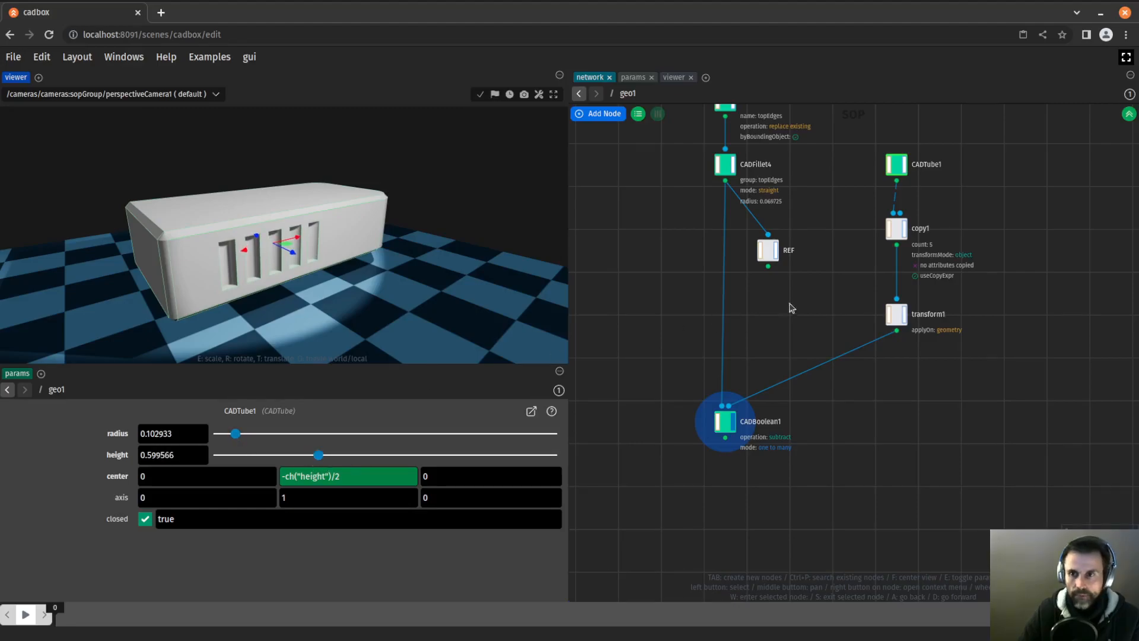
left_click(897, 228)
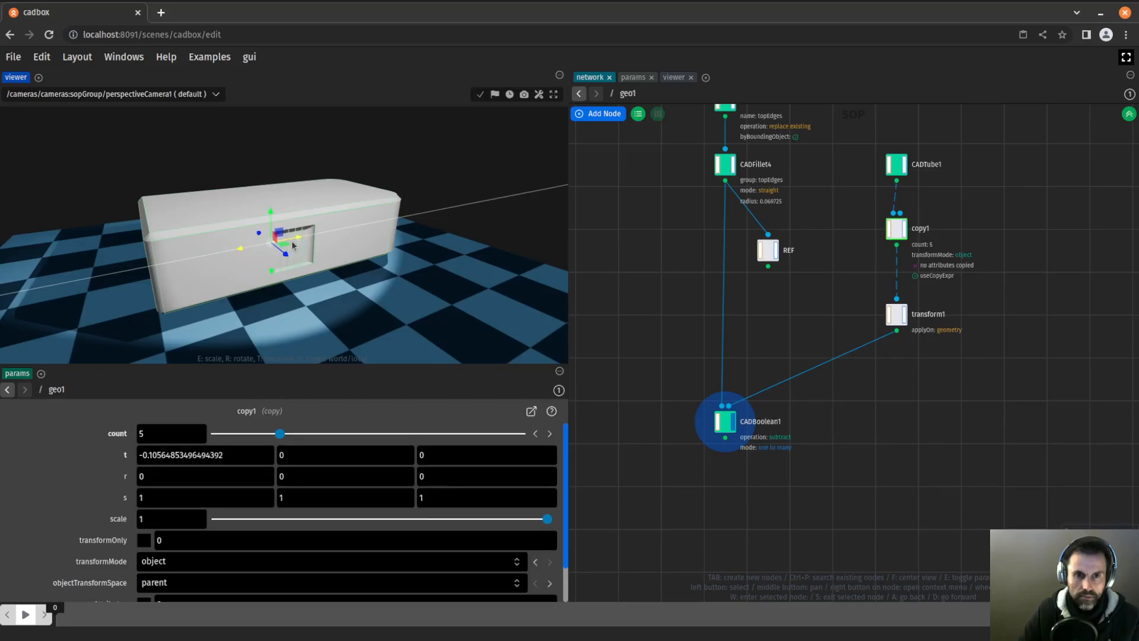
left_click_drag(298, 239, 257, 238)
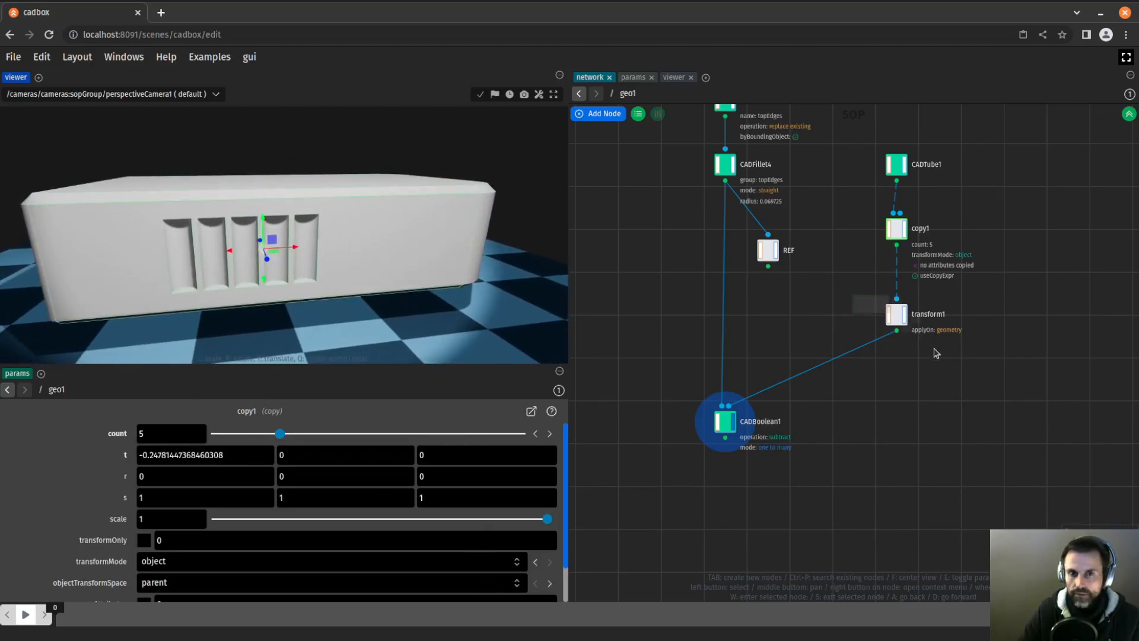
left_click(896, 314)
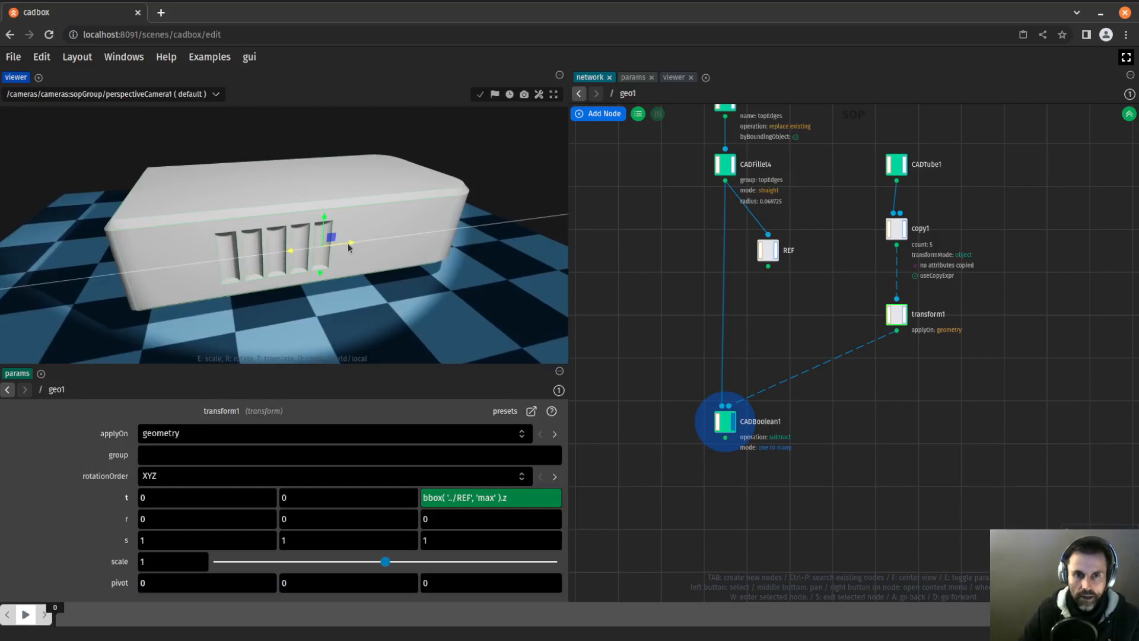
left_click_drag(329, 237, 269, 251)
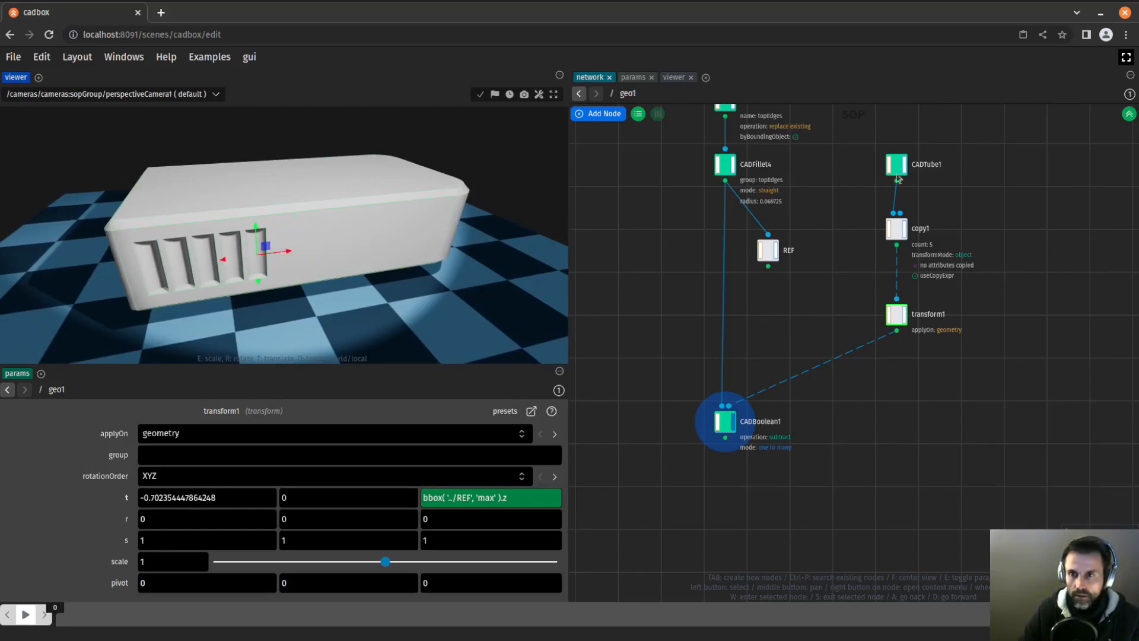
left_click(895, 164)
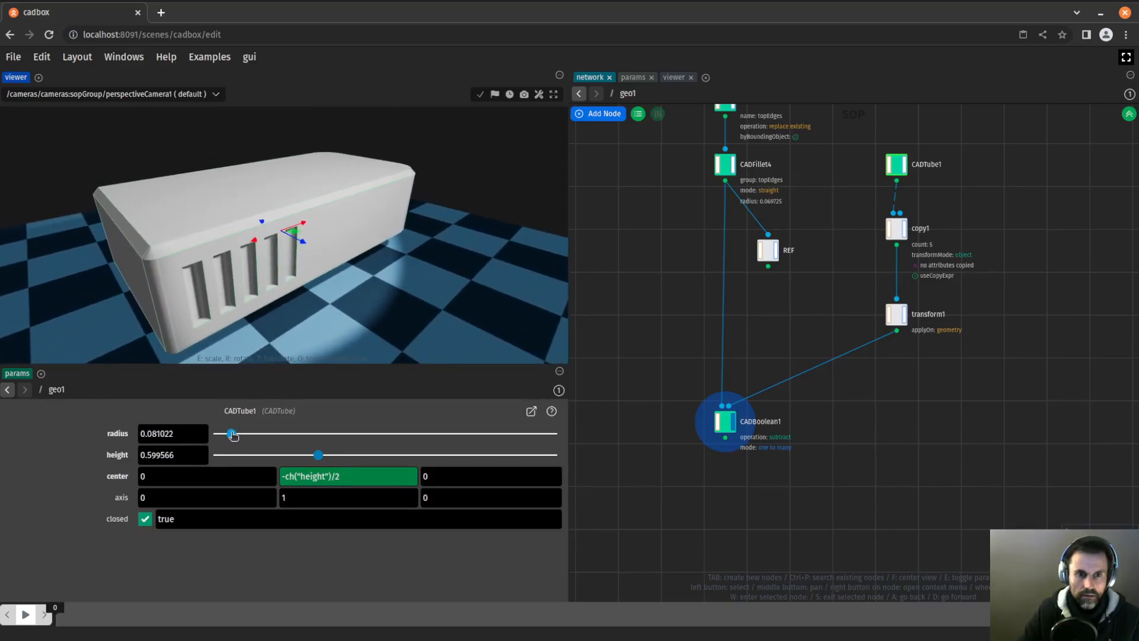
left_click(897, 228)
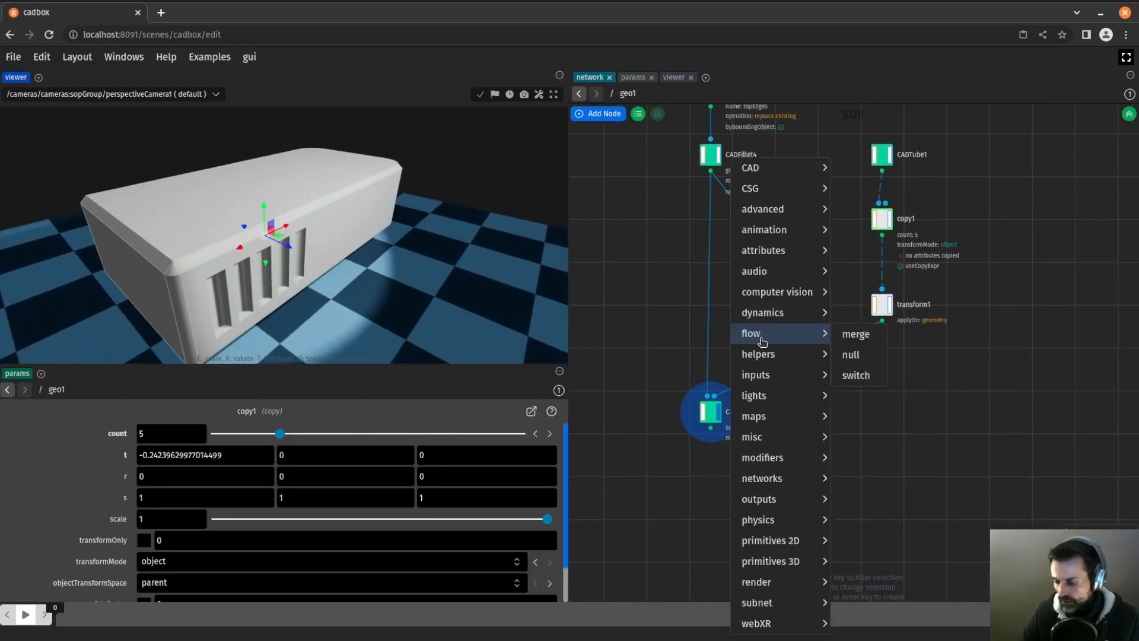
- Add CADMirror1 after transform1 so the slot tubes are duplicated for the box's other side
left_click(850, 354)
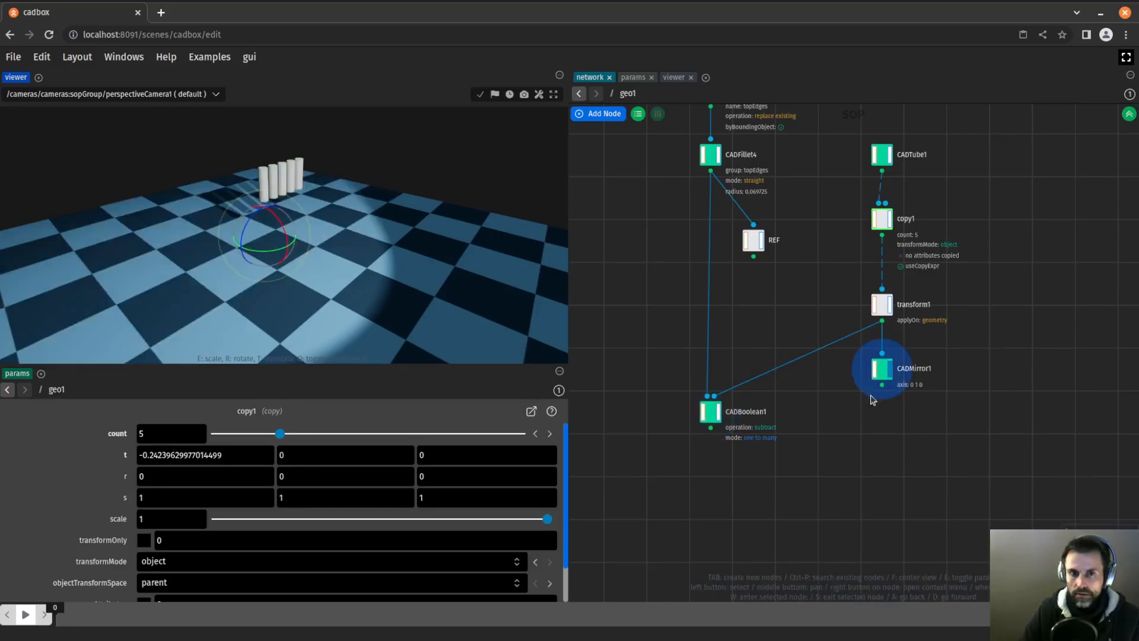
left_click(881, 368)
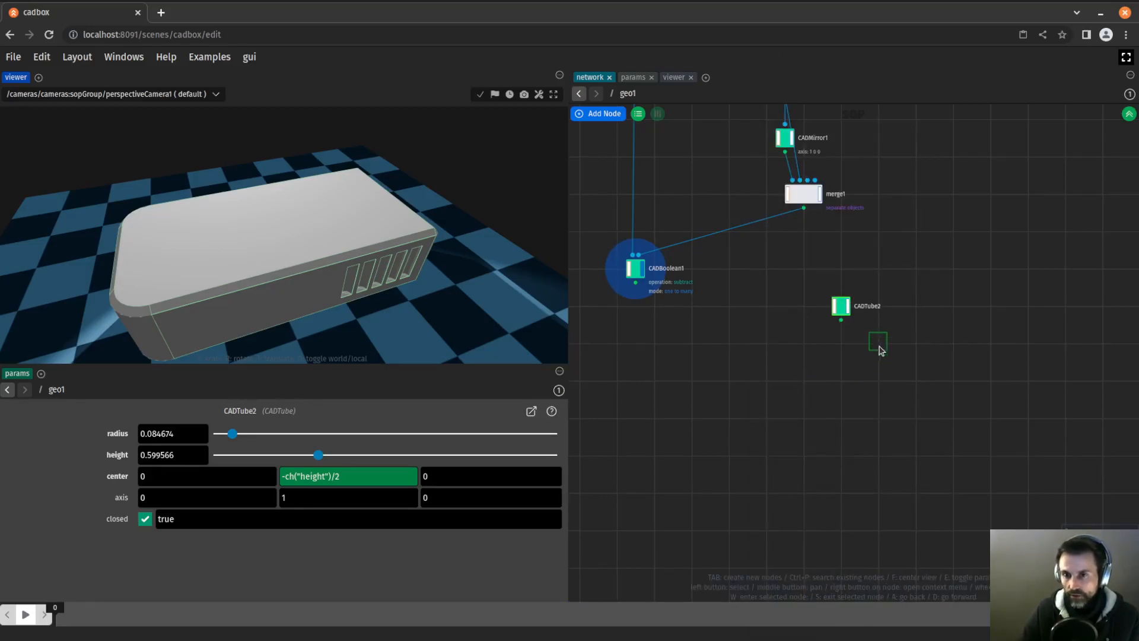
- Add hexagons1 with pointsOnly on, raise it with transform2 t.y 0.668 and merge it with CADBoolean1
left_click(878, 341)
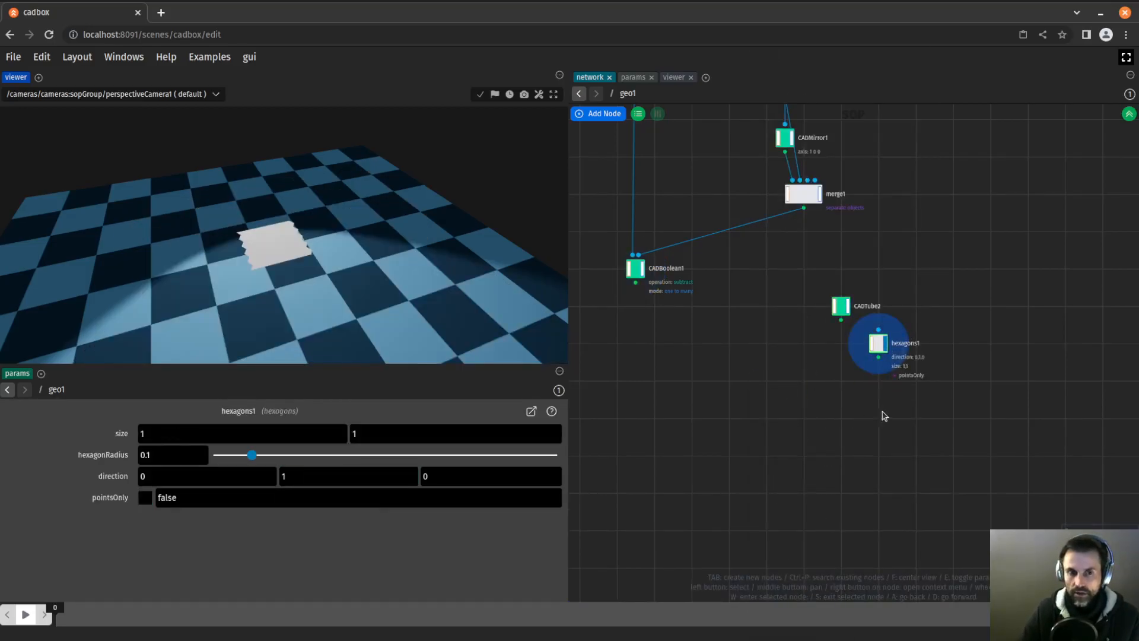
left_click(145, 497)
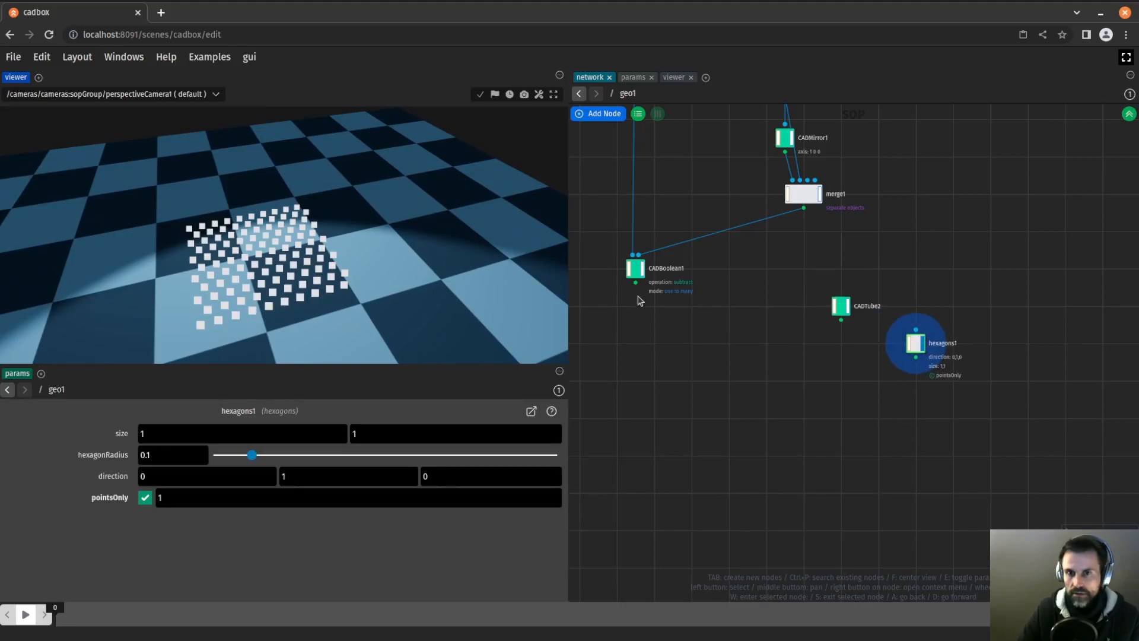
left_click(634, 268)
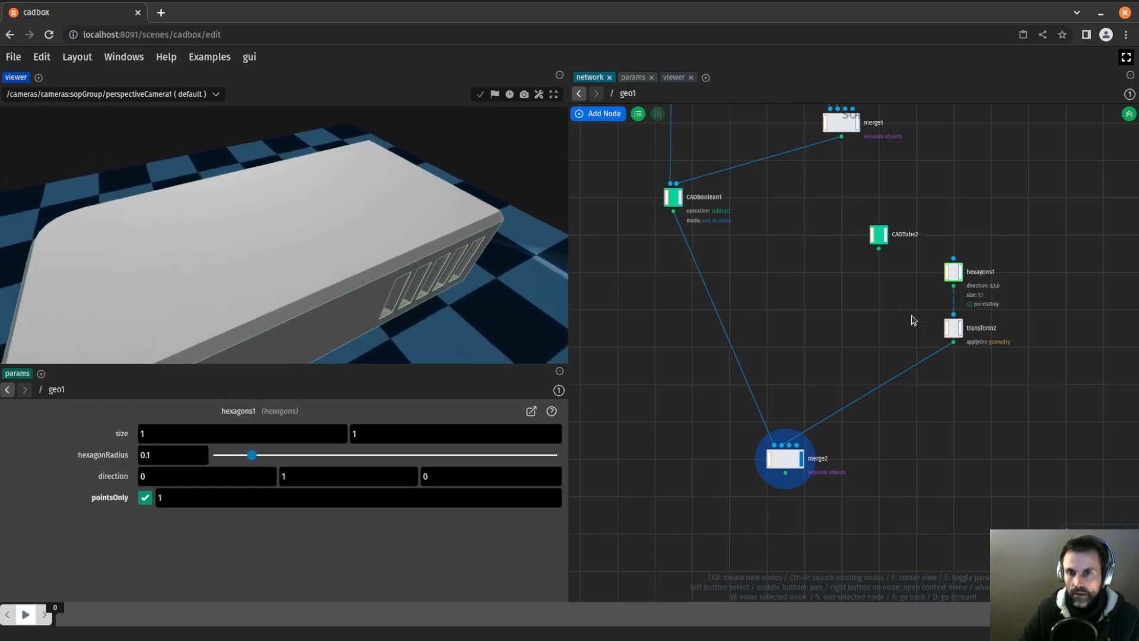
left_click(954, 327)
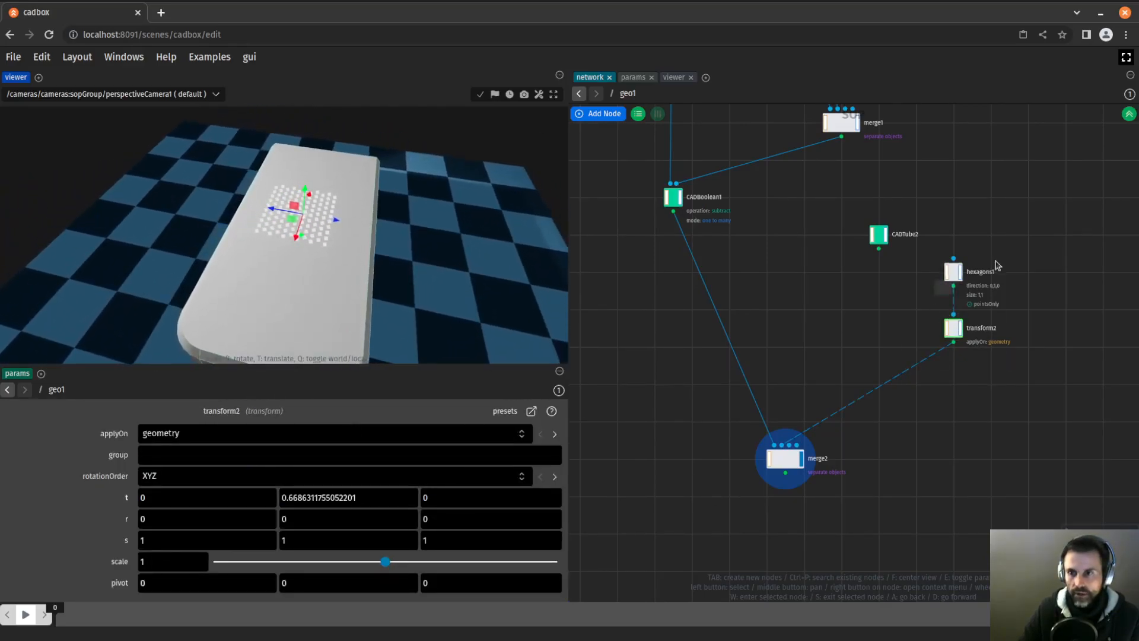
left_click(952, 271)
type("tra")
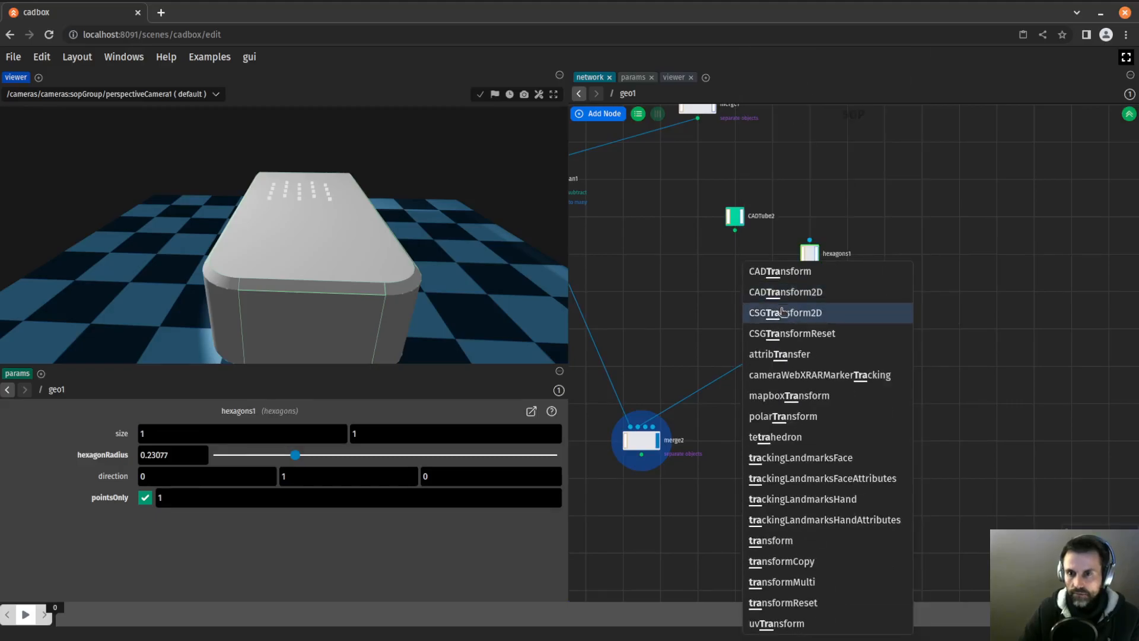
mouse_move(695, 429)
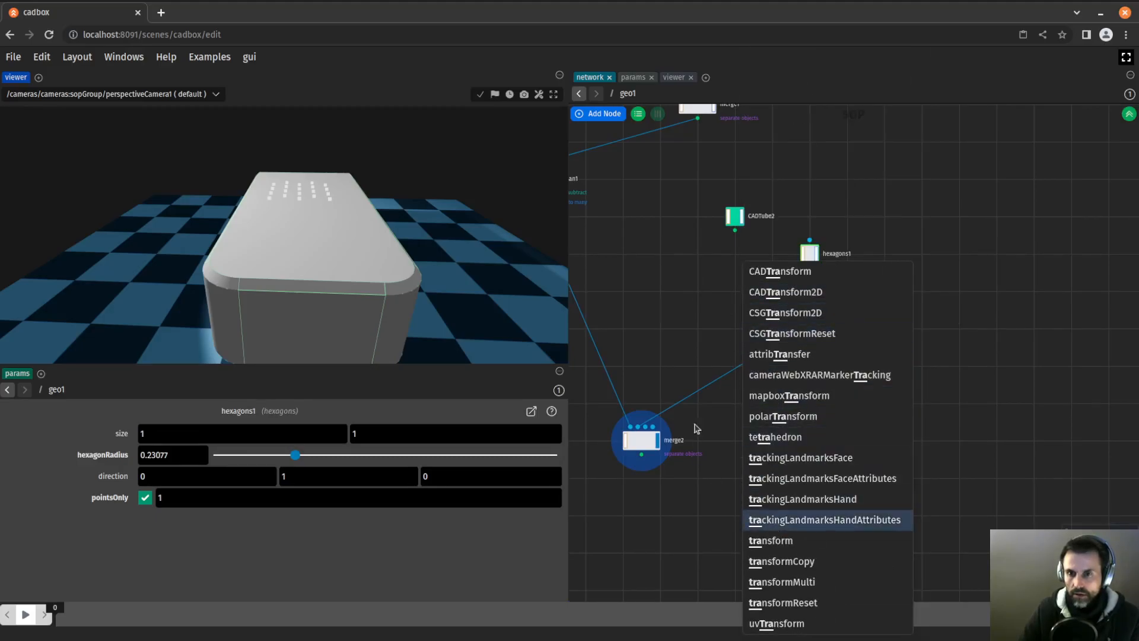
- Add transform3 with the centerToOrigin preset and set hexagons1 size to 1.5 with a larger hexagonRadius
left_click(770, 540)
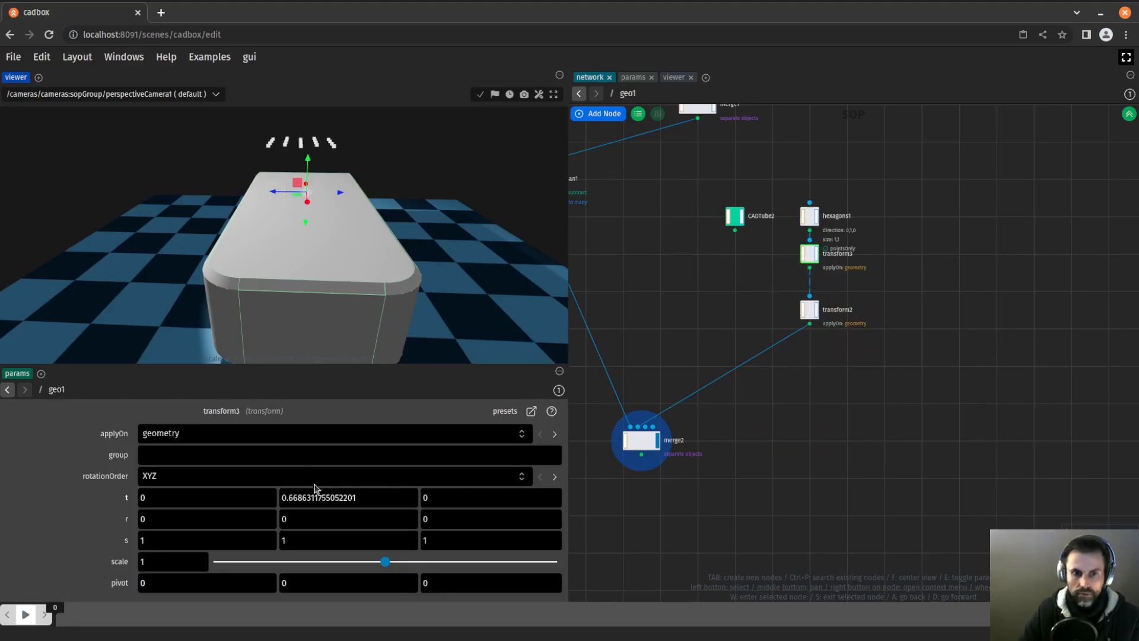
left_click(504, 411)
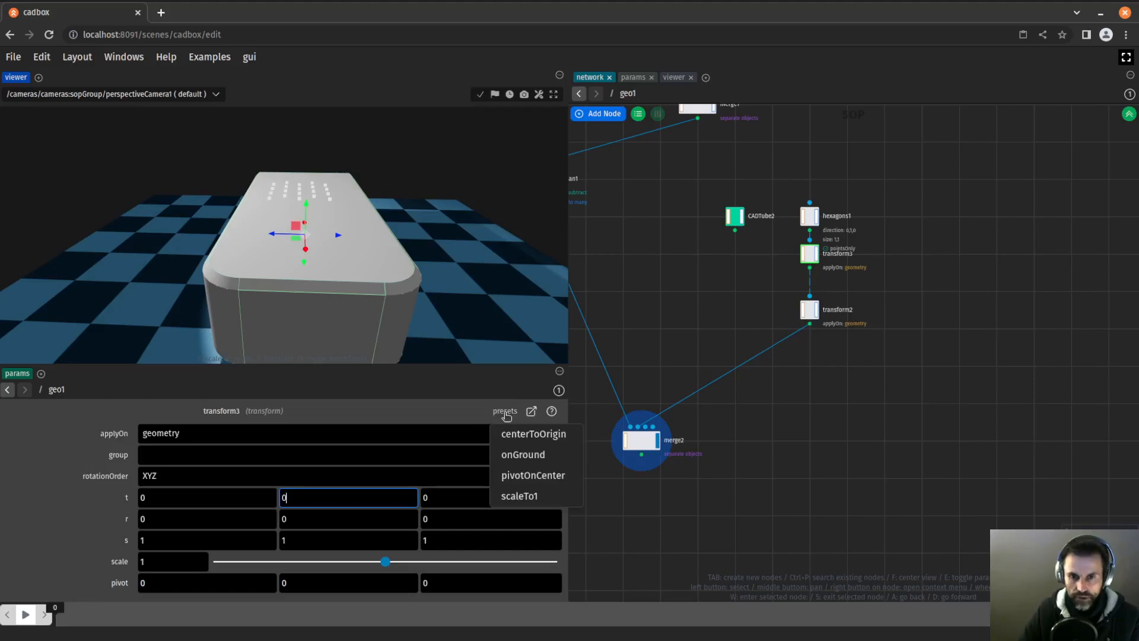
left_click(533, 434)
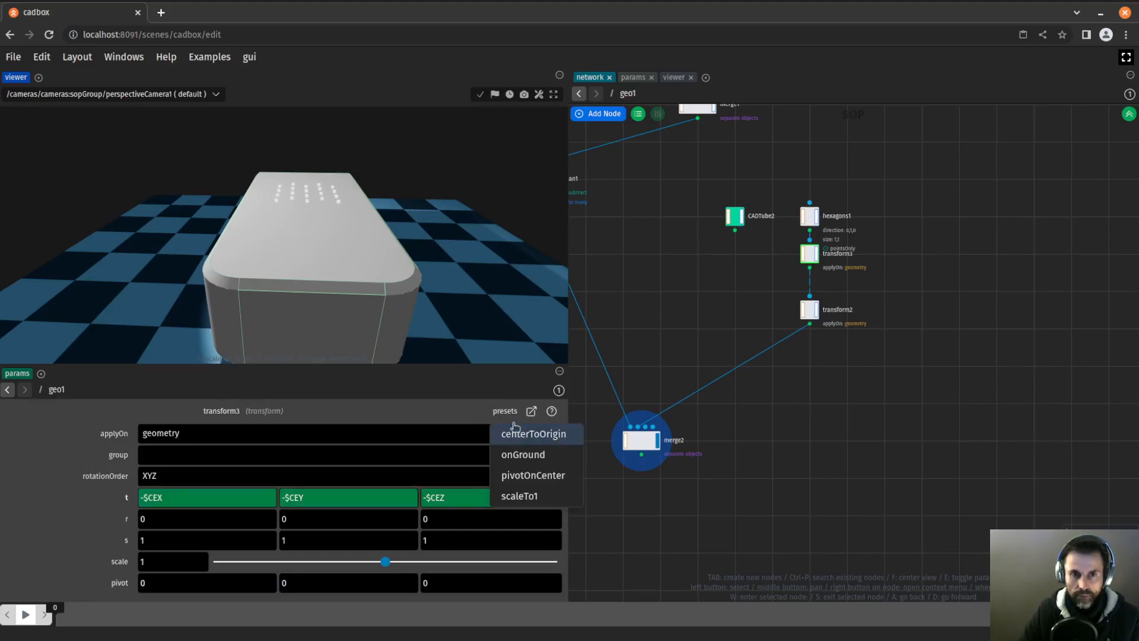
left_click(534, 435)
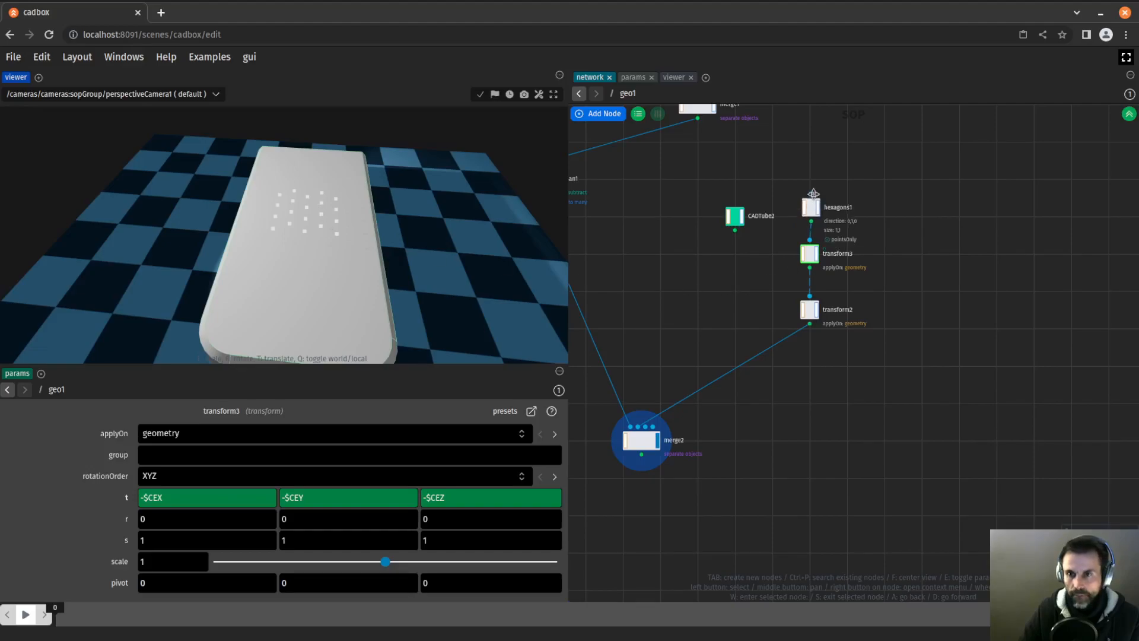
left_click(809, 202)
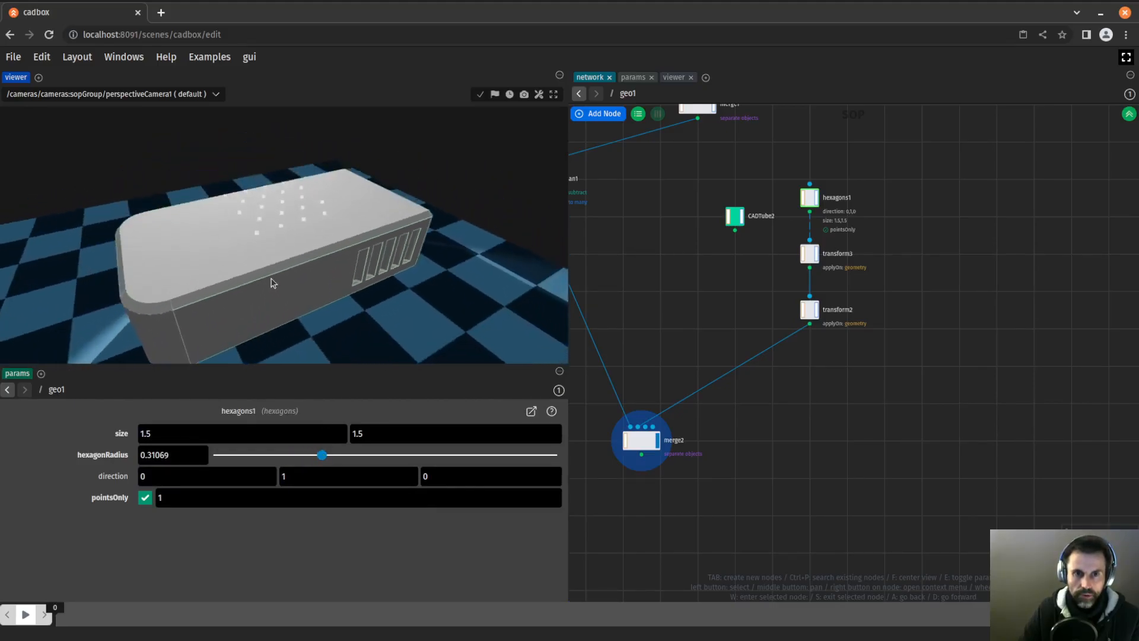
left_click(809, 315)
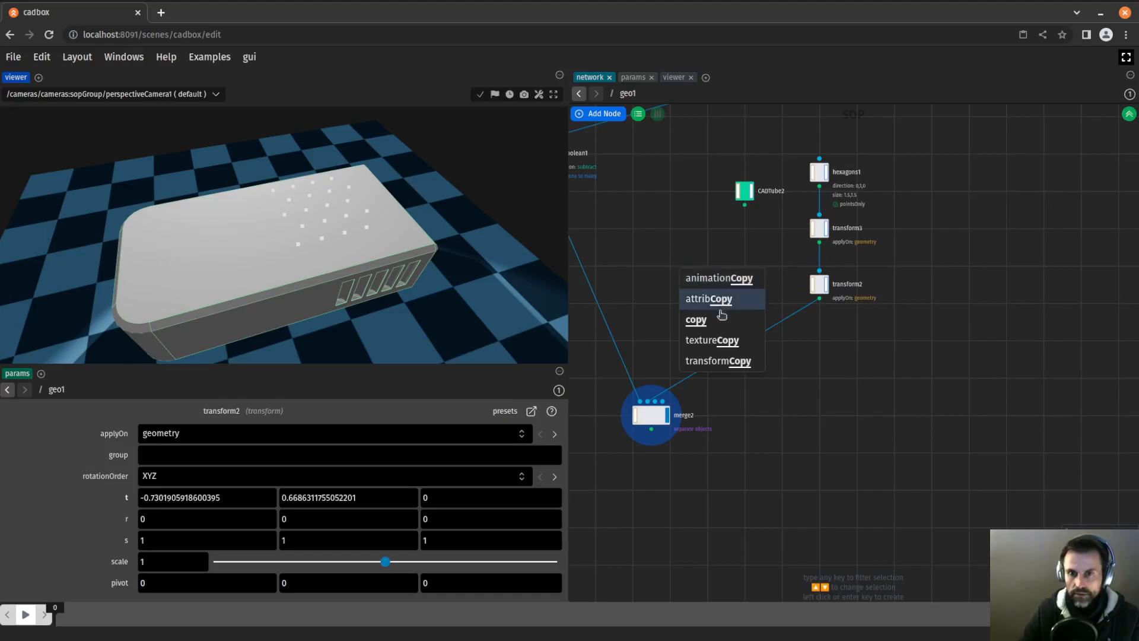
- Add copy2 fed by CADTube2 and transform2, and connect it into merge2
left_click(696, 319)
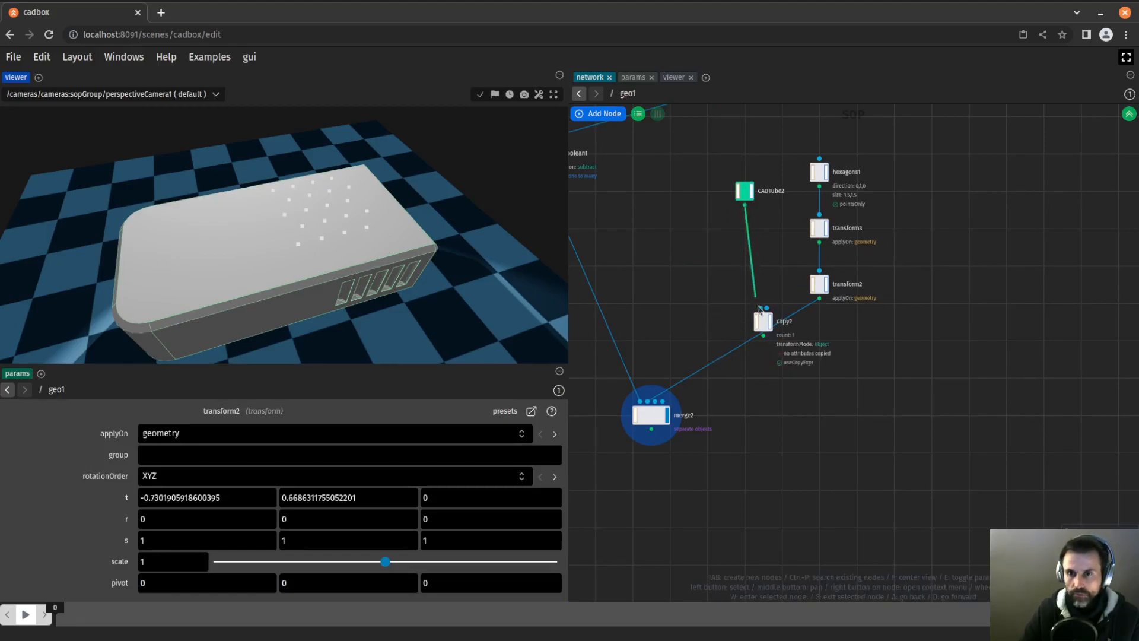
left_click(763, 322)
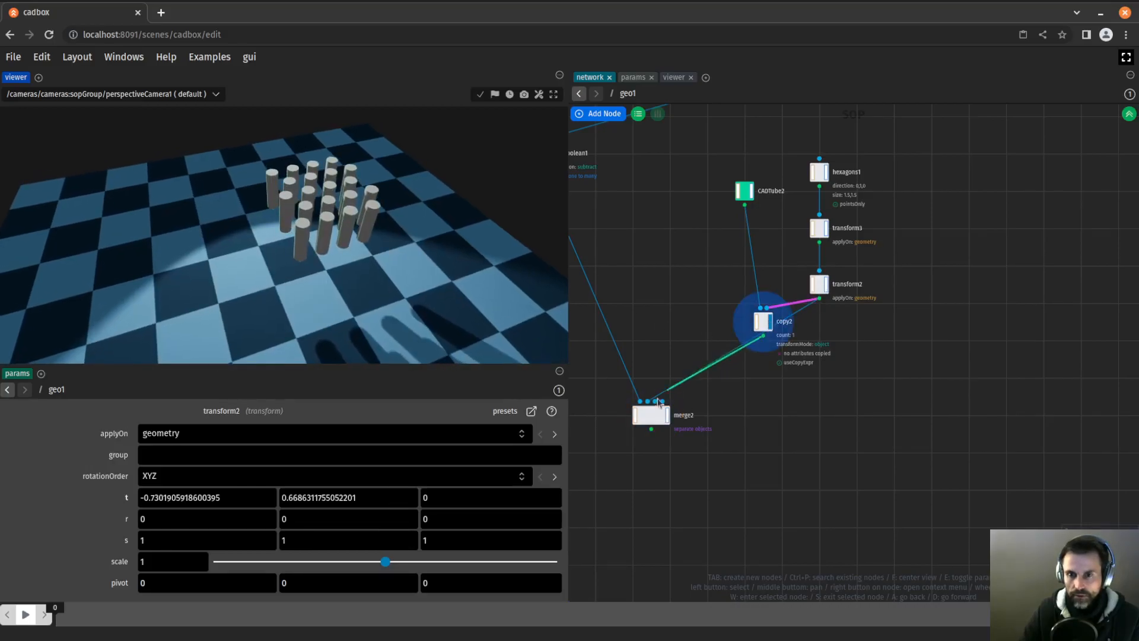
left_click(650, 414)
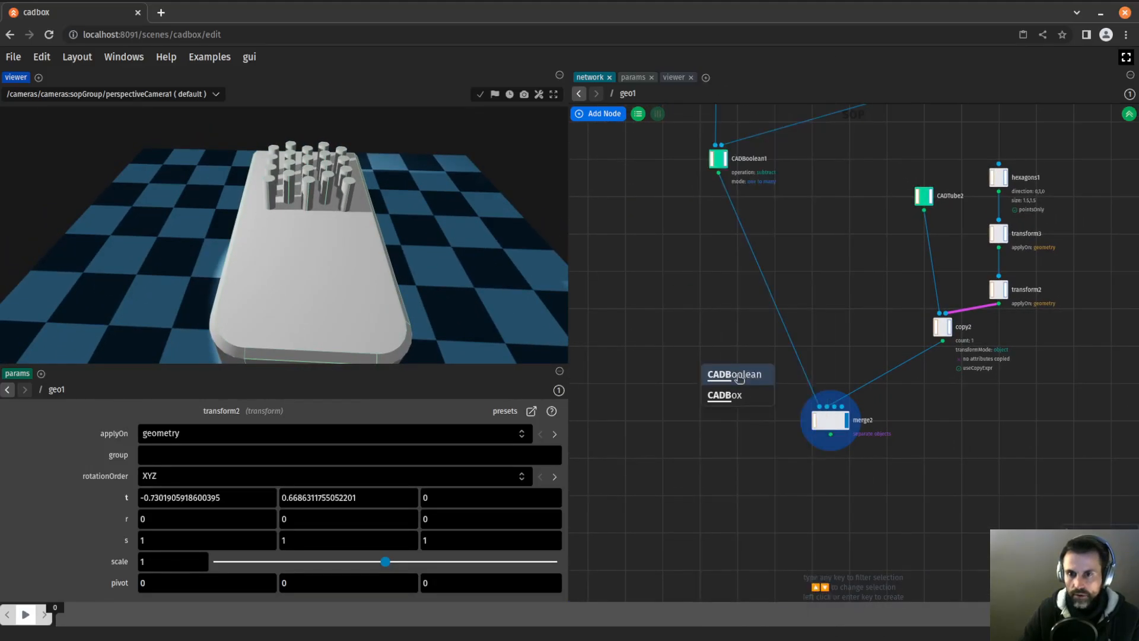
- Add CADBoolean2 after merge2 set to subtract, drilling round holes, then enlarge CADTube2
left_click(735, 374)
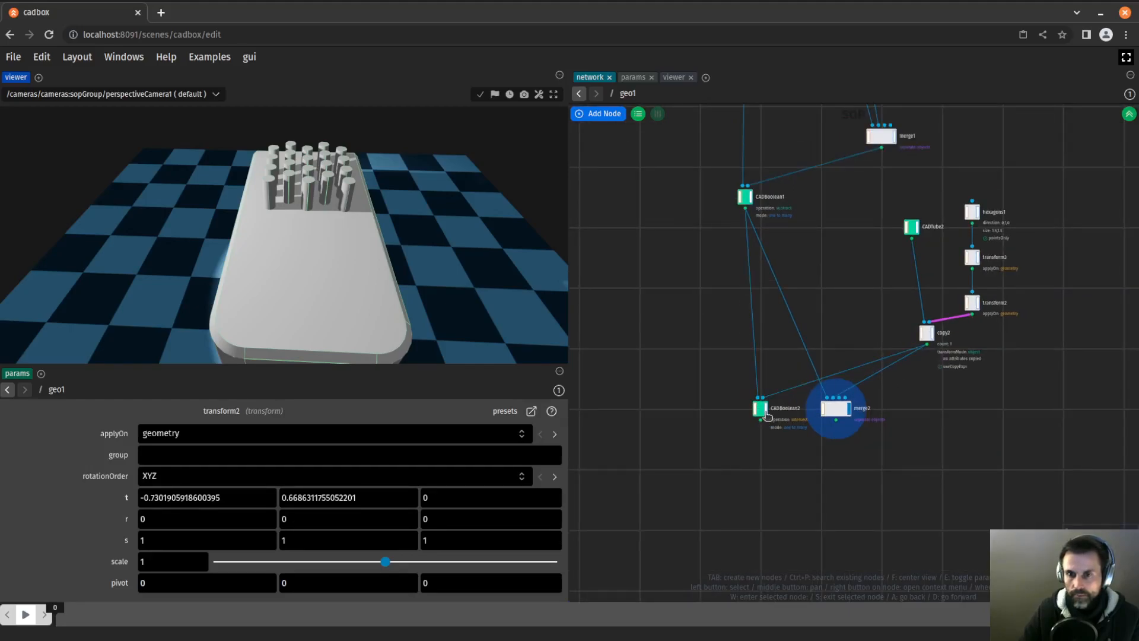
left_click(759, 406)
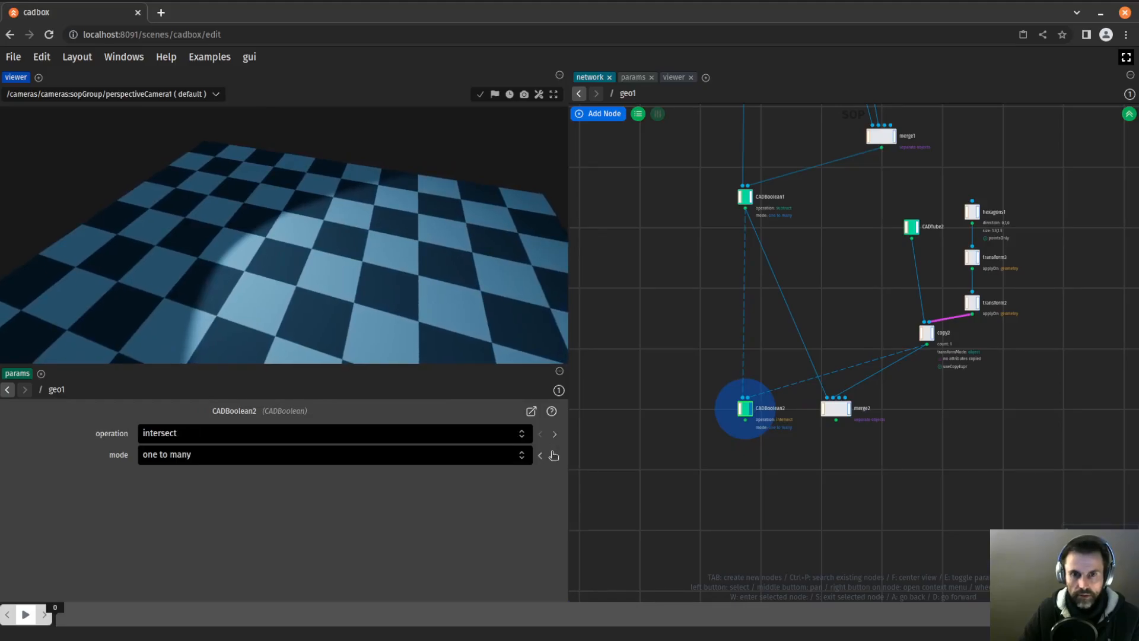
left_click(553, 434)
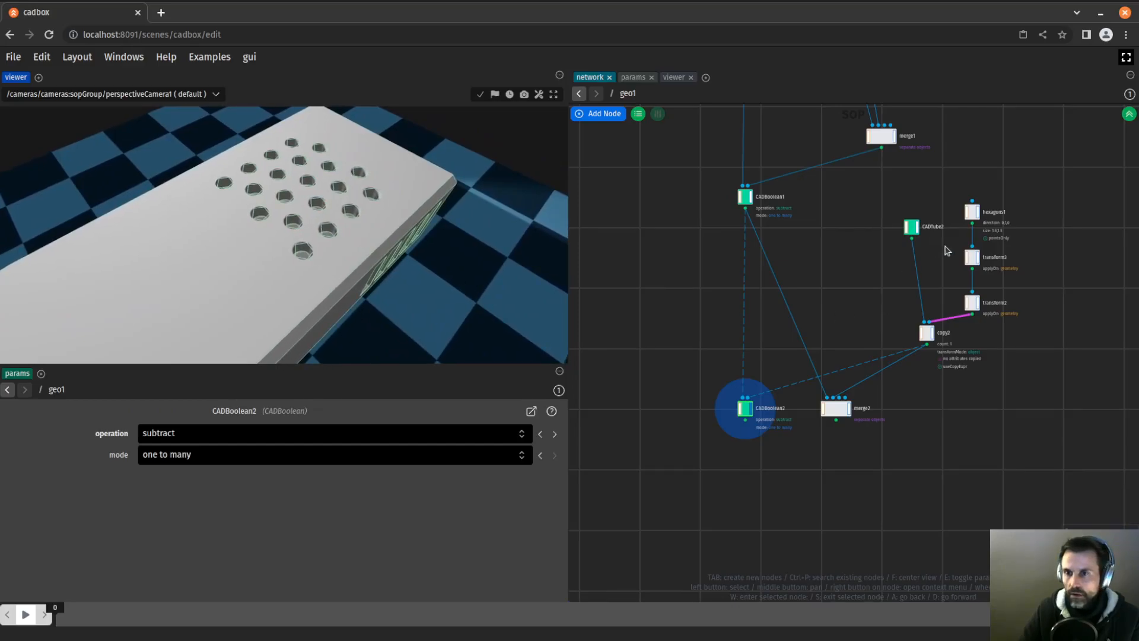
left_click(911, 227)
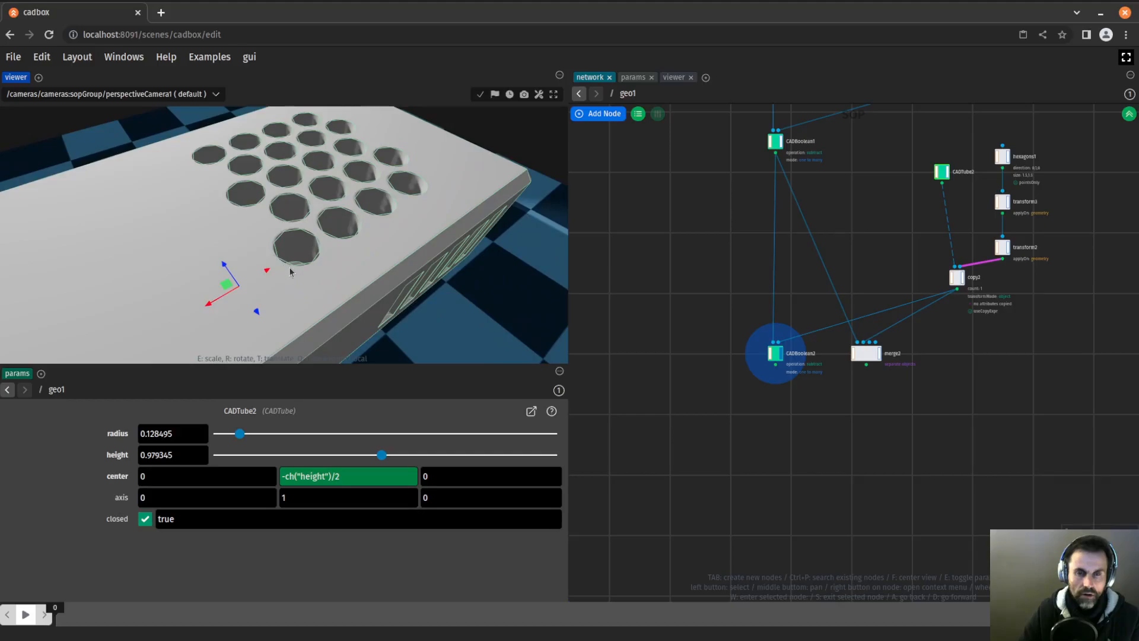
mouse_move(310, 264)
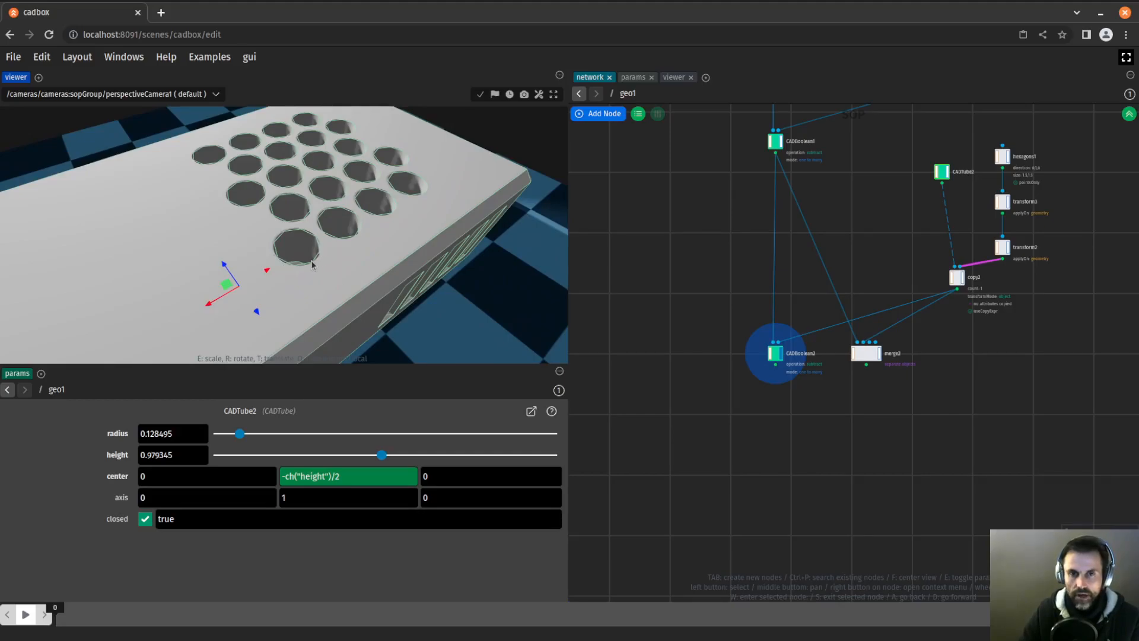
mouse_move(311, 267)
type("Trian")
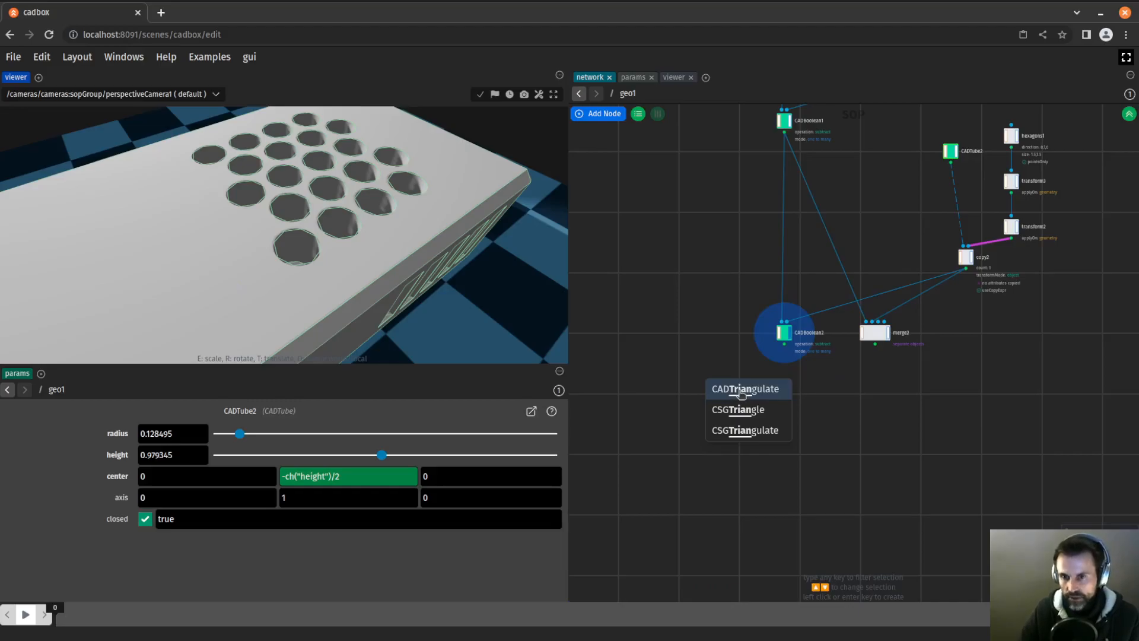
- Add CADTriangulate1 after CADBoolean2 and set its edgesColor to black
left_click(745, 388)
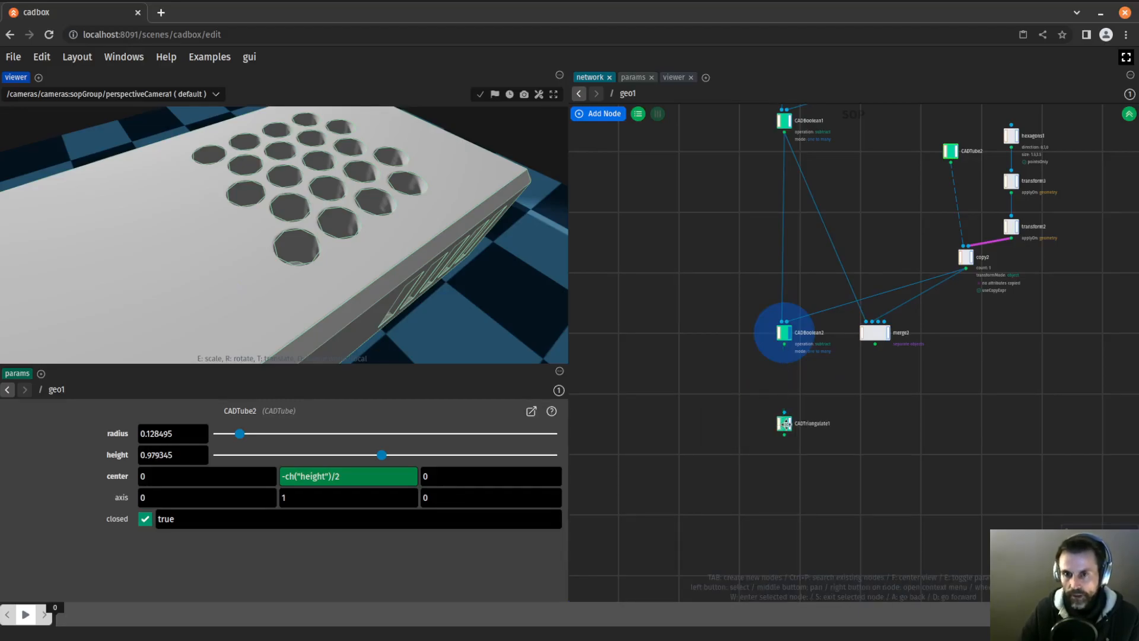
left_click(784, 423)
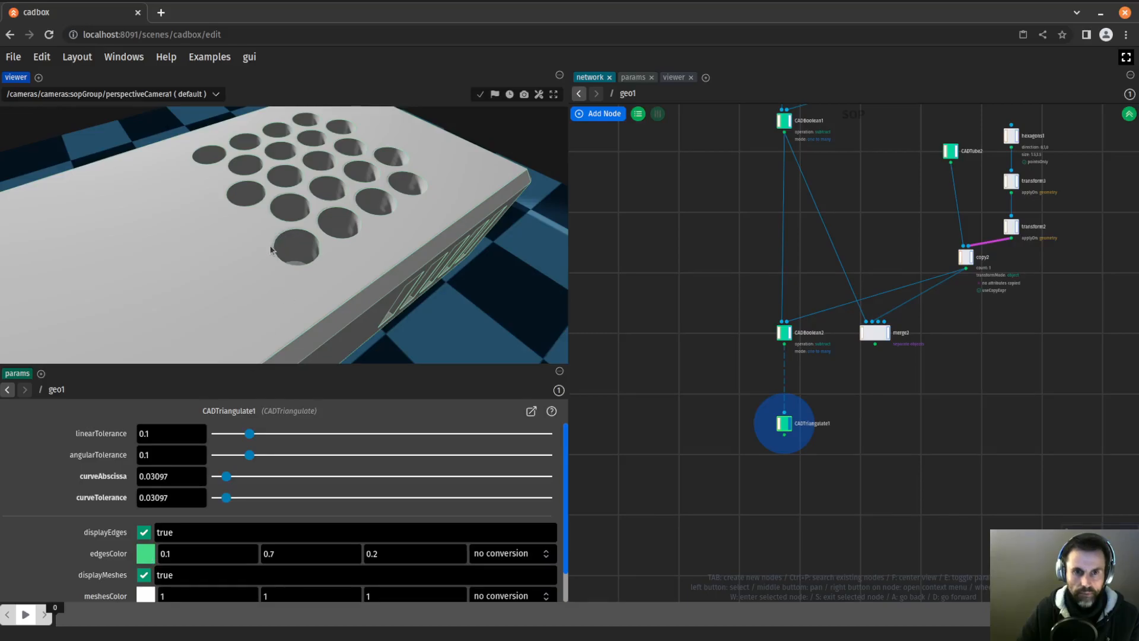
left_click(145, 553)
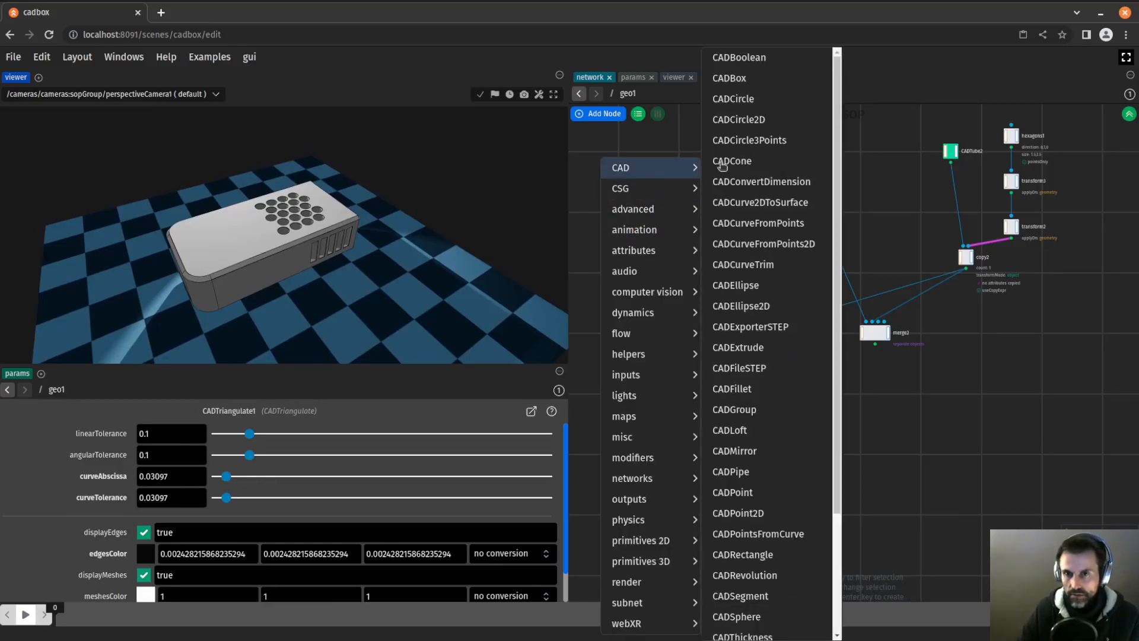
mouse_move(776, 575)
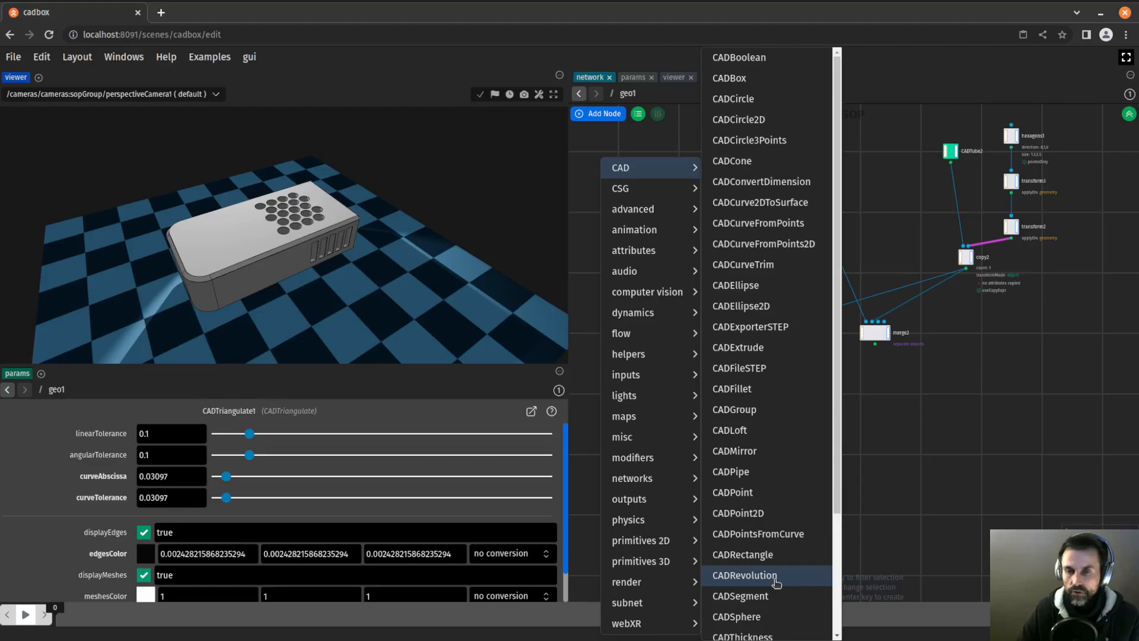